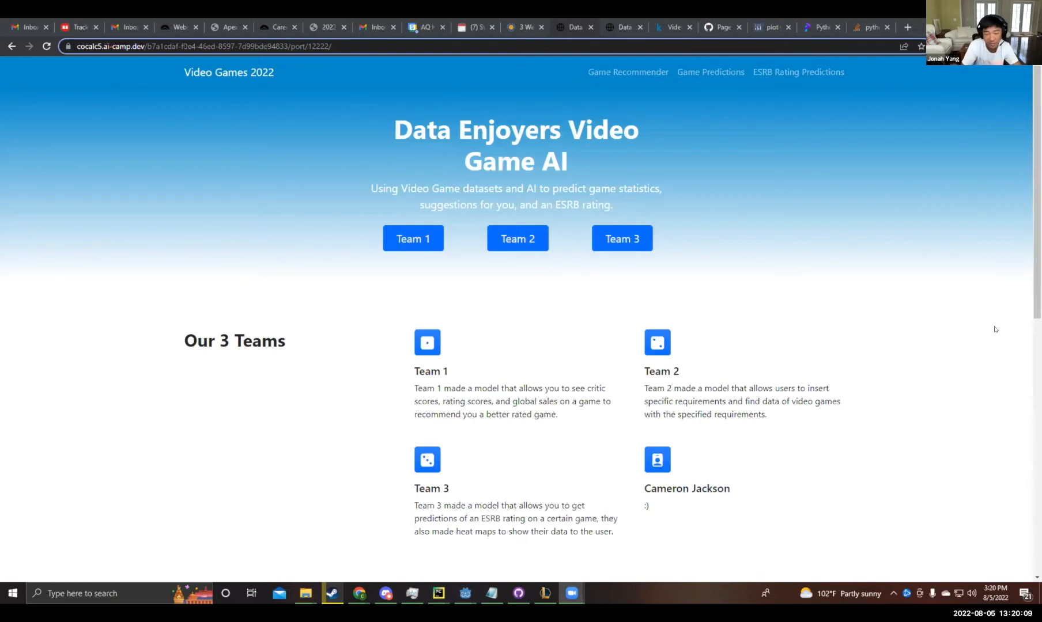
pyautogui.moveTo(890, 387)
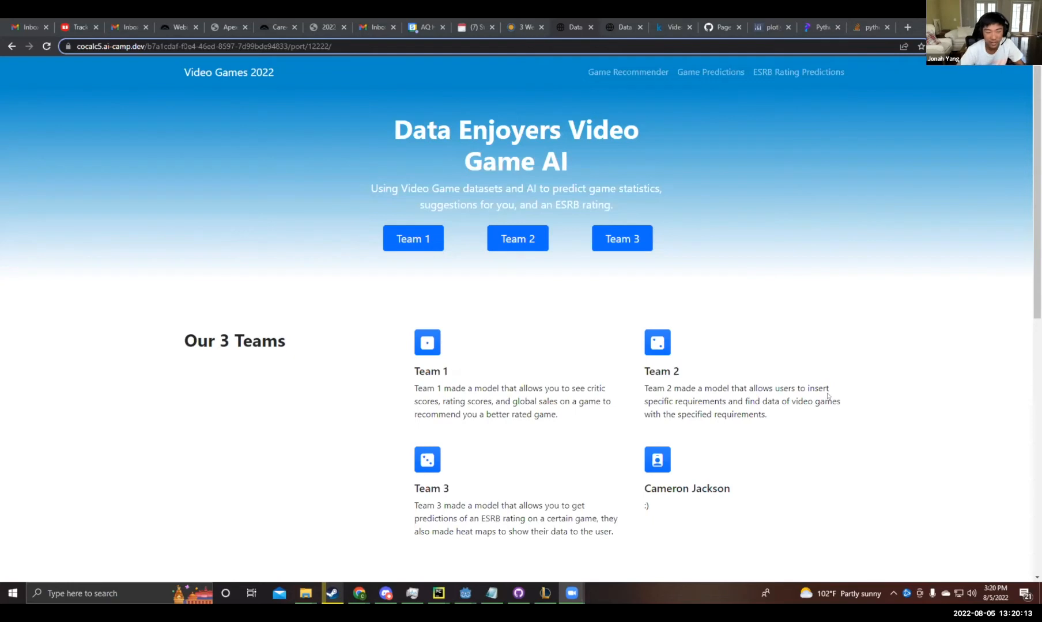
# Step: Open Team 1's Game Recommender page and scroll down to its Critic Score chart
pyautogui.scroll(-3)
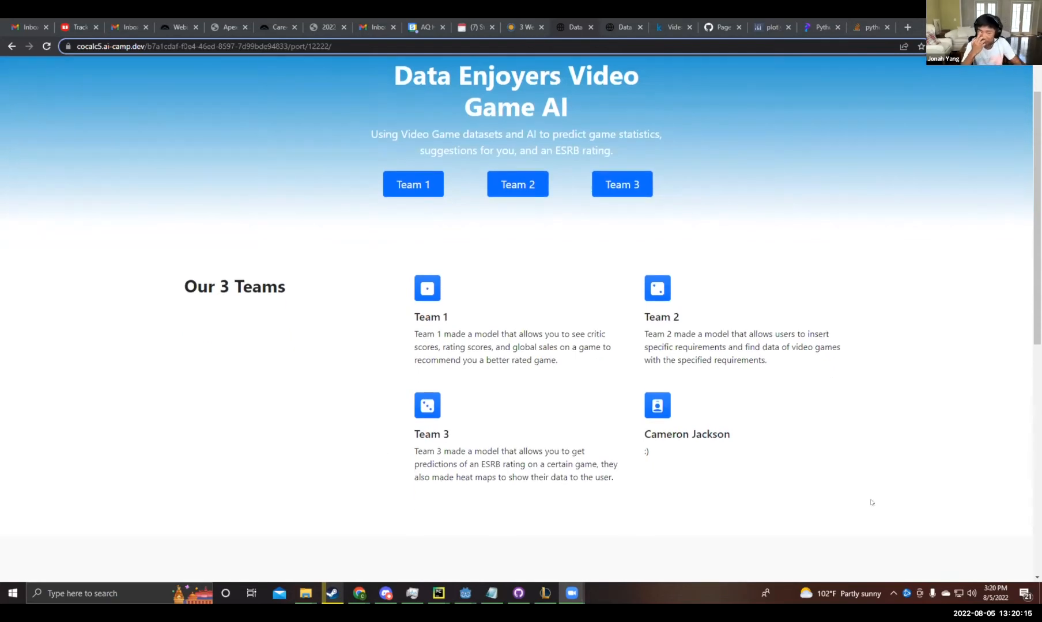
pyautogui.moveTo(801, 495)
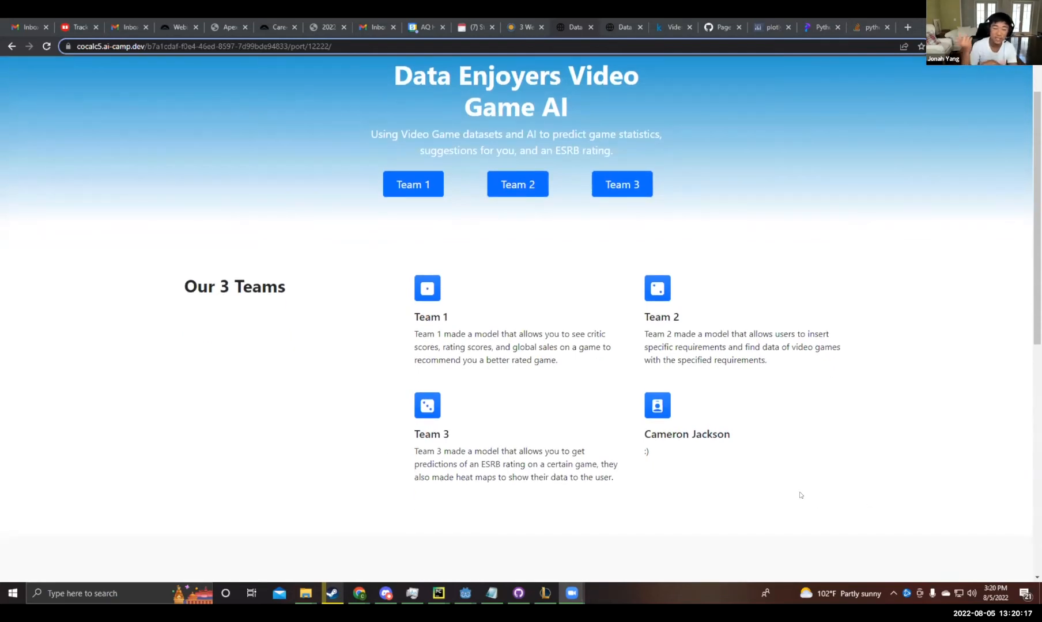
pyautogui.moveTo(777, 499)
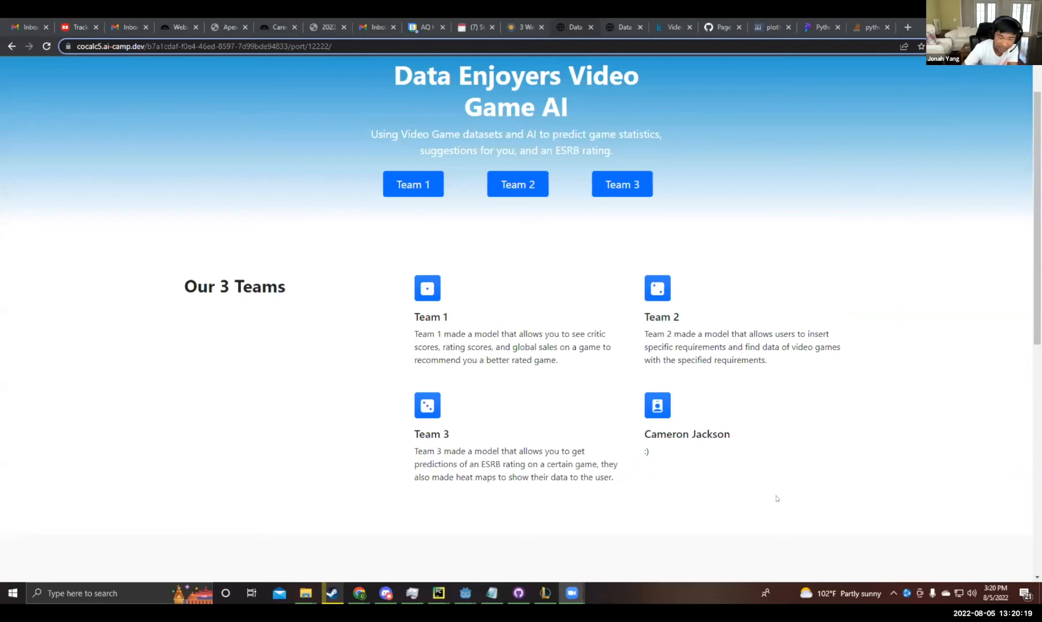
pyautogui.moveTo(730, 477)
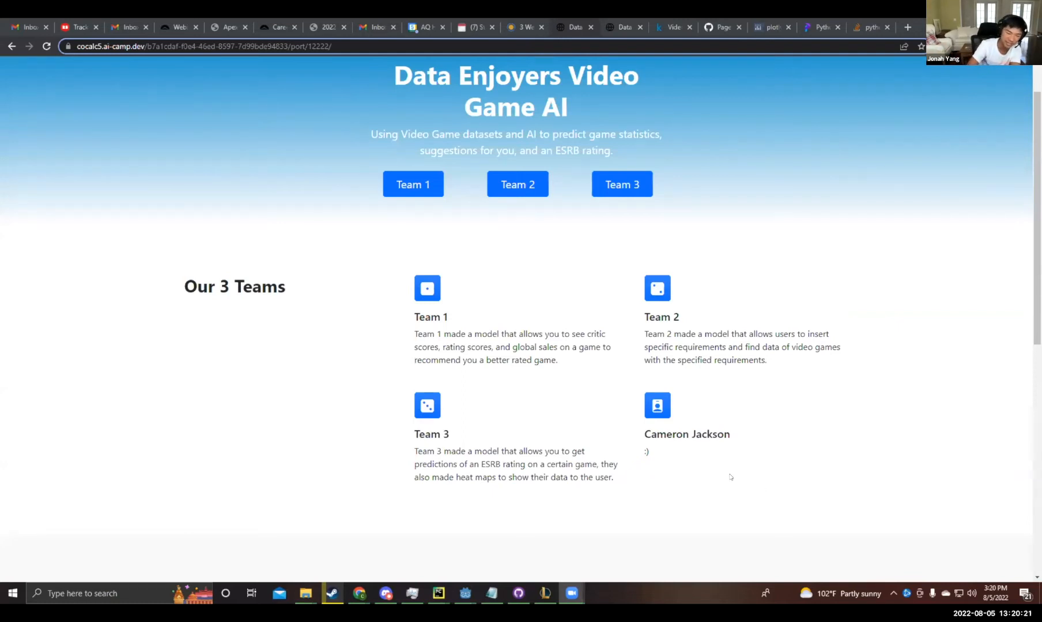
pyautogui.scroll(3)
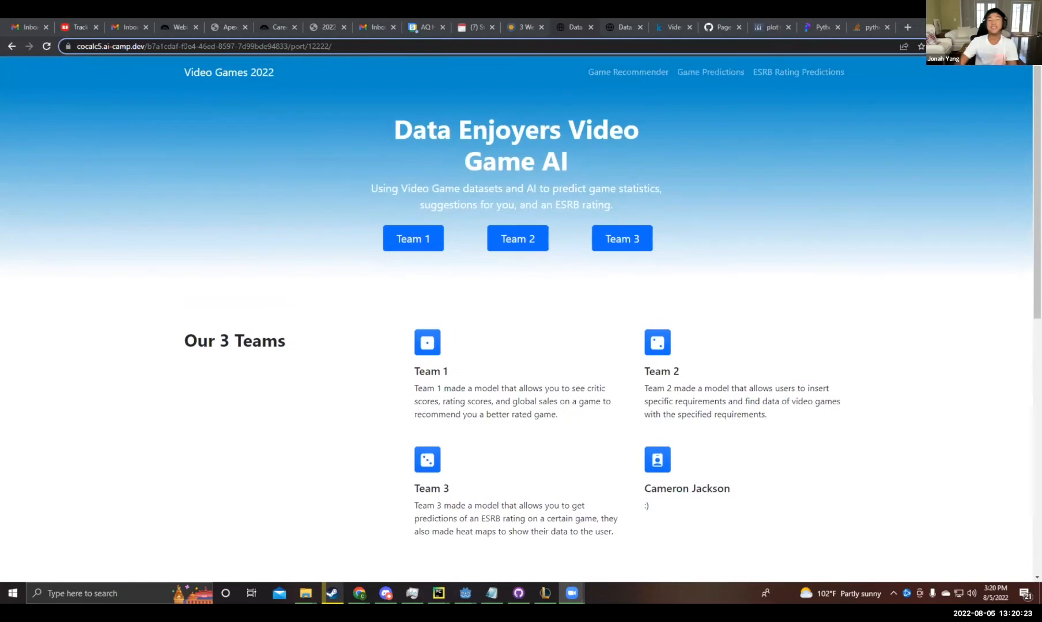
pyautogui.click(413, 239)
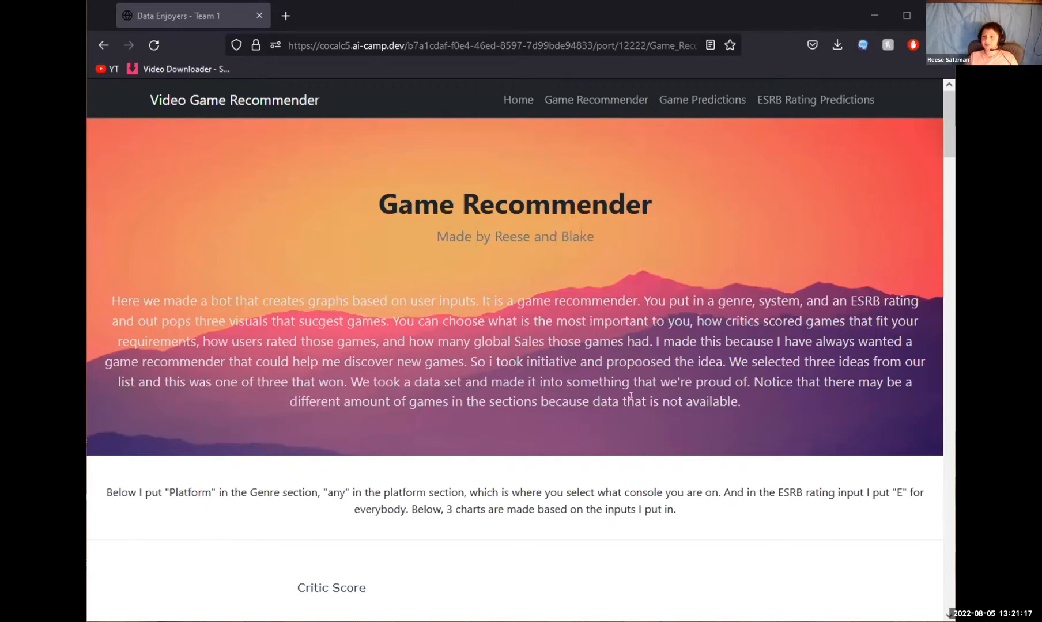
pyautogui.scroll(-3)
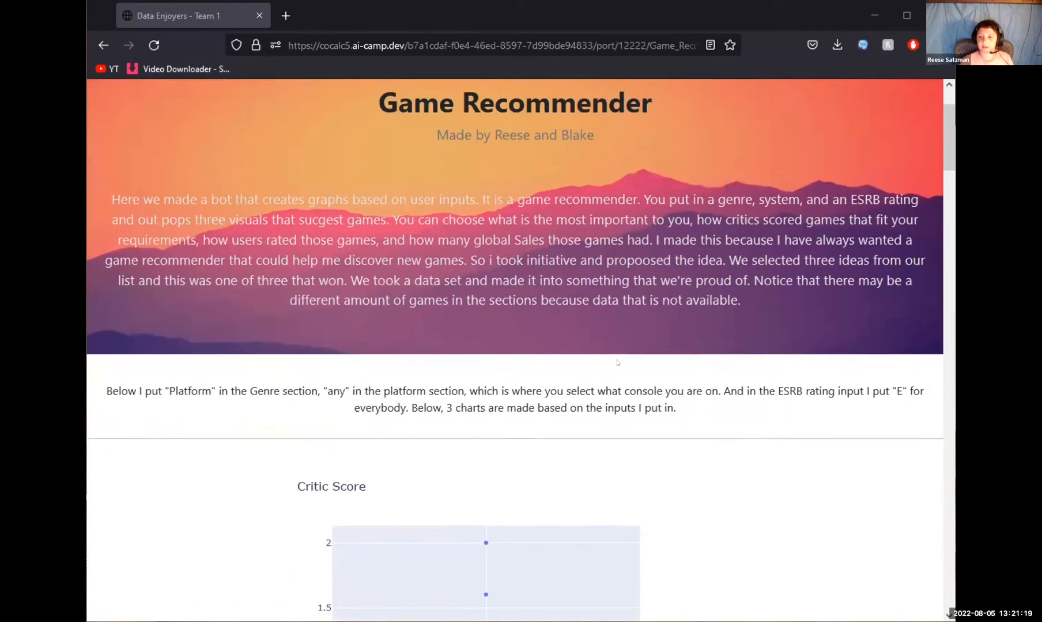
pyautogui.scroll(-3)
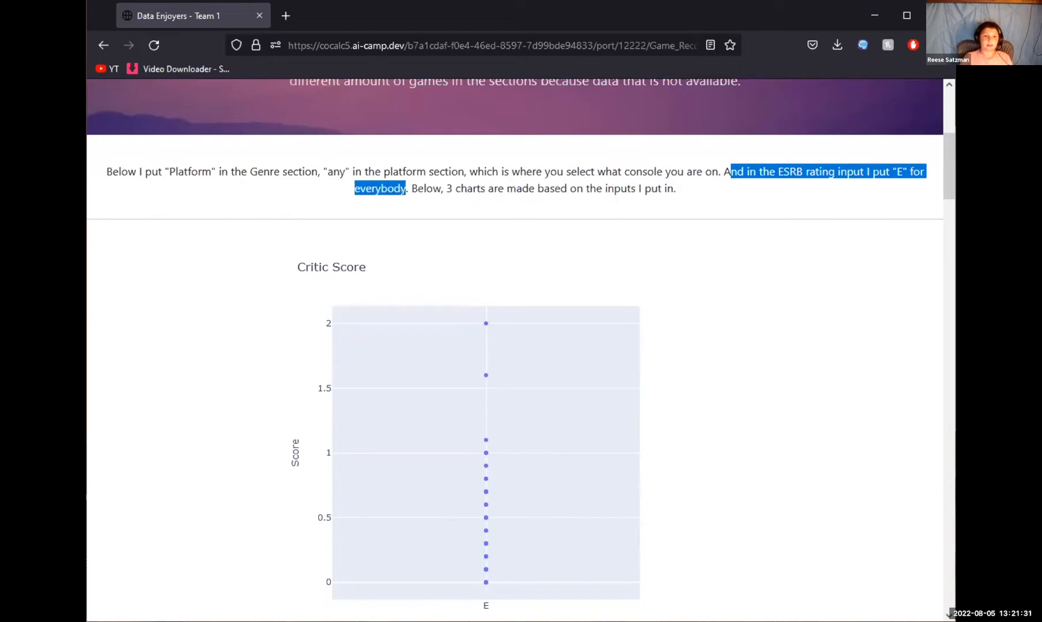
pyautogui.scroll(-3)
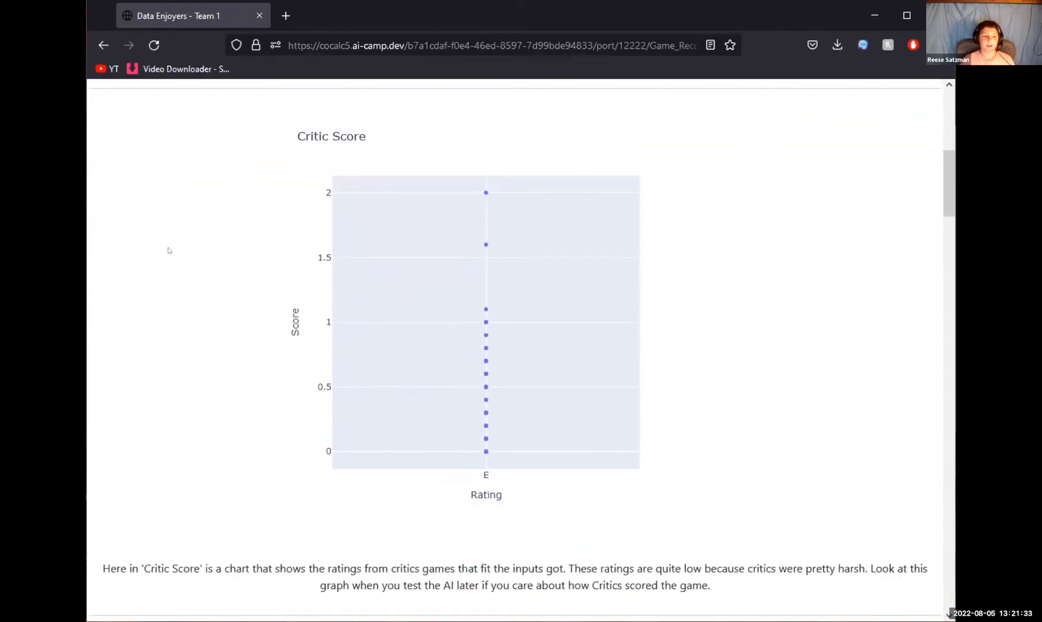
pyautogui.moveTo(253, 465)
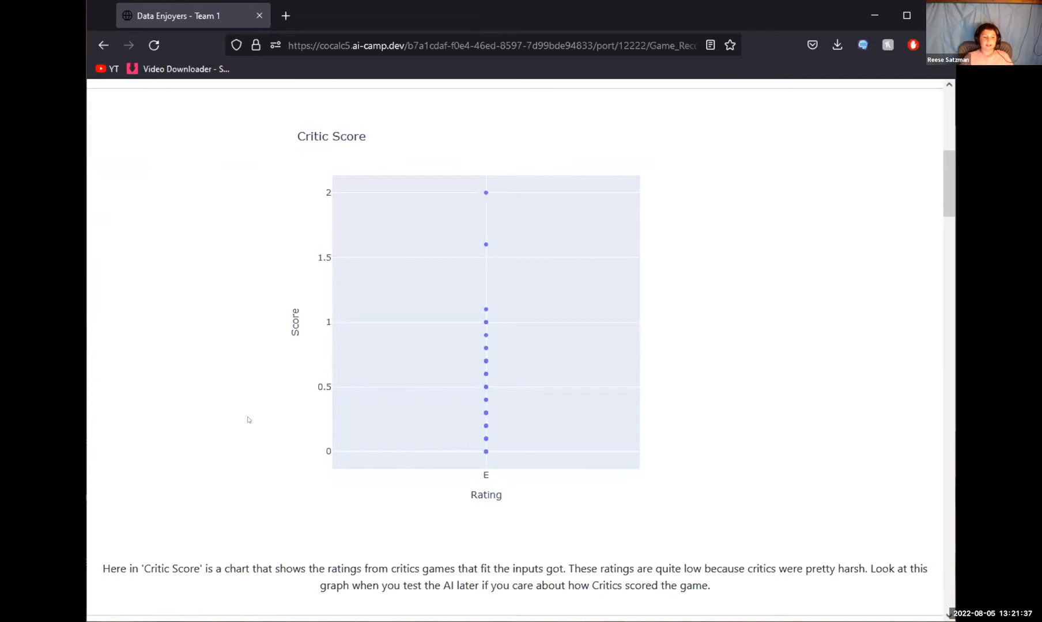
pyautogui.moveTo(278, 419)
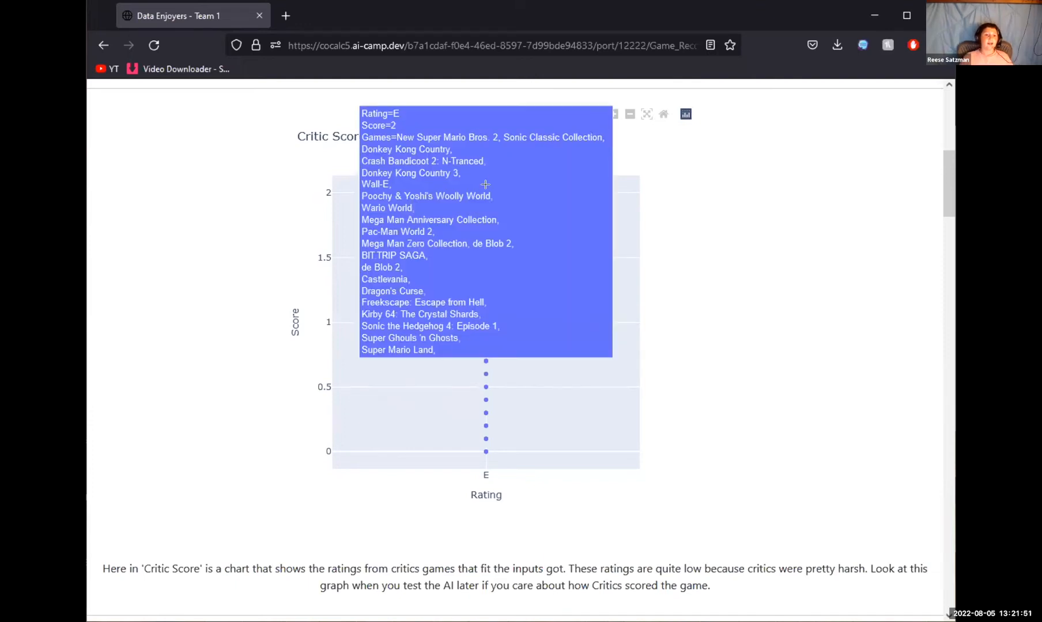
pyautogui.moveTo(495, 217)
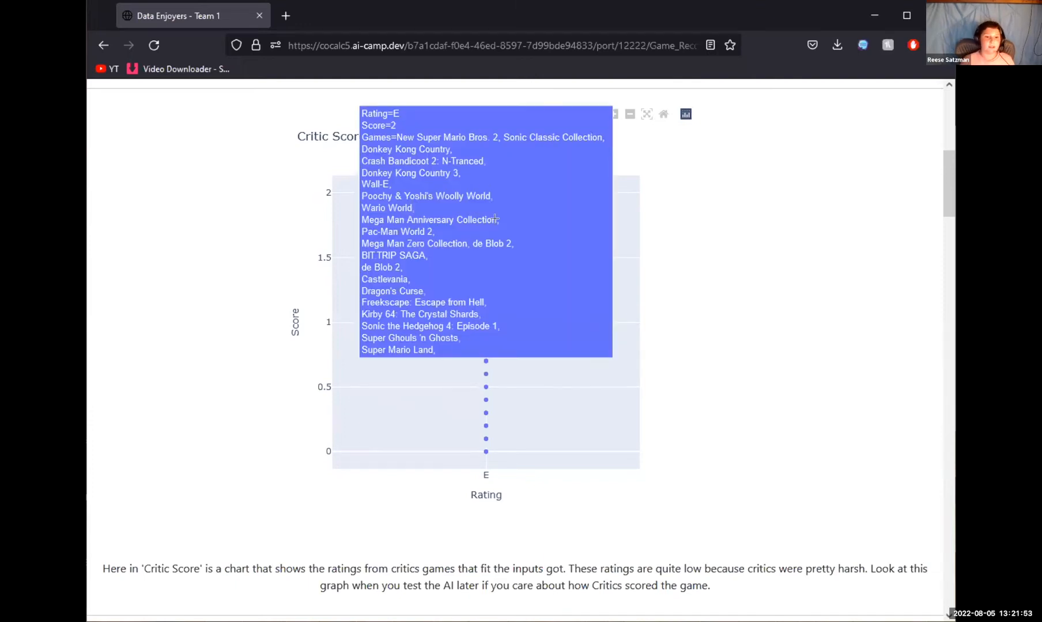
pyautogui.moveTo(486, 451)
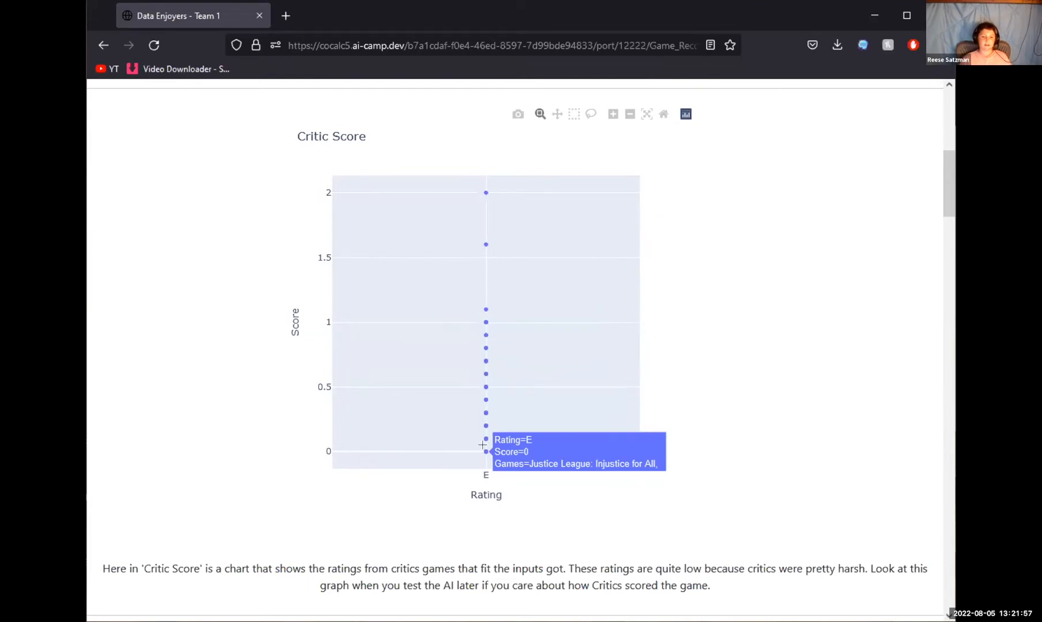
pyautogui.moveTo(476, 443)
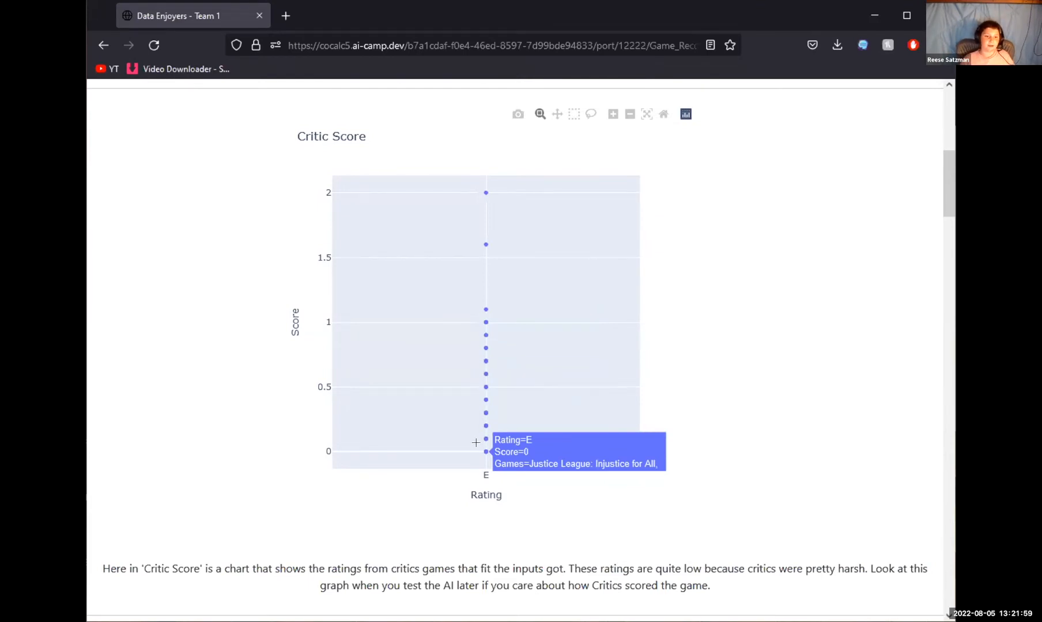
pyautogui.scroll(-3)
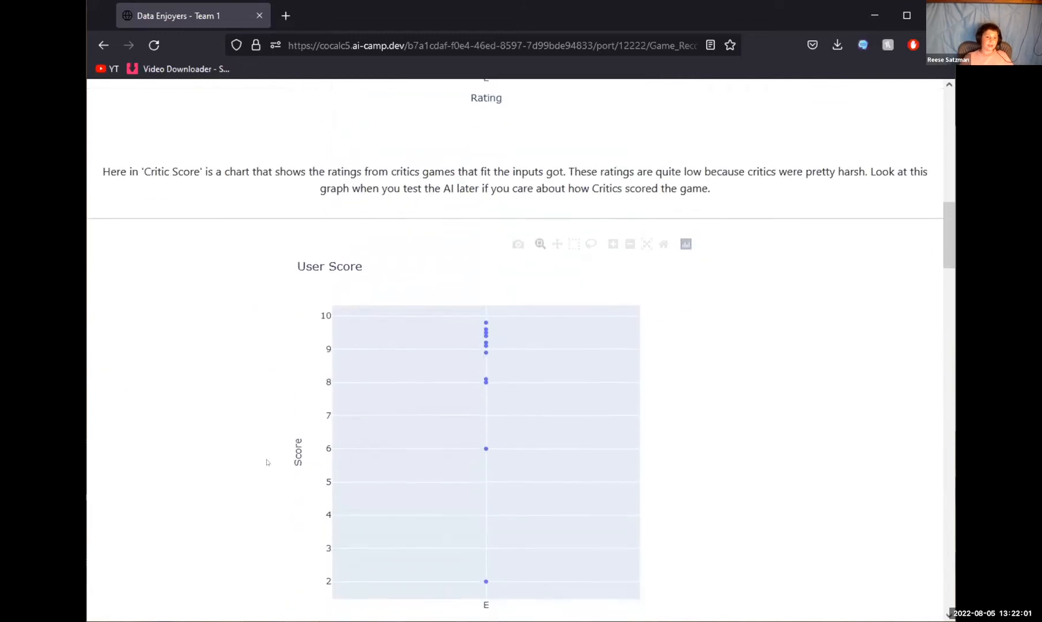
pyautogui.scroll(-3)
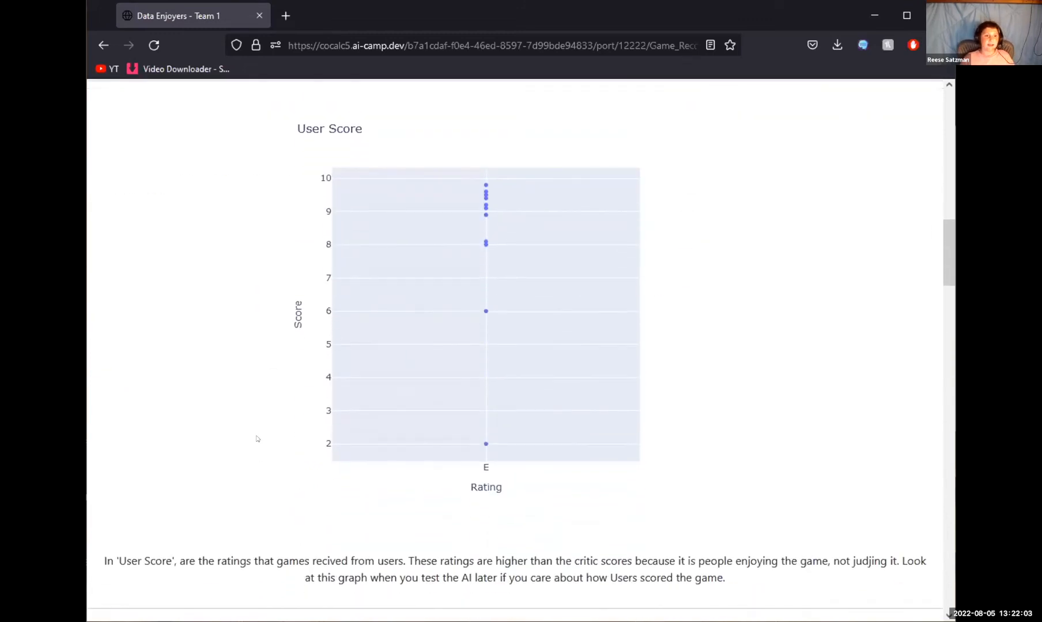
pyautogui.scroll(-3)
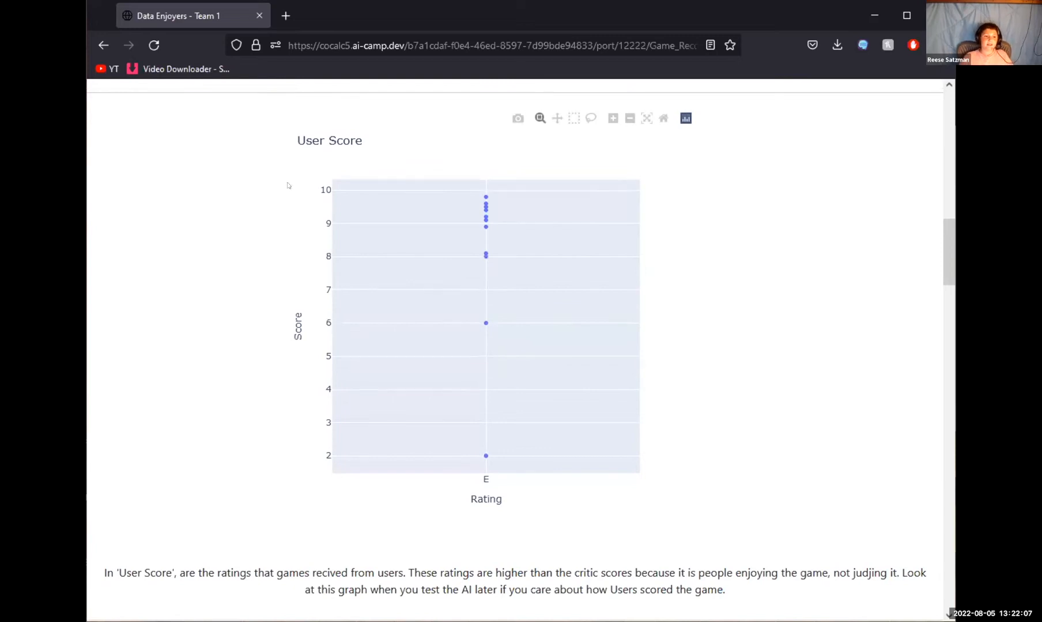
pyautogui.moveTo(311, 407)
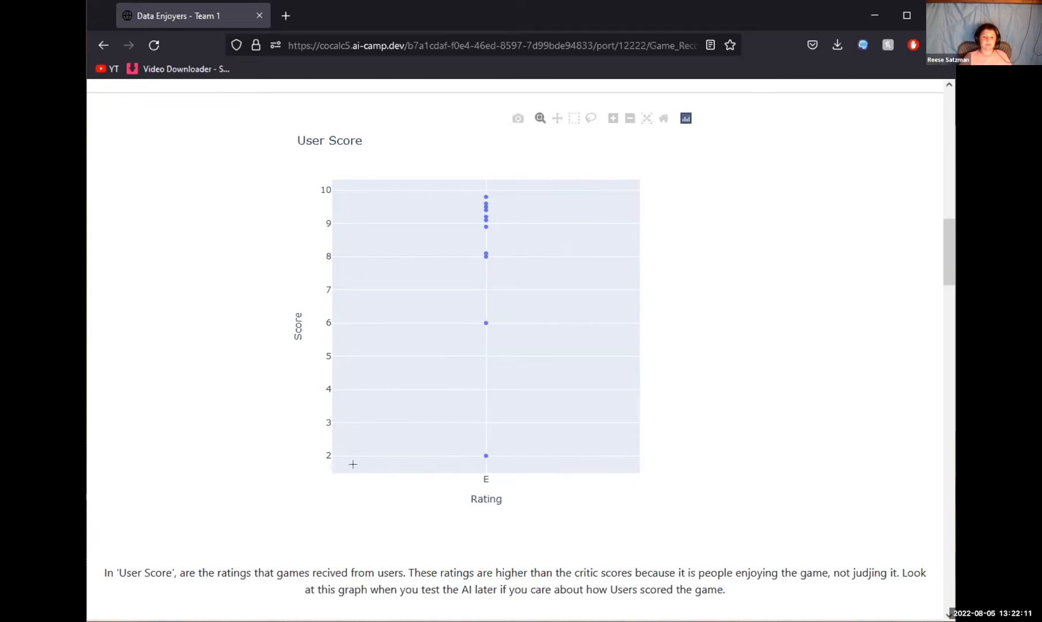
pyautogui.moveTo(364, 320)
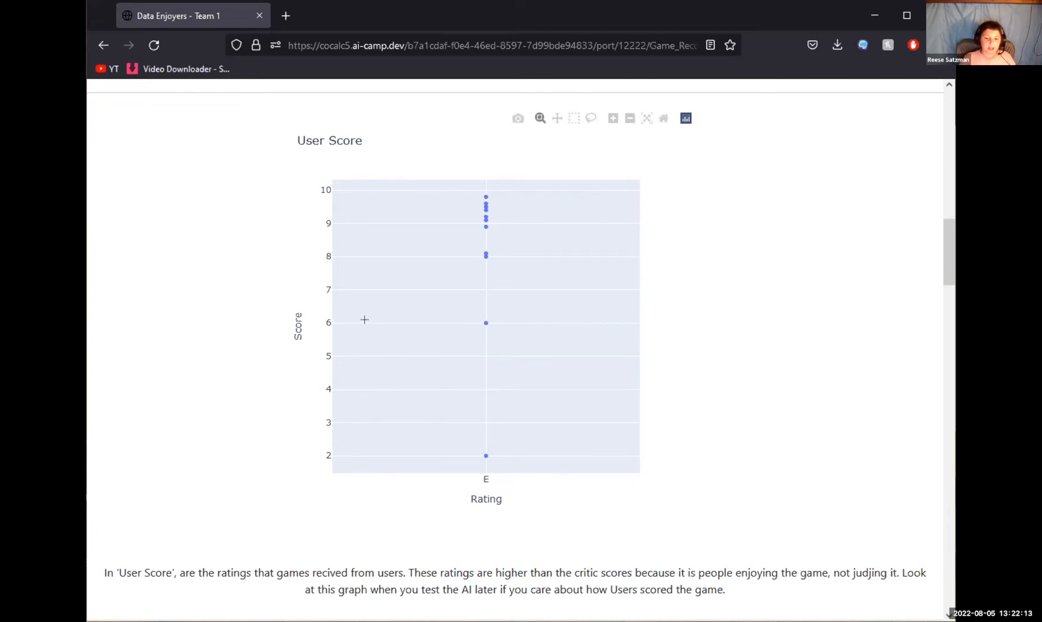
pyautogui.moveTo(486, 231)
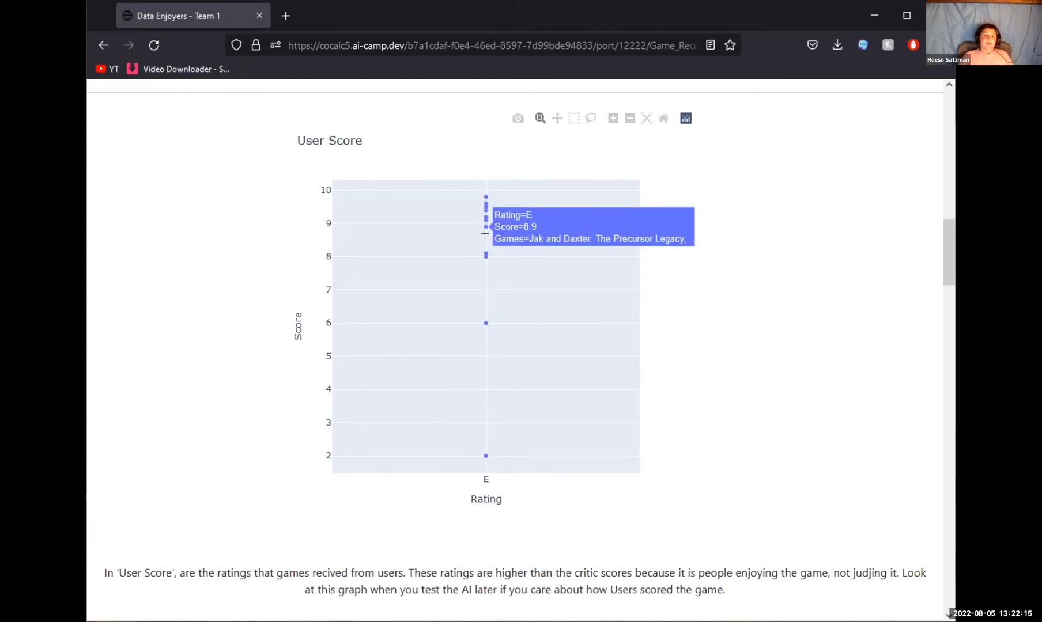
pyautogui.moveTo(257, 371)
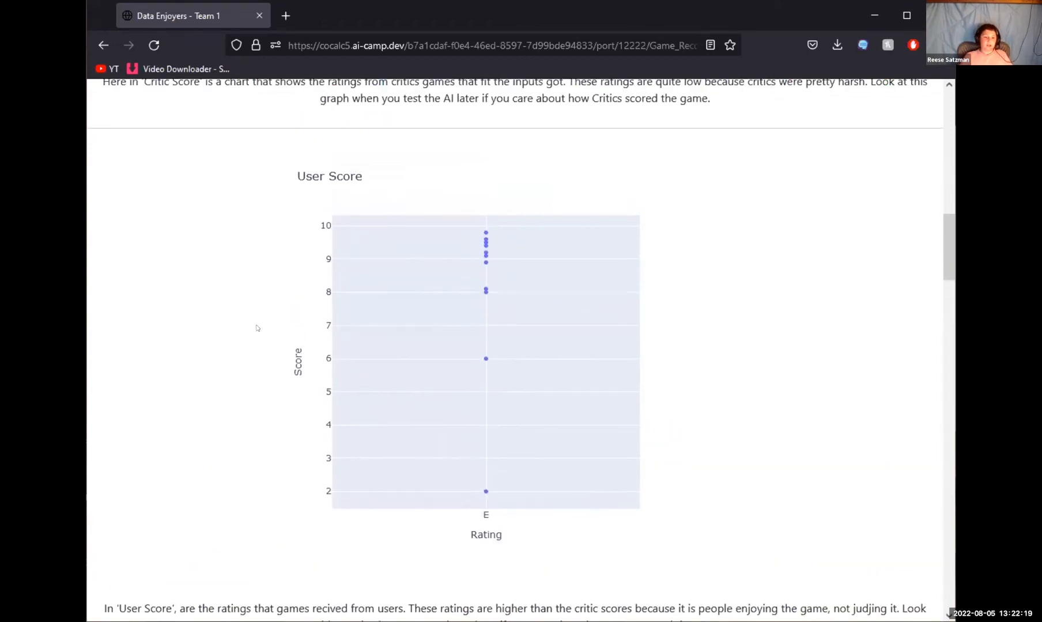
pyautogui.scroll(-3)
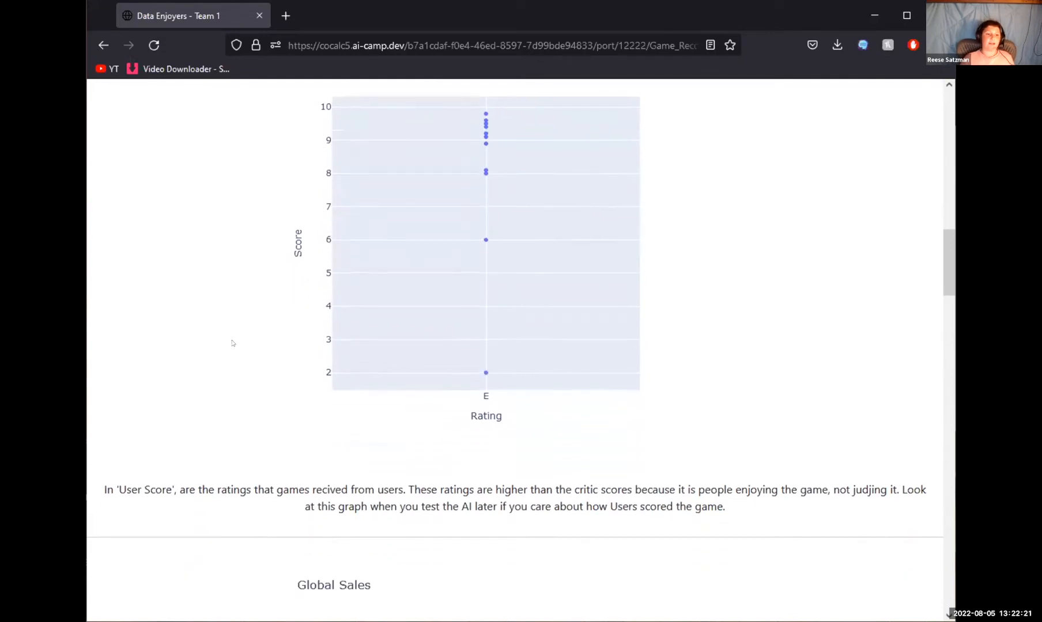
pyautogui.scroll(-3)
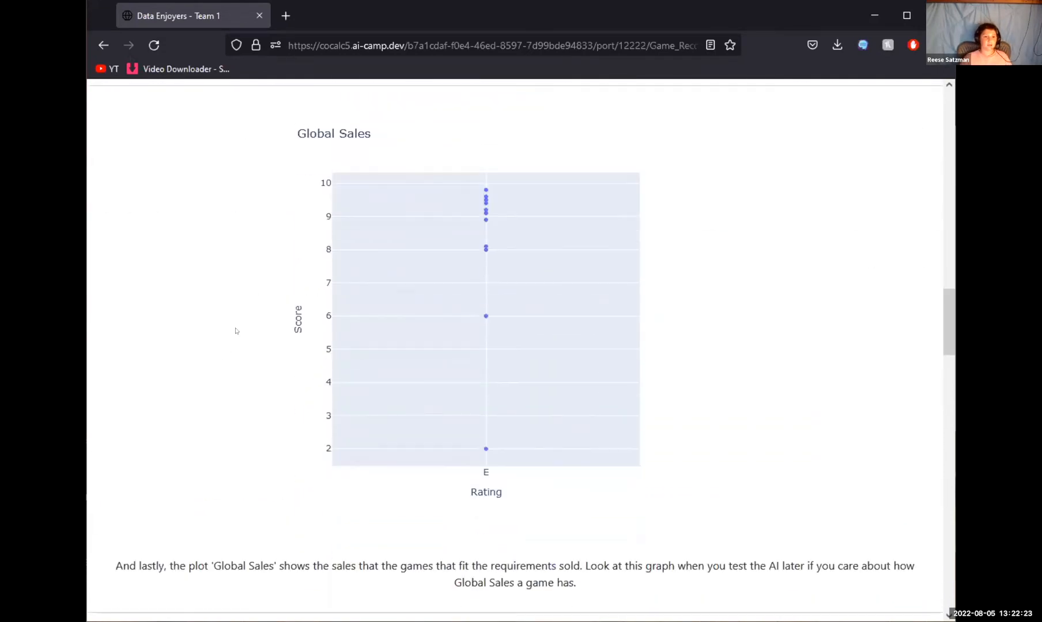
pyautogui.moveTo(343, 153)
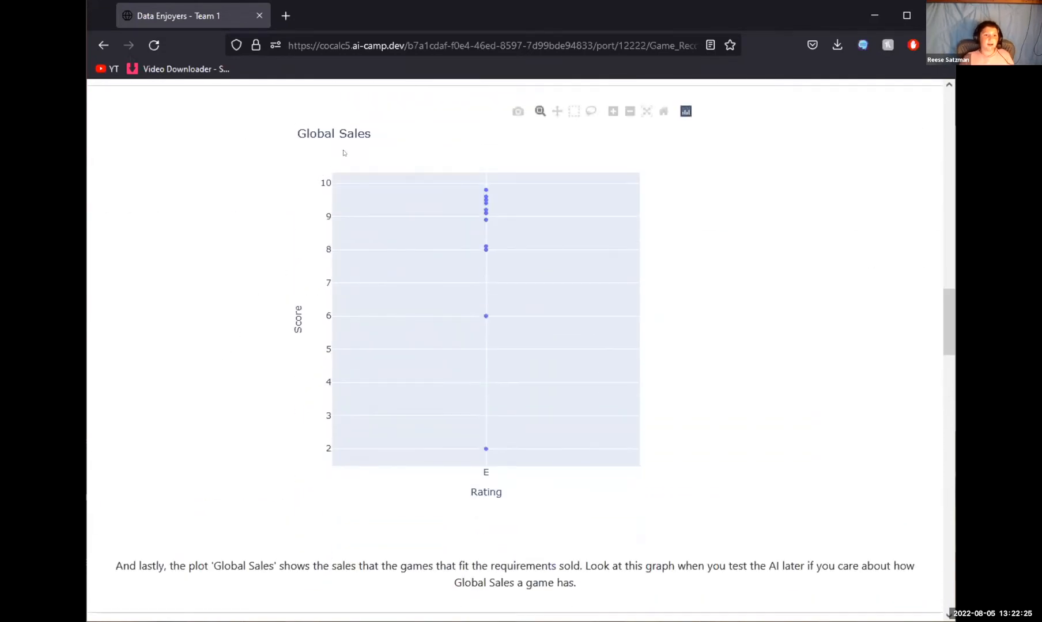
pyautogui.moveTo(486, 190)
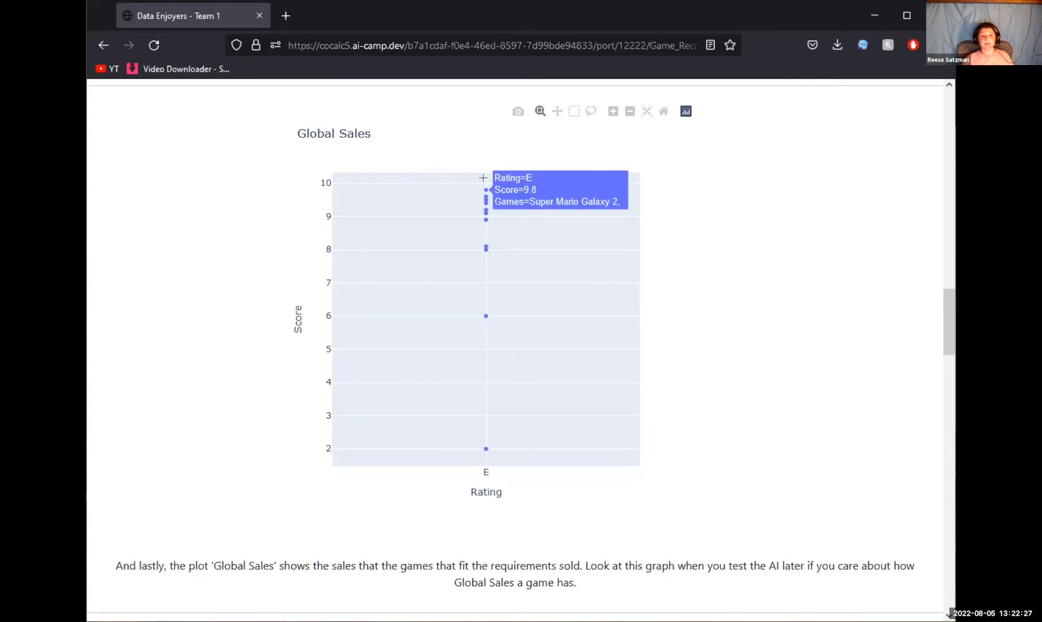
pyautogui.moveTo(473, 444)
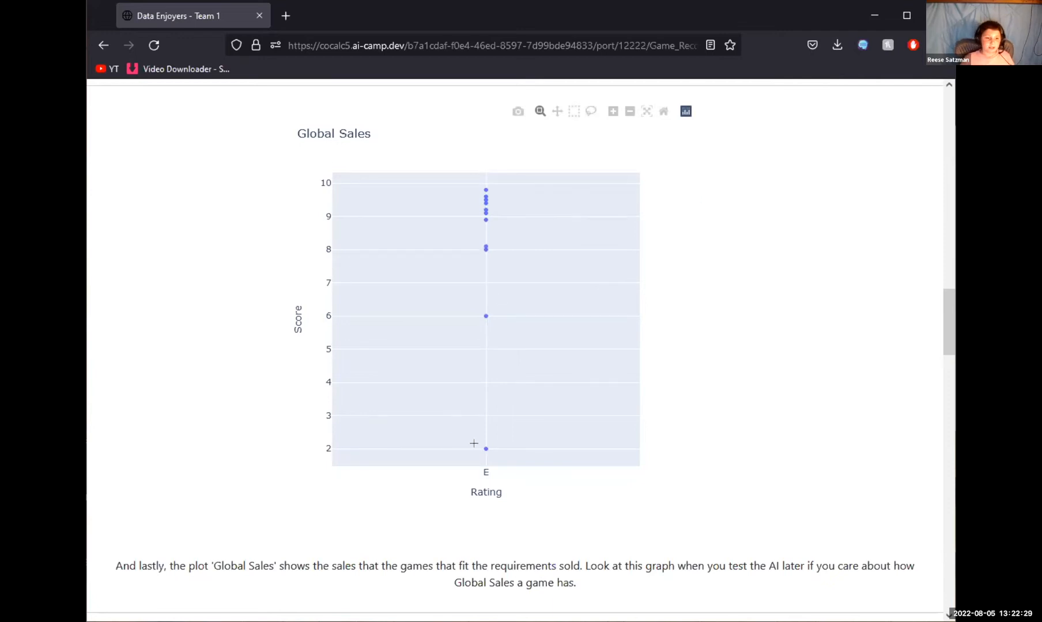
pyautogui.moveTo(485, 191)
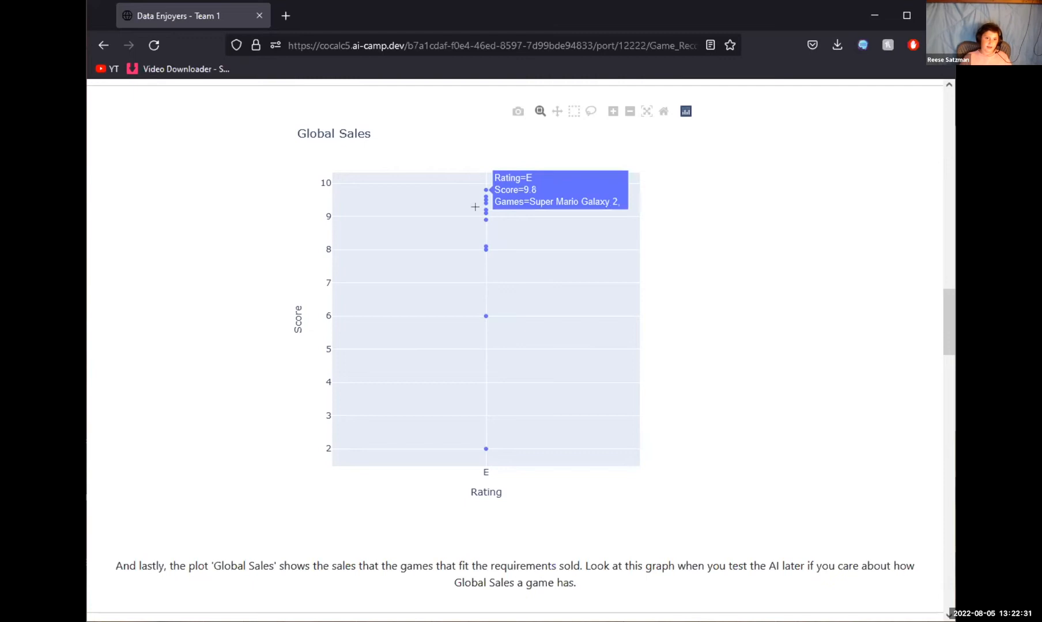
pyautogui.scroll(-3)
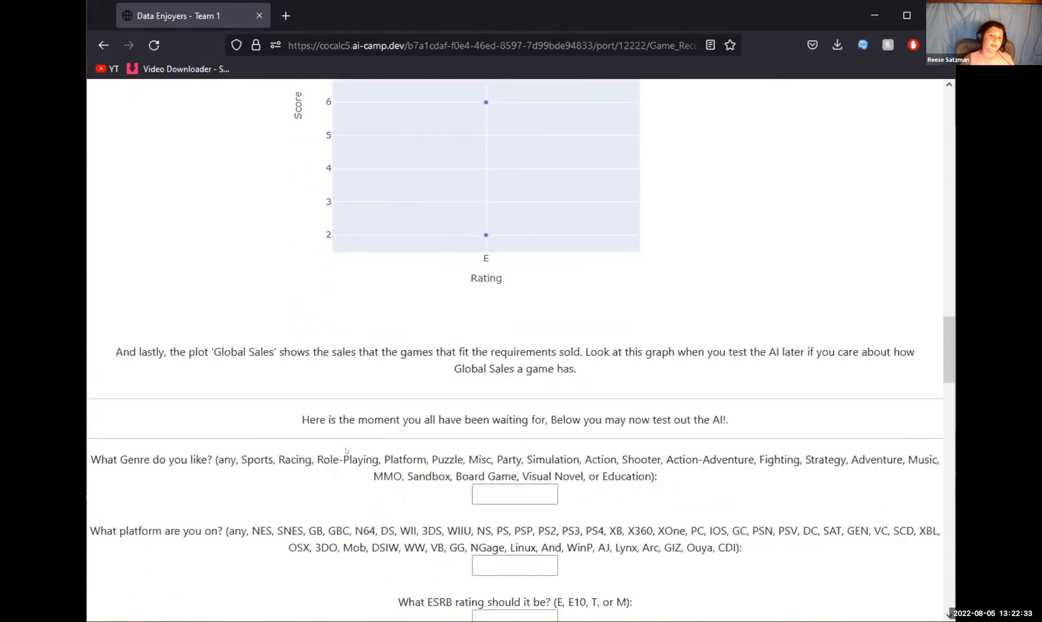
pyautogui.scroll(-3)
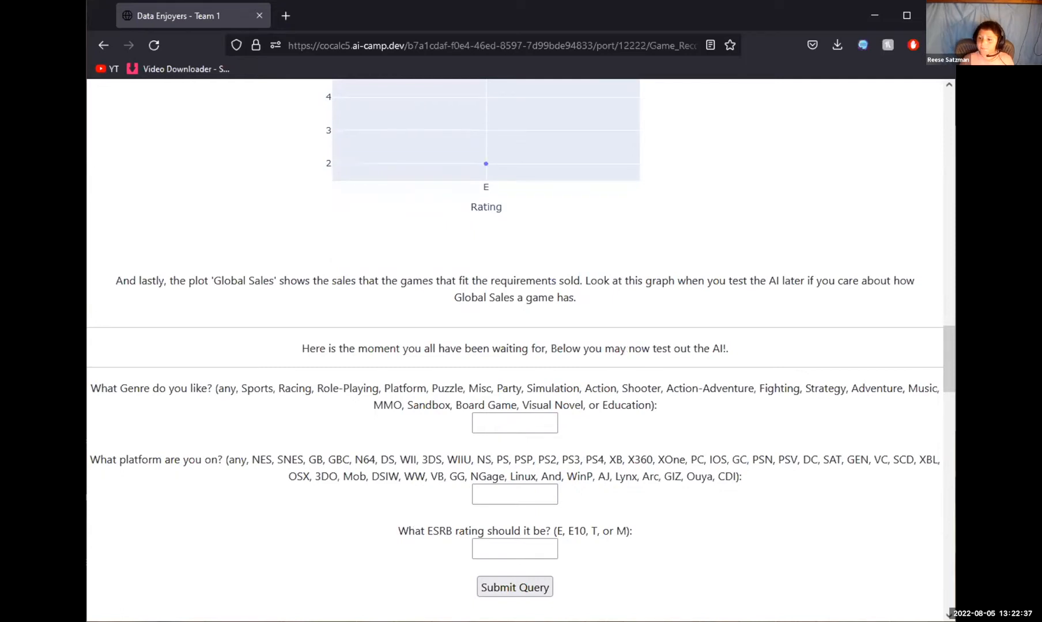
pyautogui.scroll(-3)
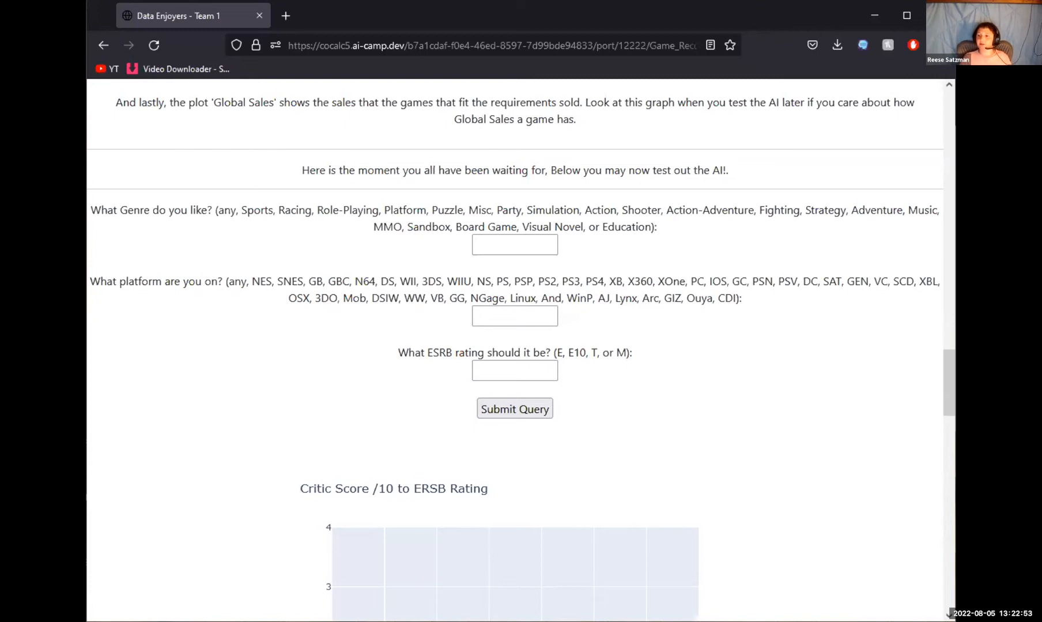
pyautogui.moveTo(782, 250)
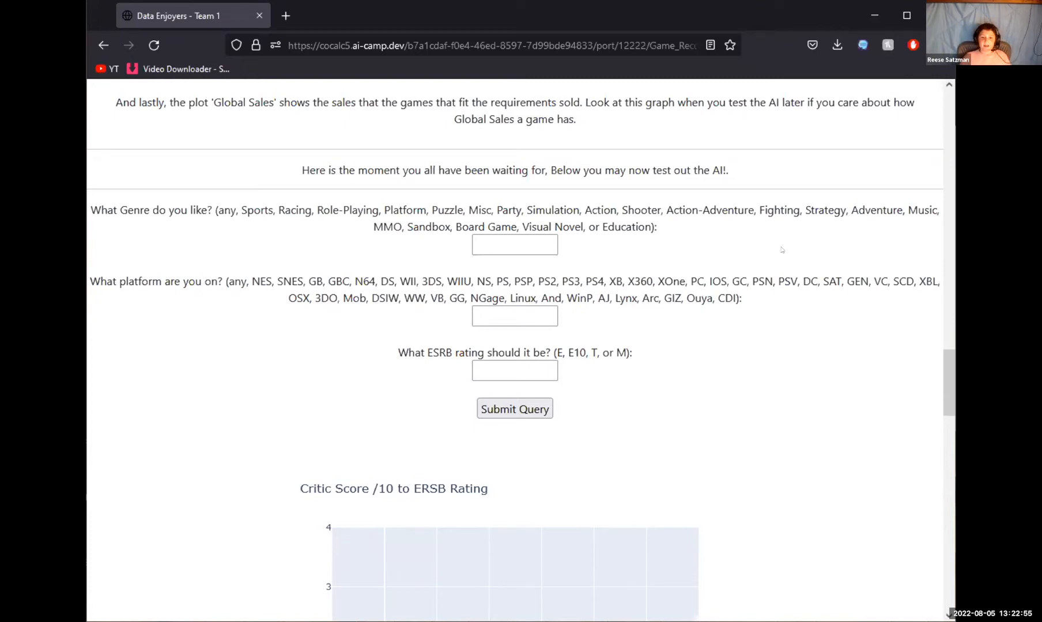
pyautogui.moveTo(593, 243)
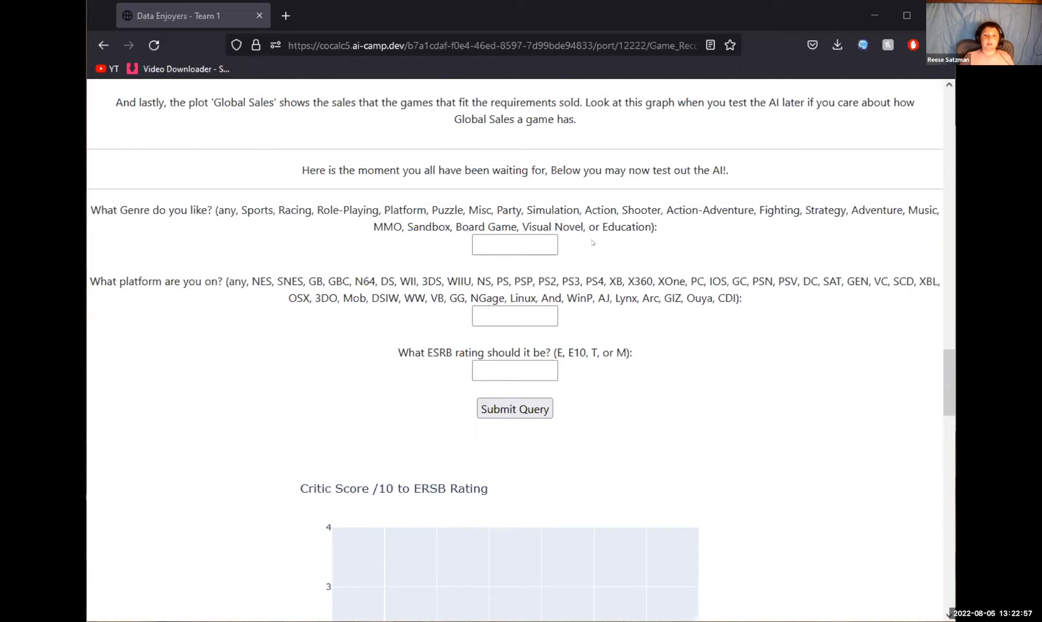
pyautogui.moveTo(435, 209)
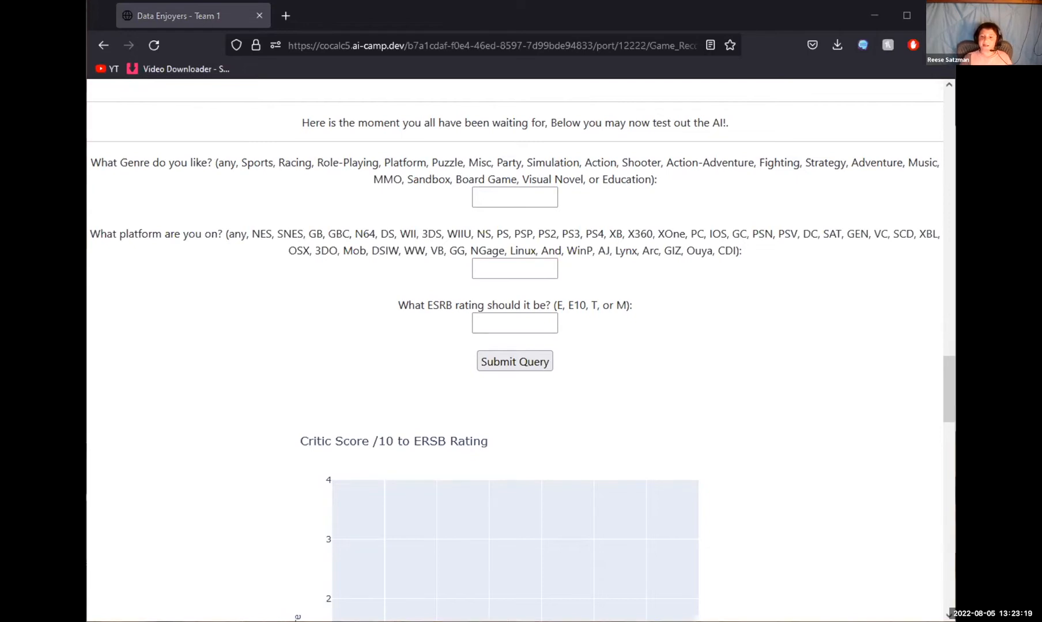
# Step: Submit a recommender query with genre Sandbox, platform SNES and rating E
pyautogui.click(514, 197)
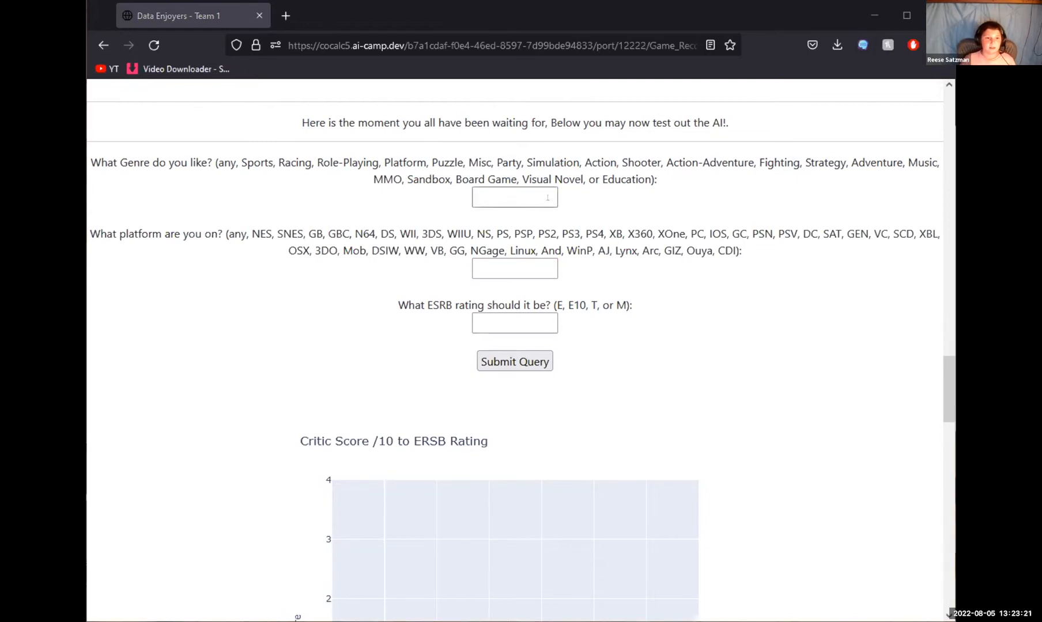
pyautogui.click(514, 197)
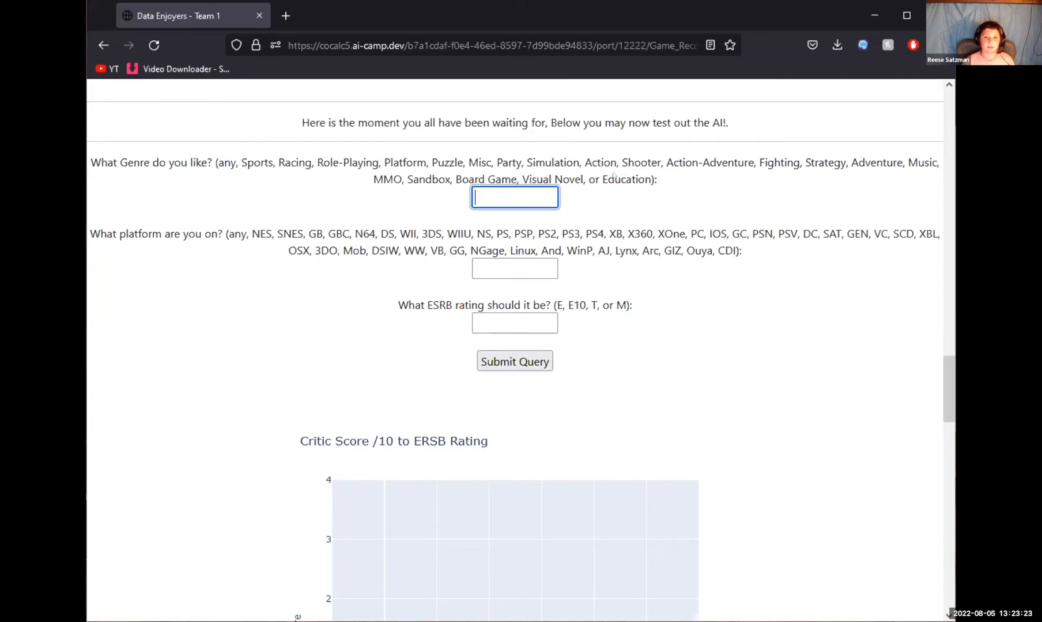
pyautogui.doubleClick(428, 180)
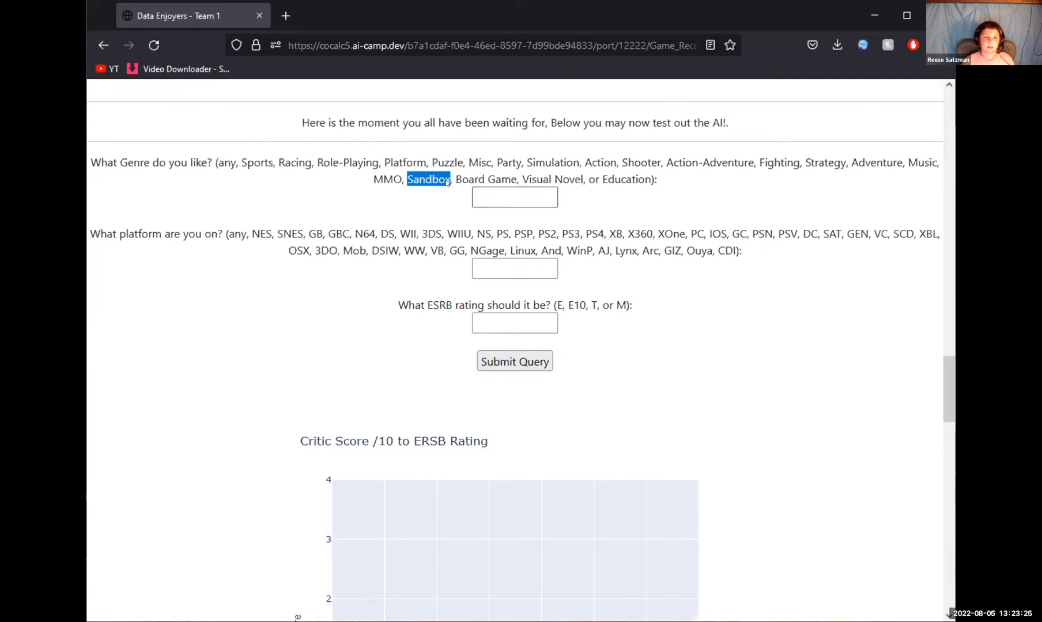
pyautogui.write('Sandbox')
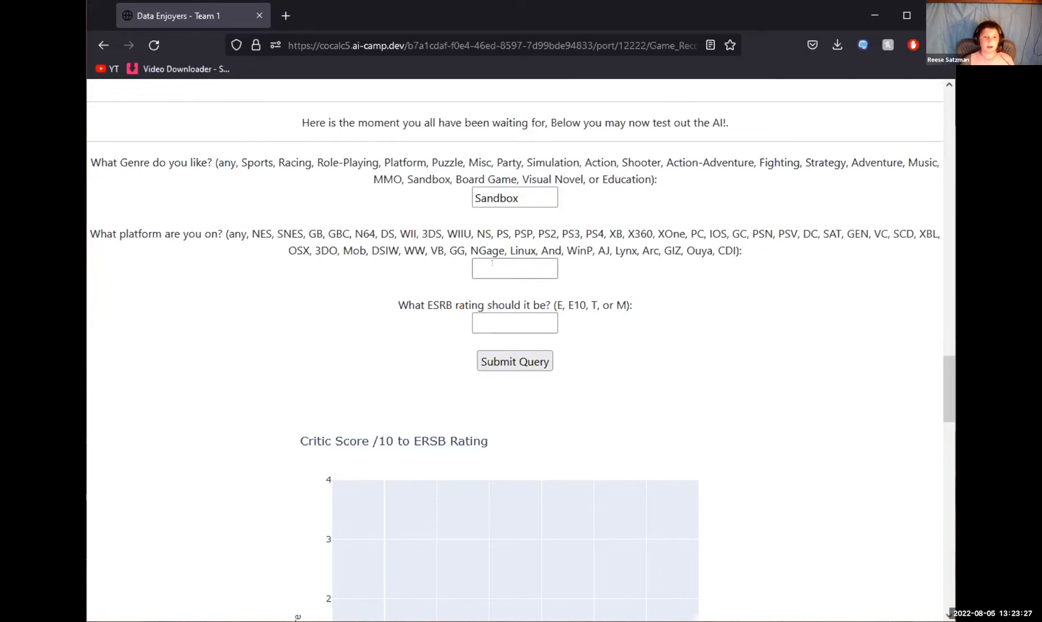
pyautogui.write('SN')
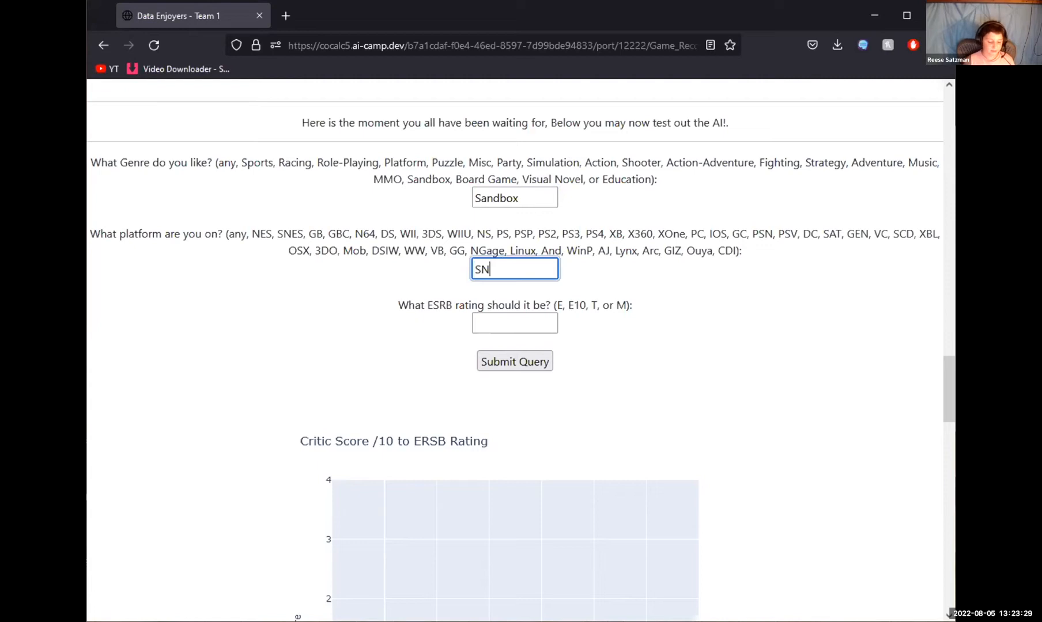
pyautogui.write('ES')
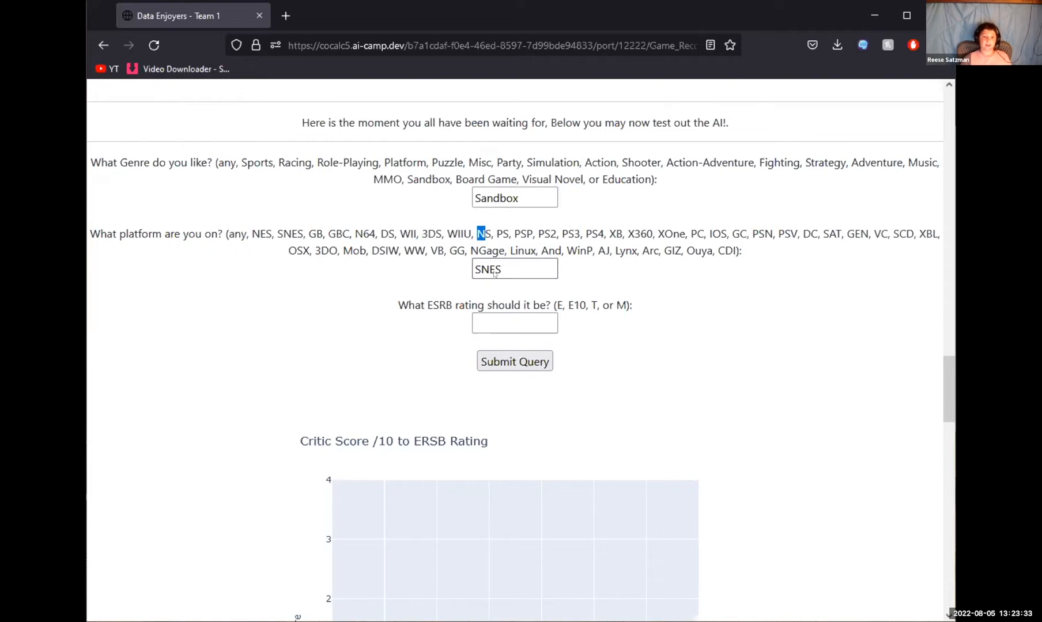
pyautogui.write('E')
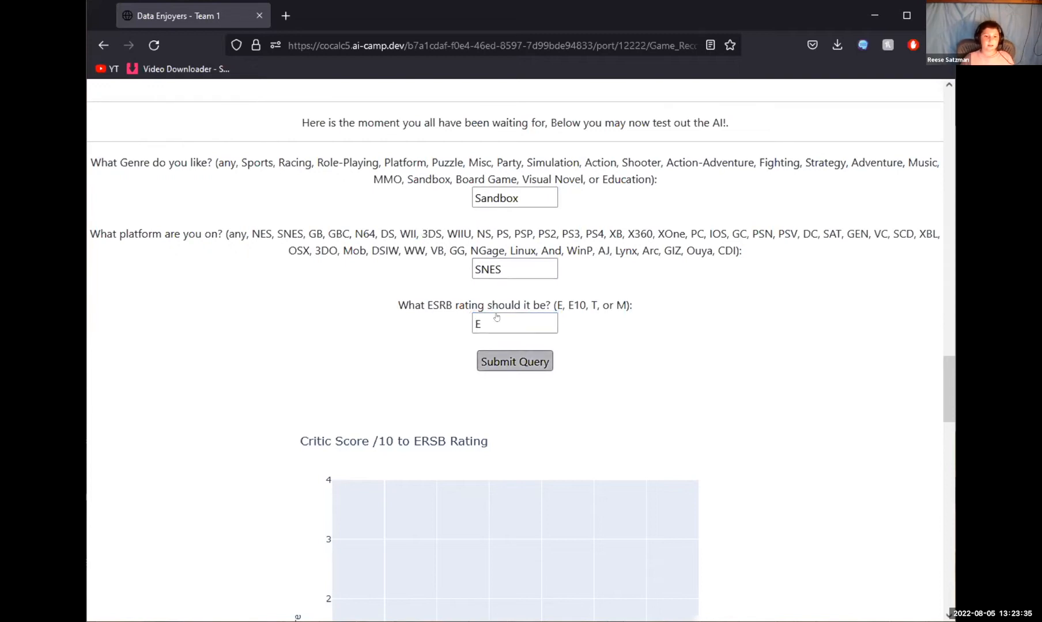
pyautogui.click(514, 361)
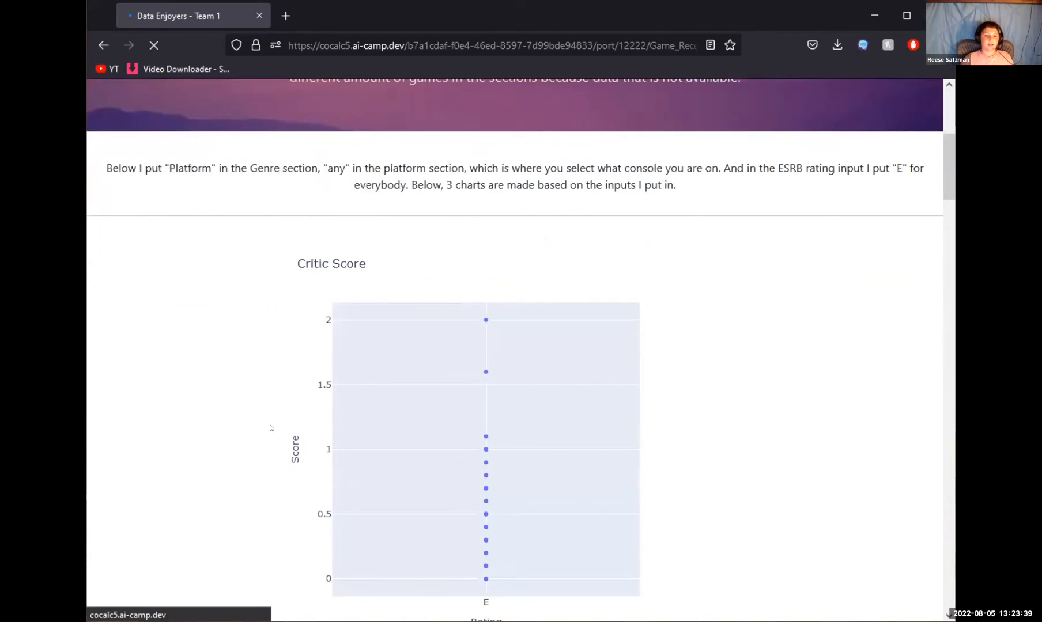
# Step: Scroll through the charts generated for the Sandbox, SNES, E query
pyautogui.scroll(-3)
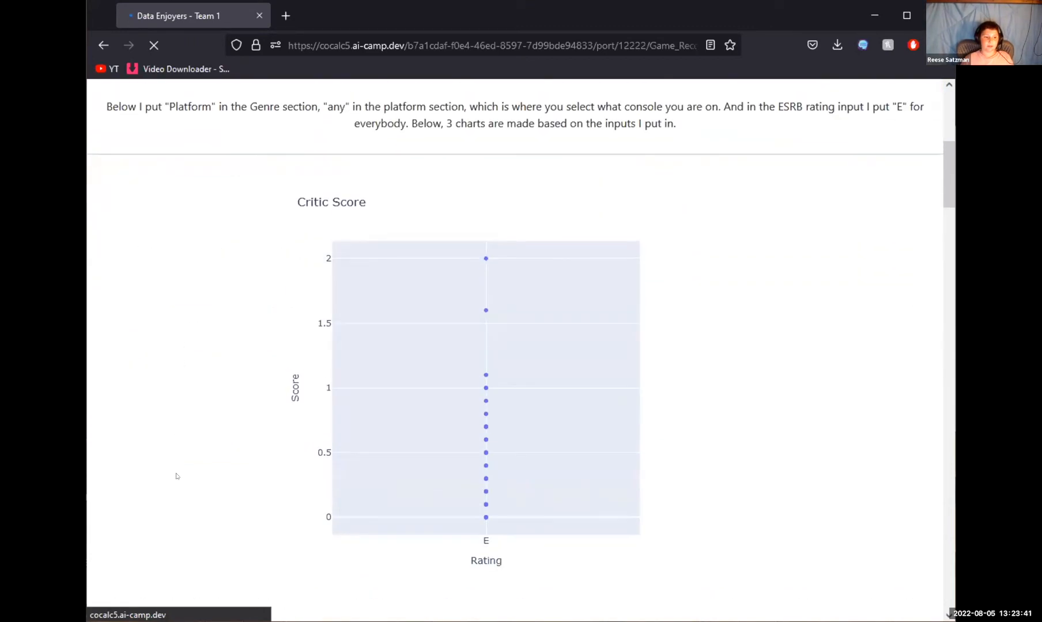
pyautogui.scroll(-3)
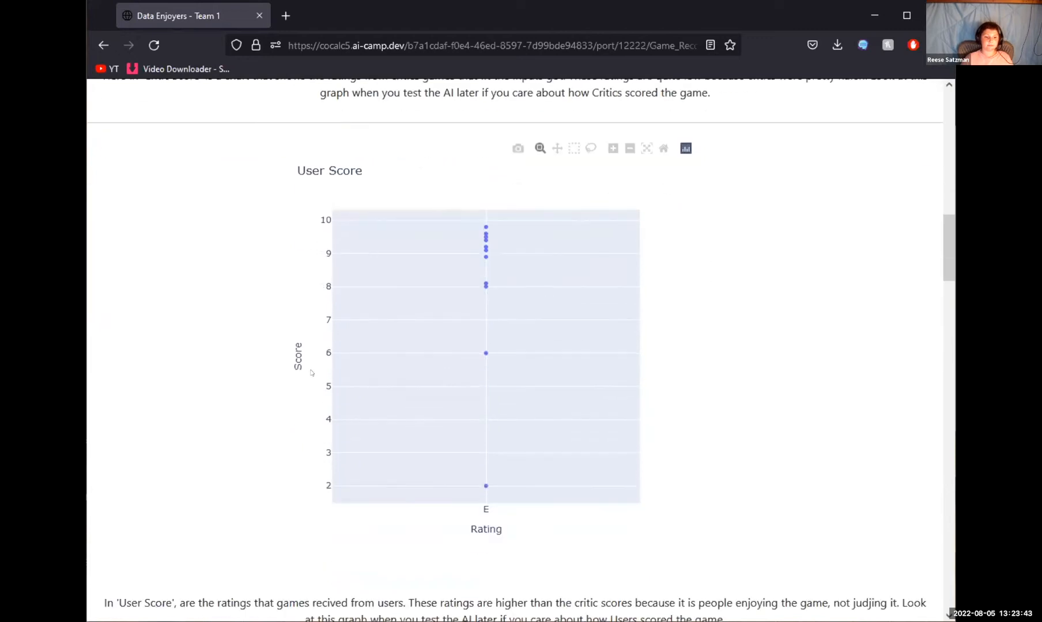
pyautogui.scroll(-3)
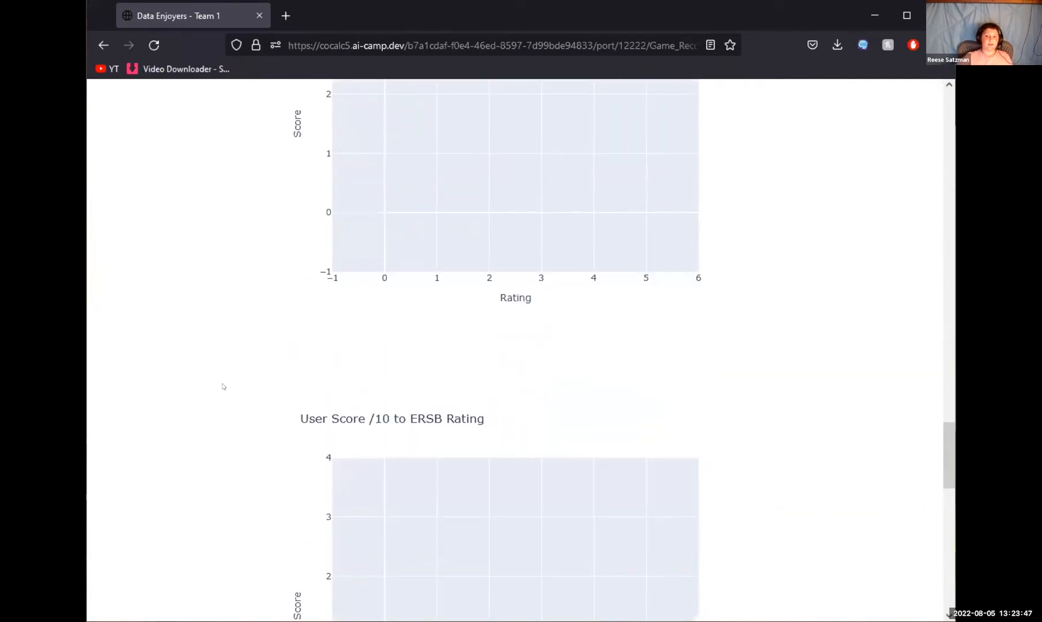
pyautogui.scroll(-3)
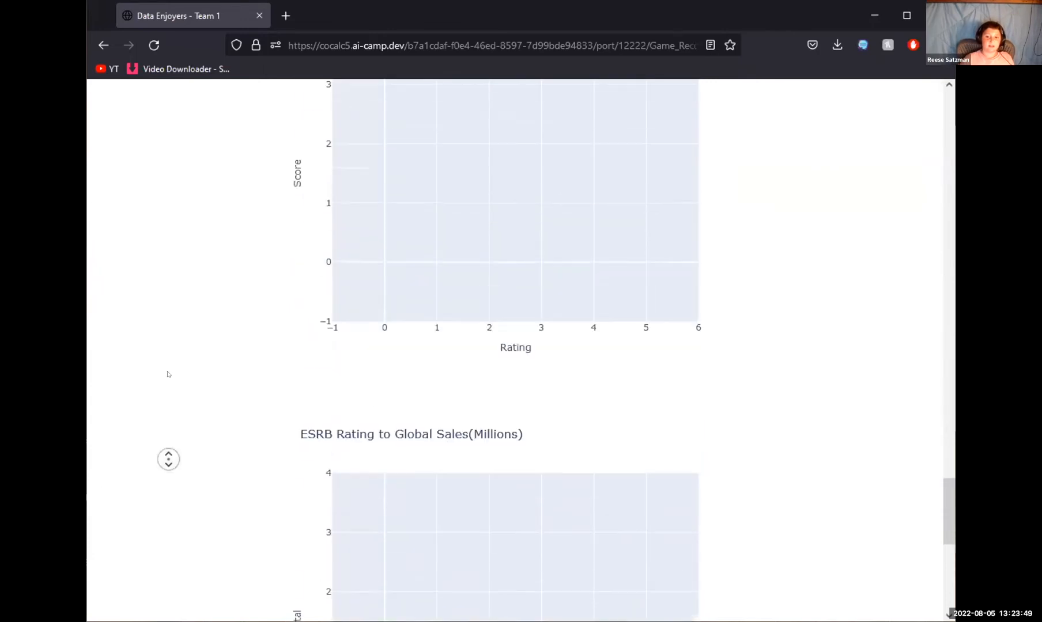
pyautogui.scroll(-3)
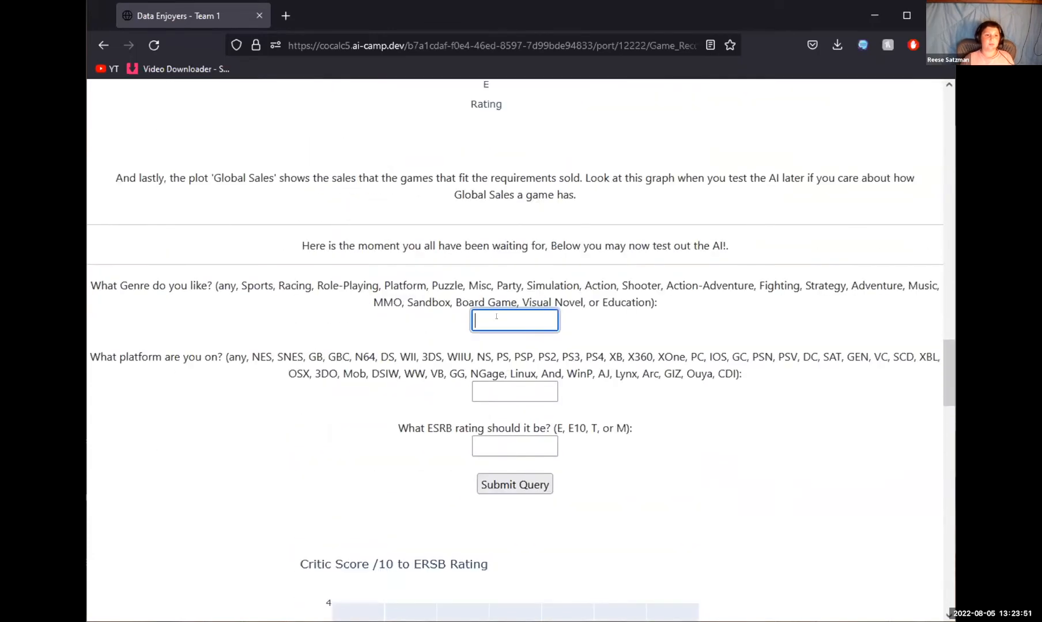
# Step: Enter Platform as the new genre for the recommender query
pyautogui.write('P')
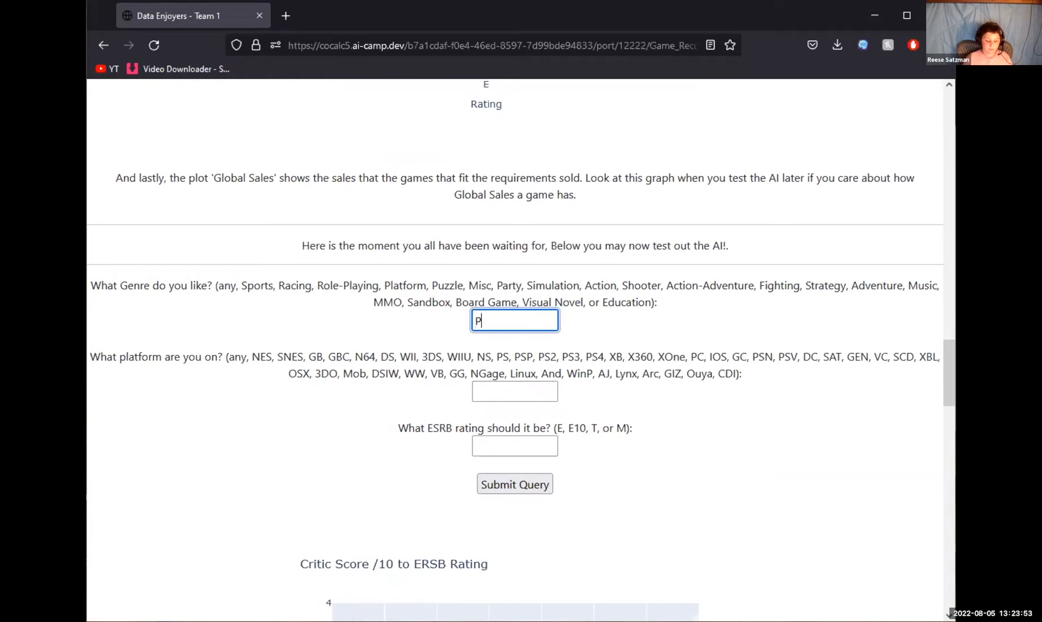
pyautogui.write('latform')
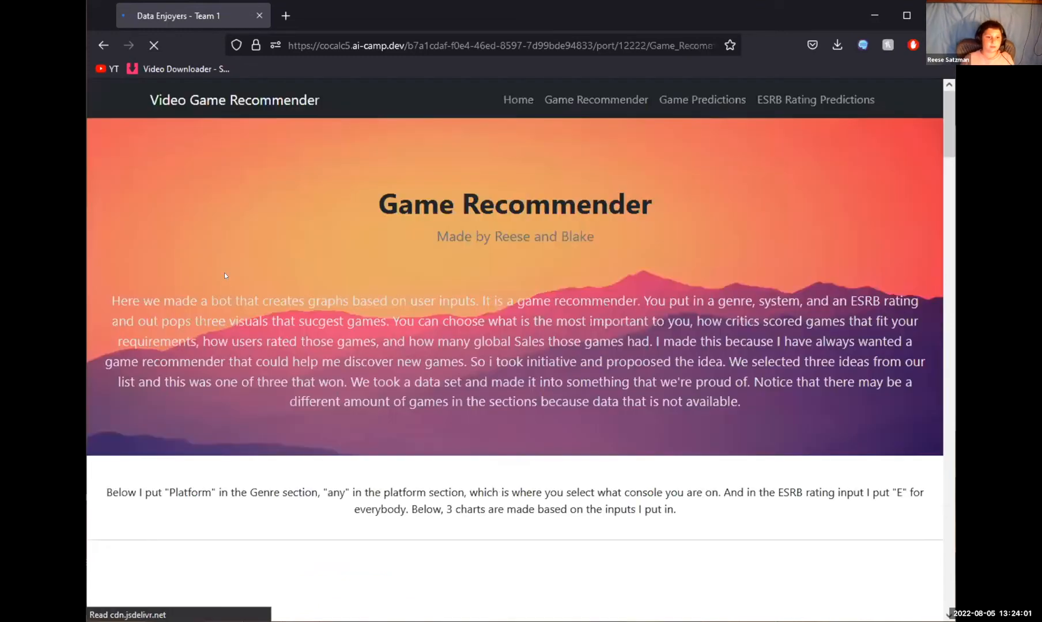
pyautogui.scroll(-3)
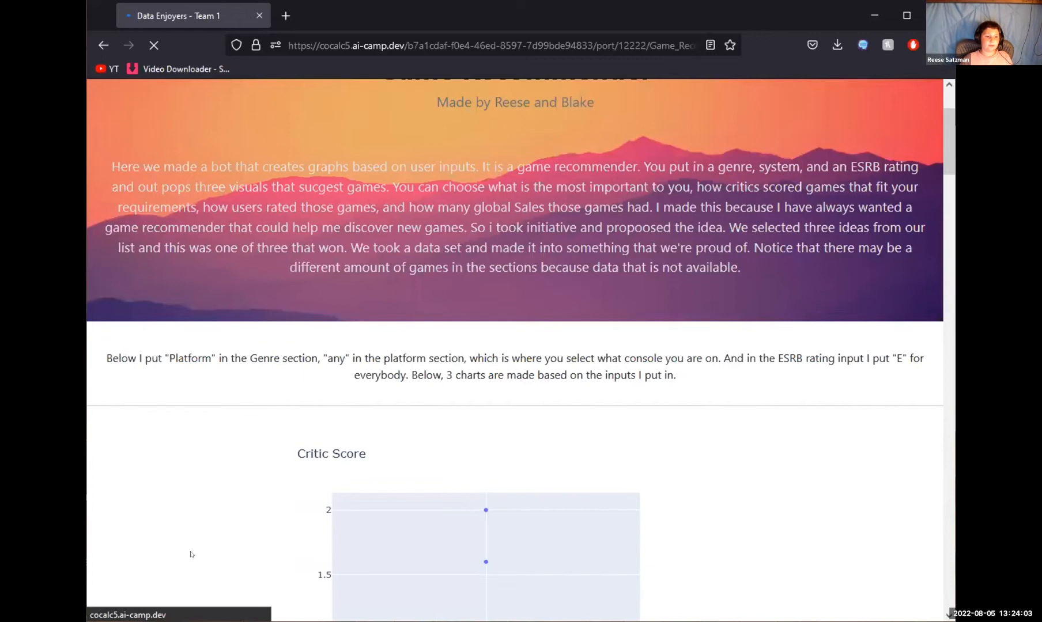
pyautogui.scroll(-3)
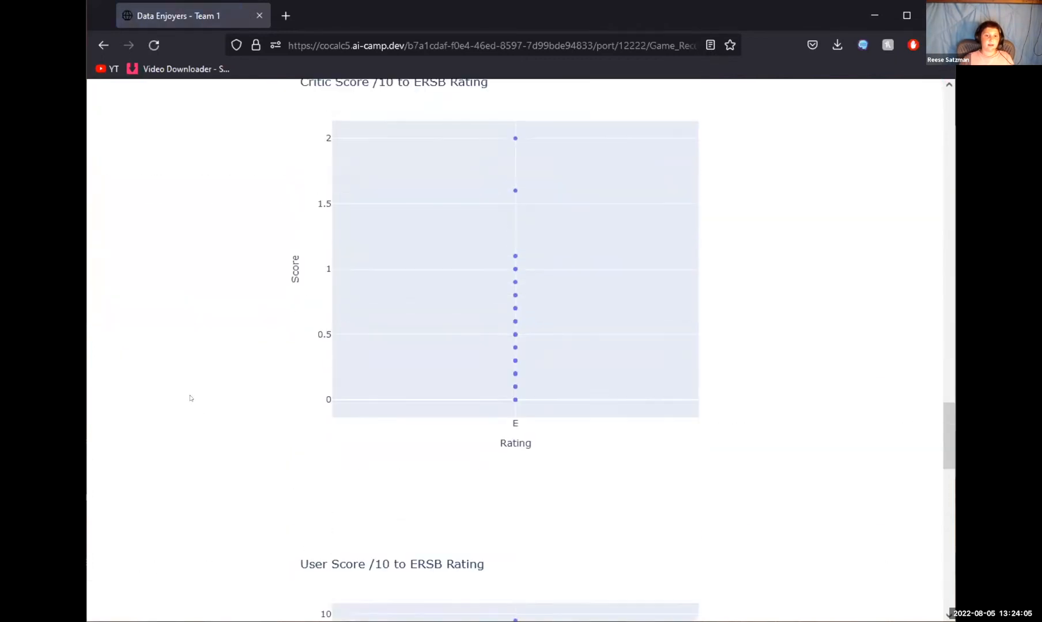
pyautogui.scroll(3)
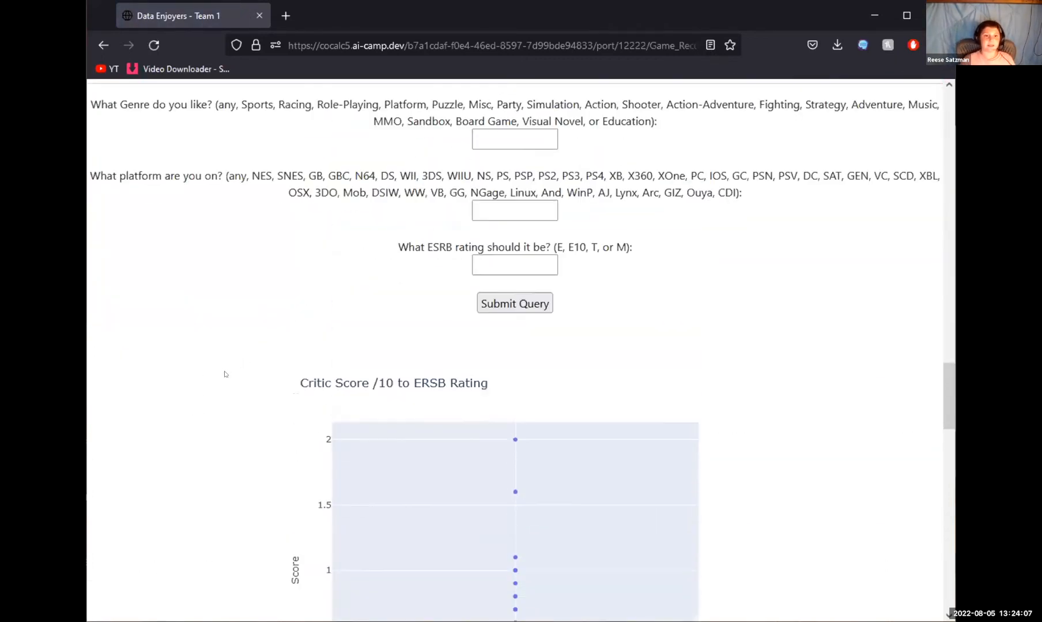
pyautogui.scroll(-3)
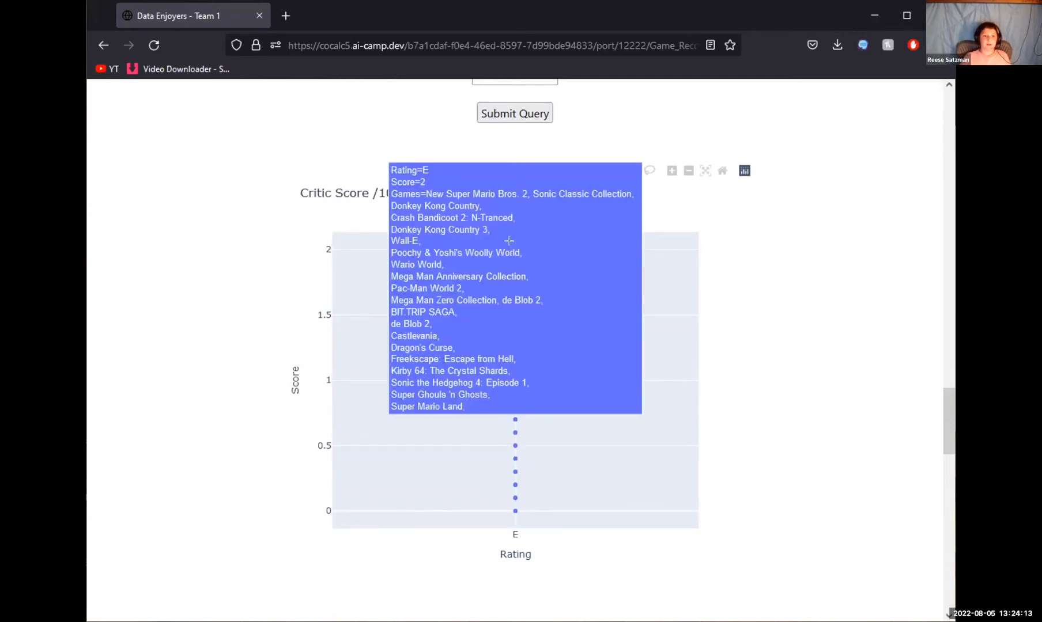
pyautogui.scroll(-3)
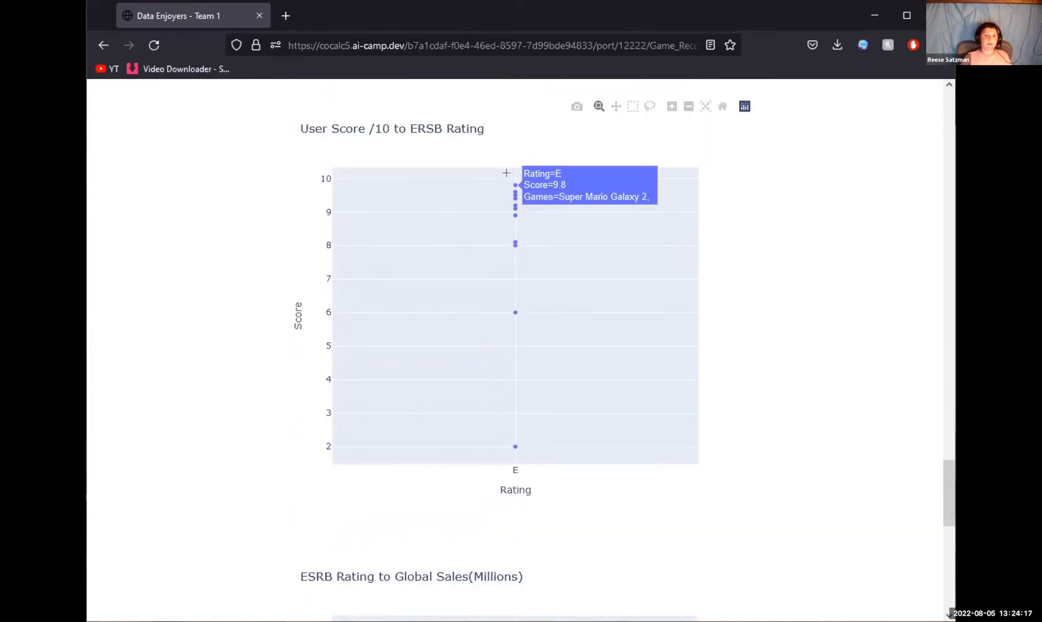
pyautogui.scroll(-3)
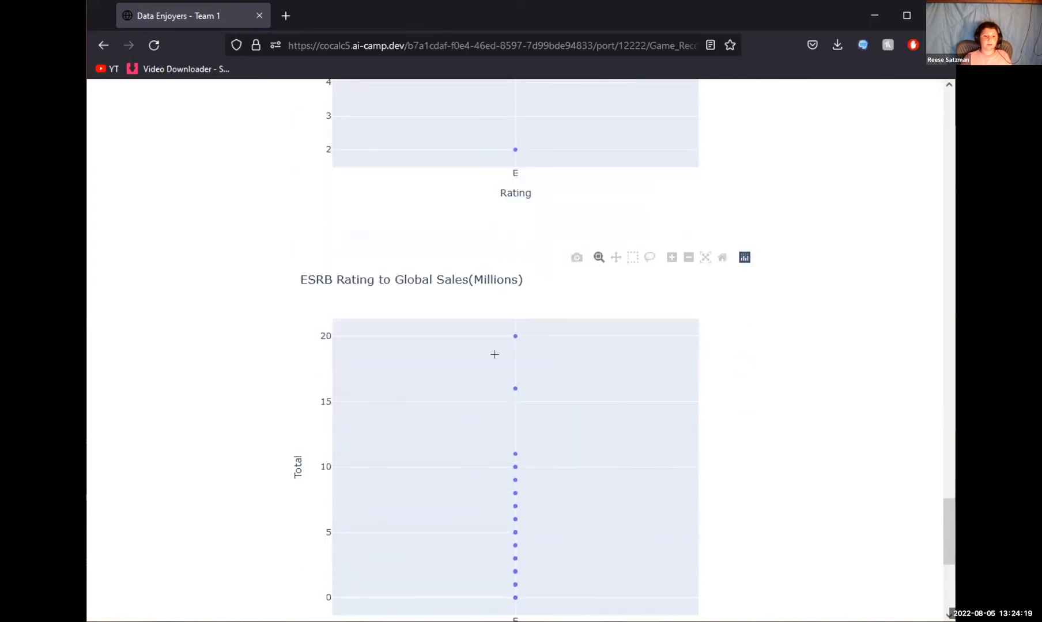
pyautogui.scroll(-3)
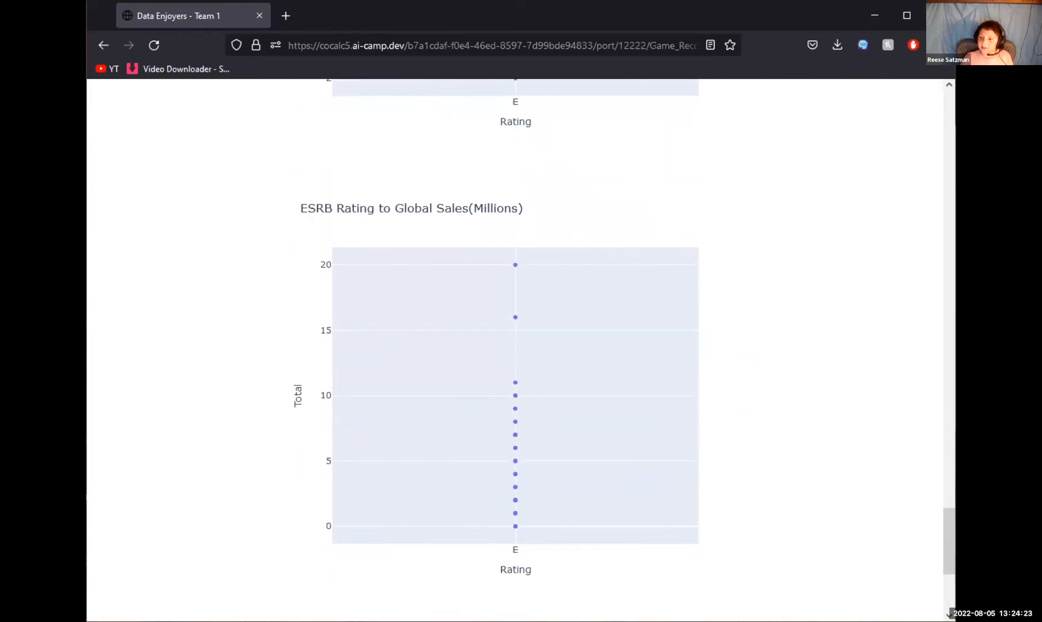
pyautogui.moveTo(782, 104)
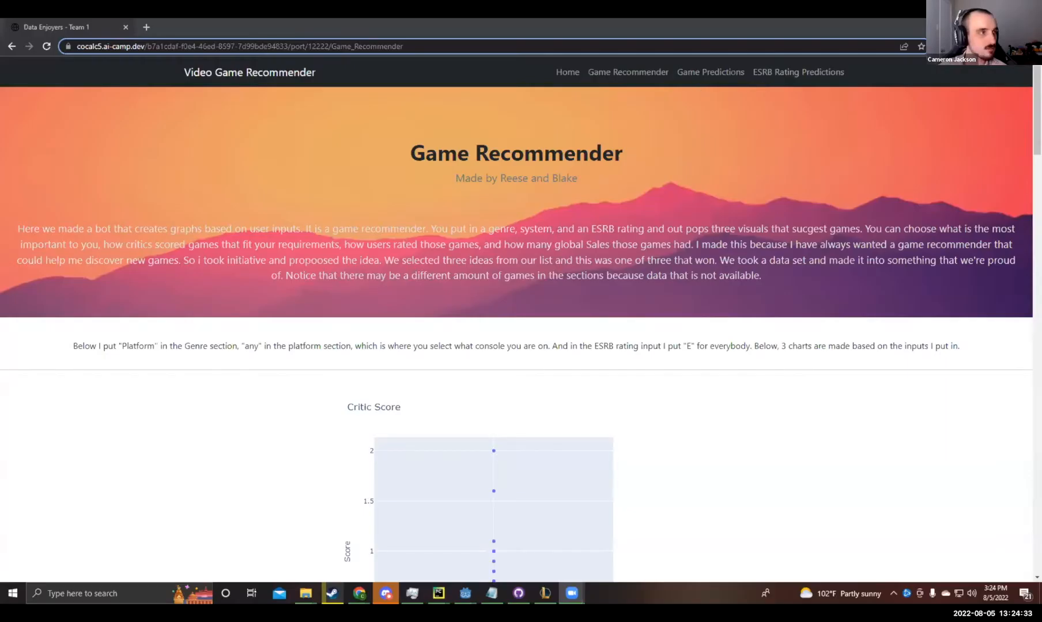
# Step: Open Game Predictions and hide Shooter, Role-Playing, Sports, Action and Simulation from the sales chart
pyautogui.click(710, 71)
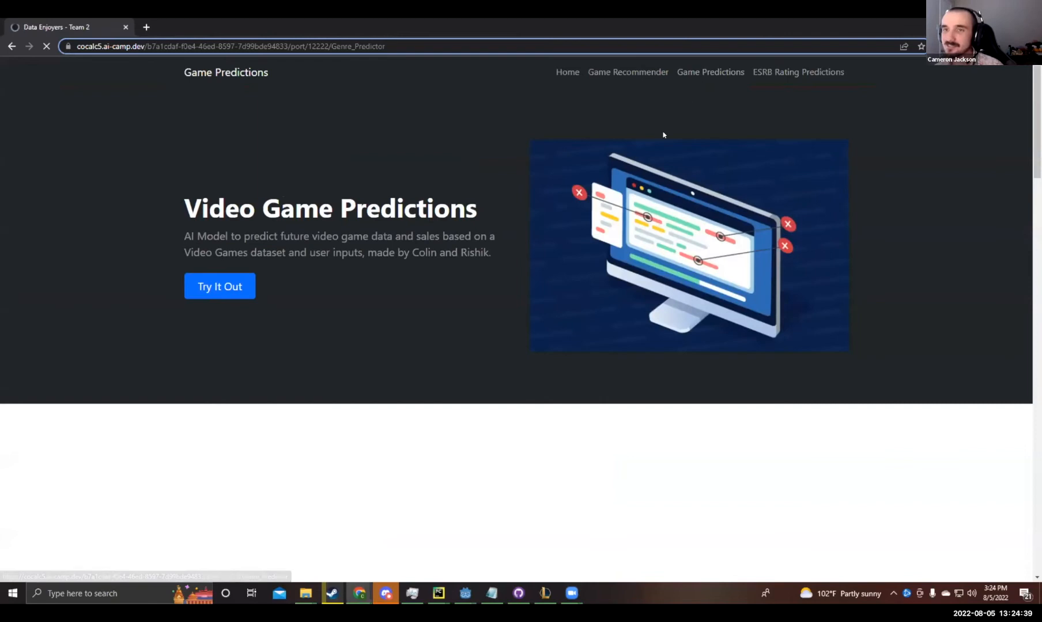
pyautogui.scroll(-3)
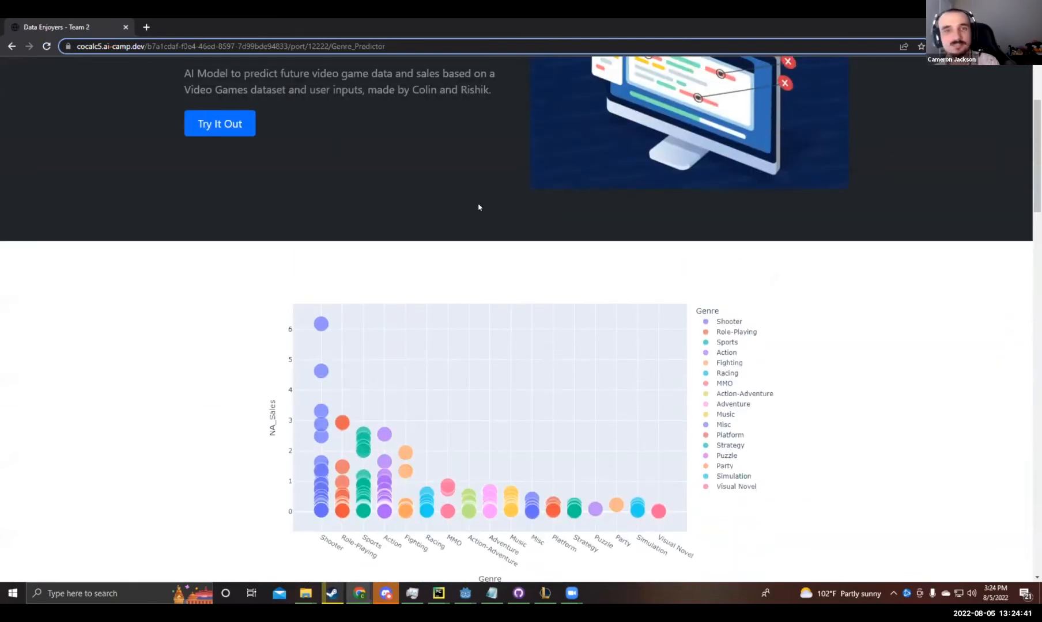
pyautogui.scroll(3)
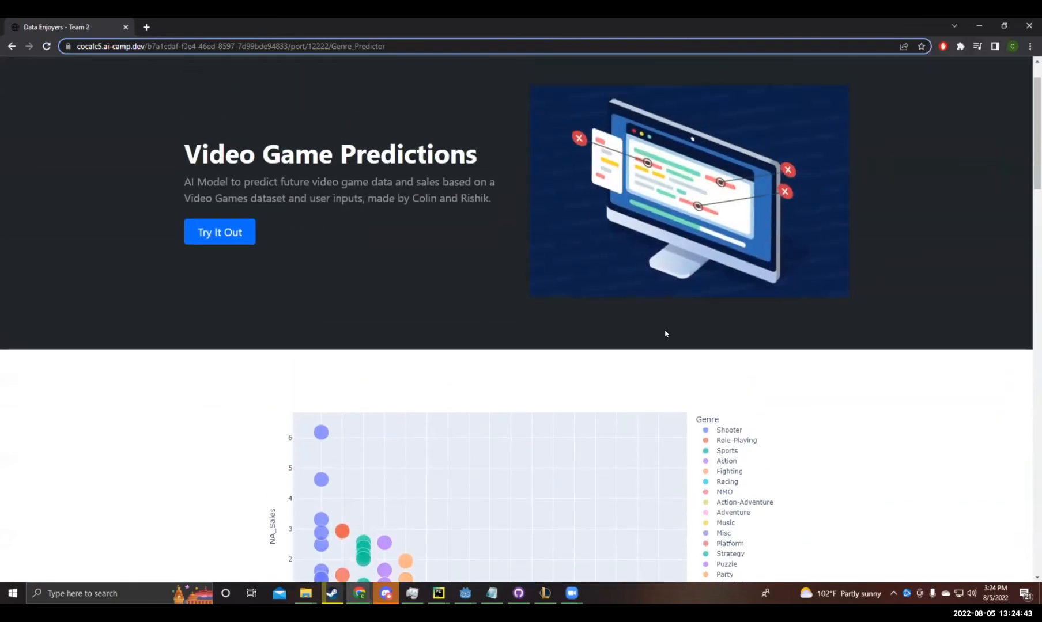
pyautogui.moveTo(835, 380)
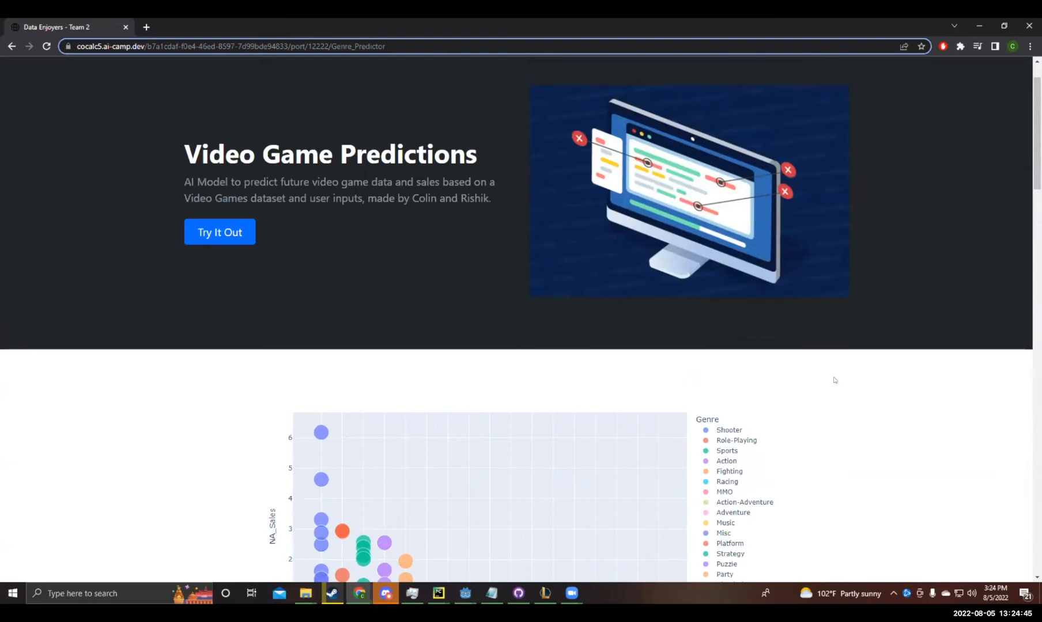
pyautogui.moveTo(787, 396)
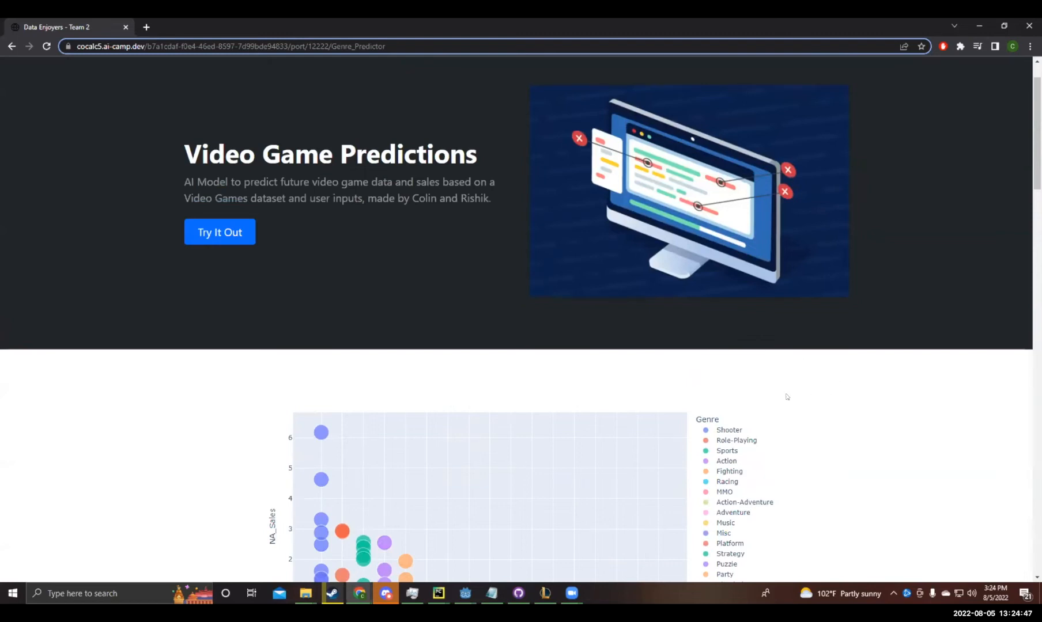
pyautogui.scroll(-3)
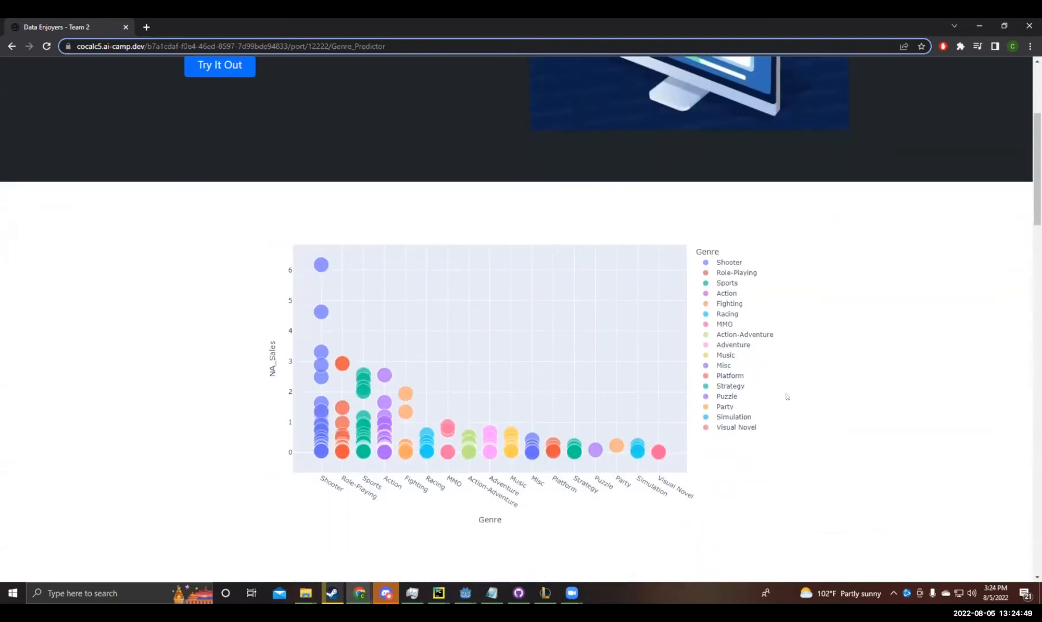
pyautogui.scroll(-3)
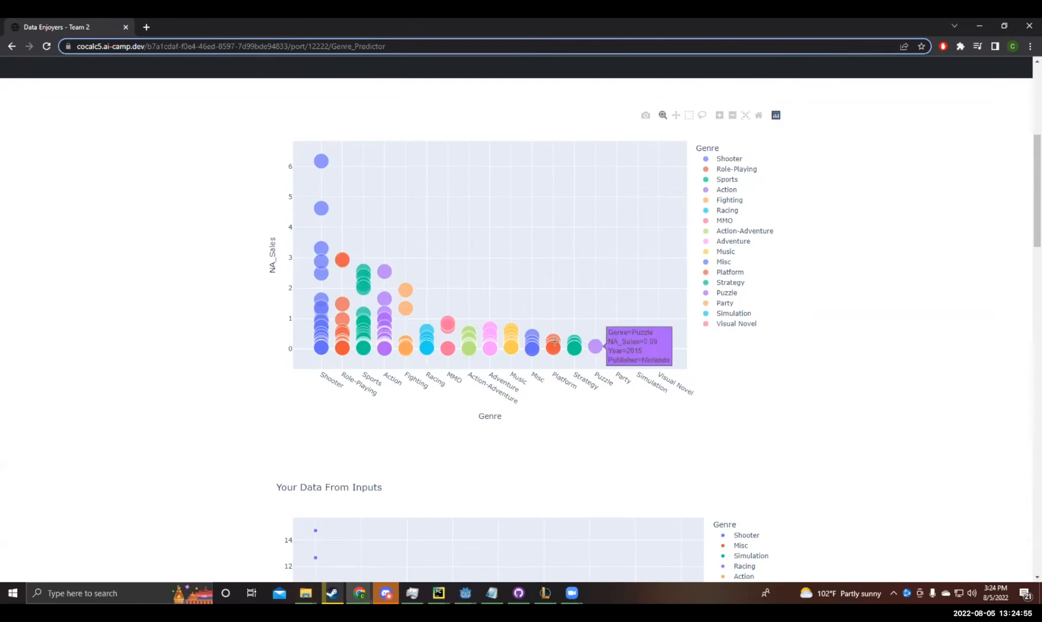
pyautogui.moveTo(331, 219)
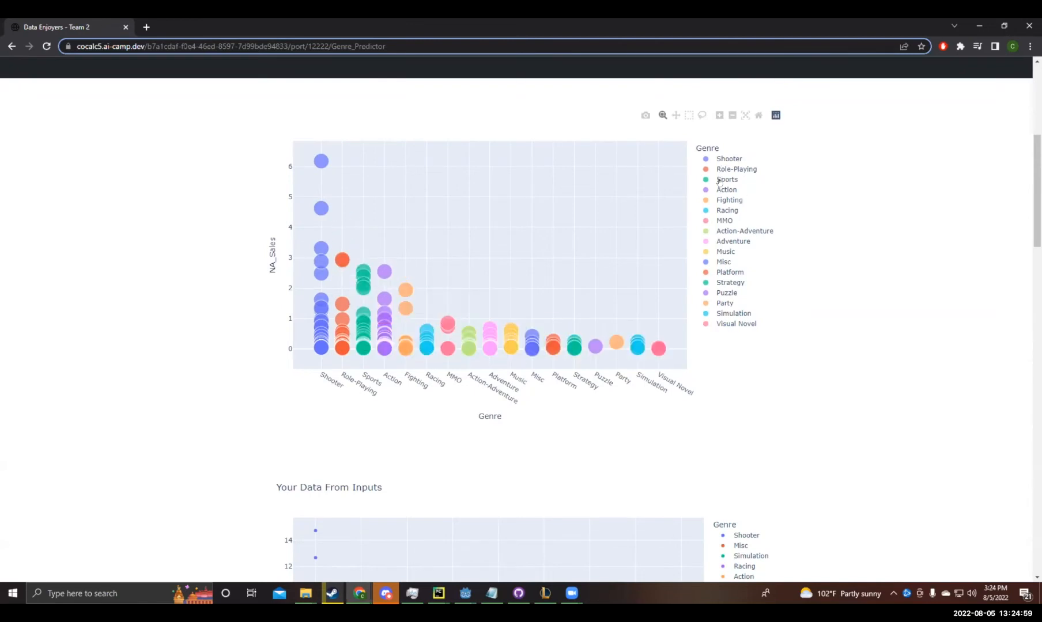
pyautogui.click(729, 159)
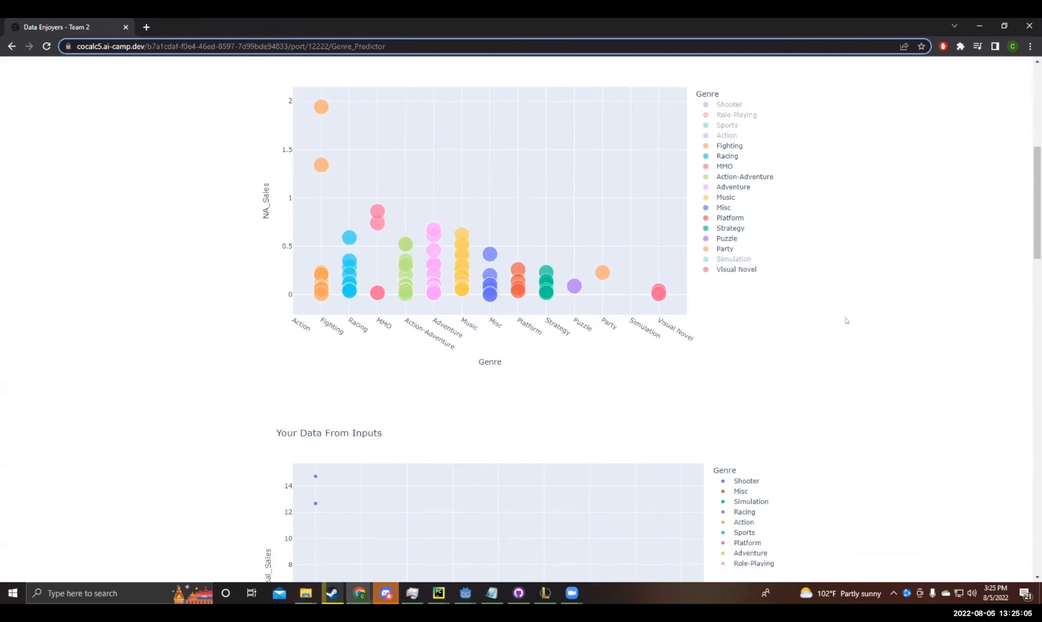
pyautogui.scroll(-3)
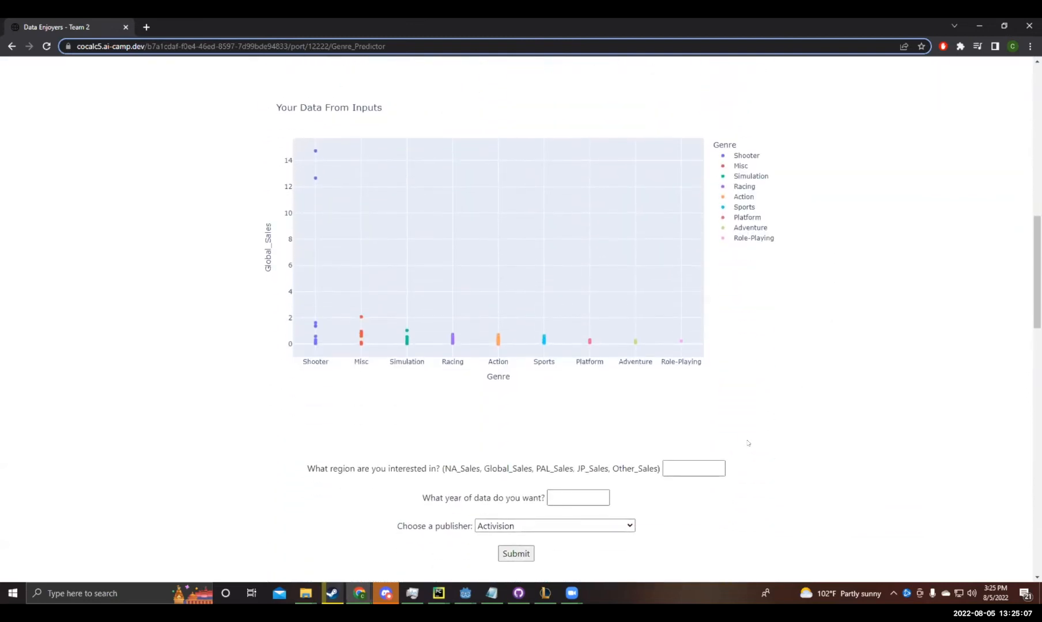
# Step: Submit the predictor form with region NA_Sales, year 2010 and publisher Activision
pyautogui.click(693, 466)
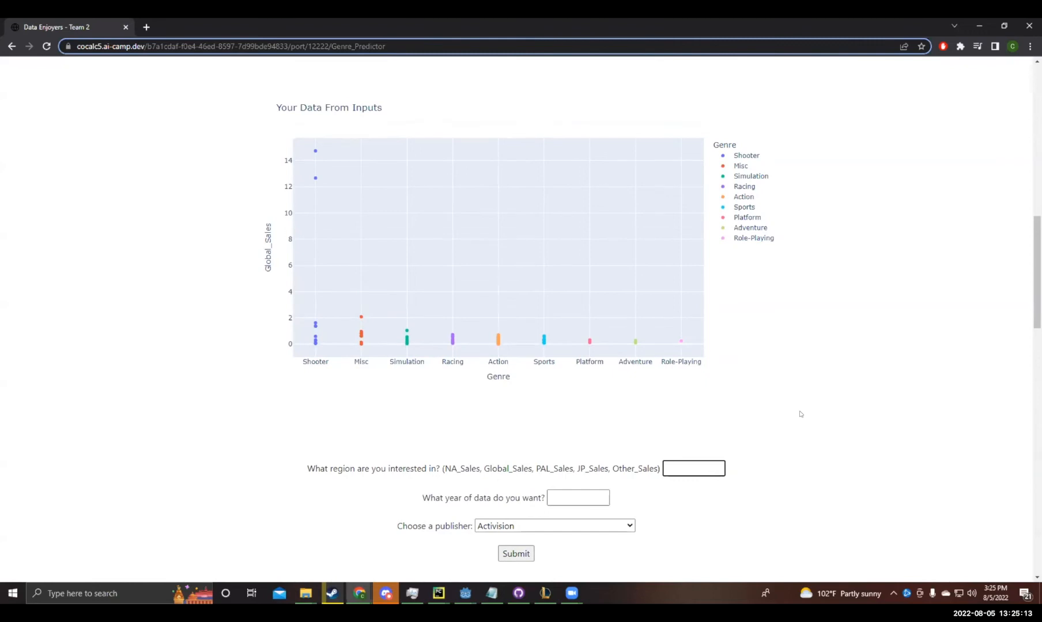
pyautogui.write('NA_')
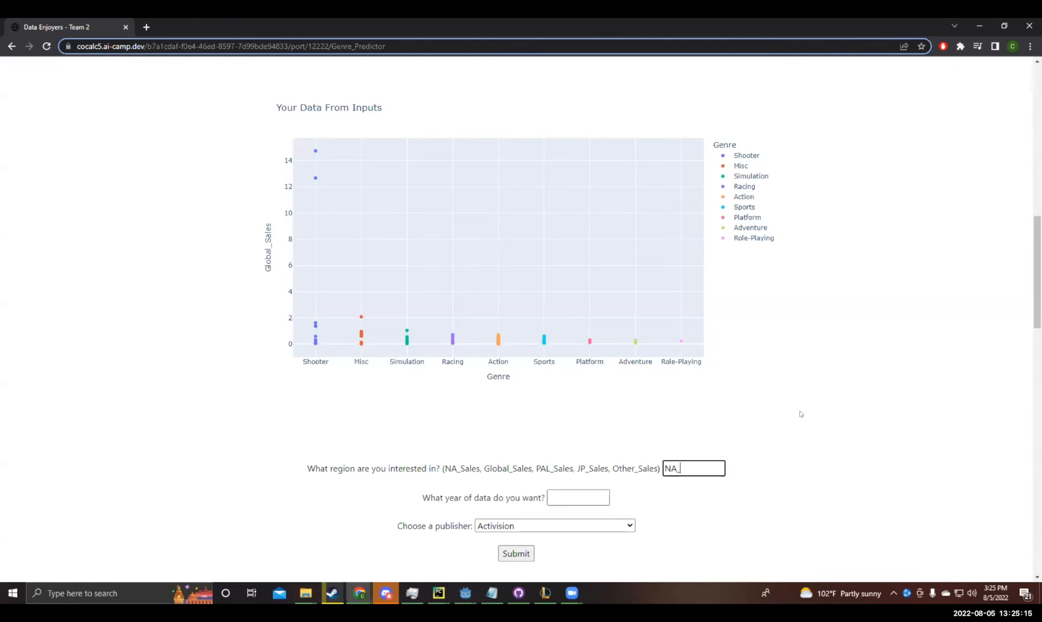
pyautogui.write('Sales')
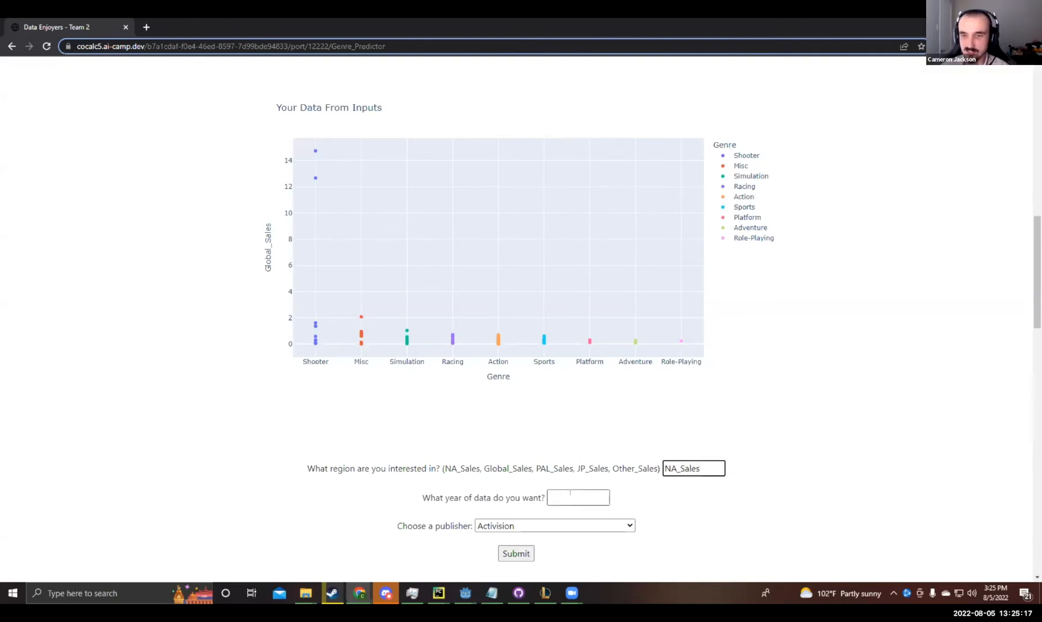
pyautogui.write('2000')
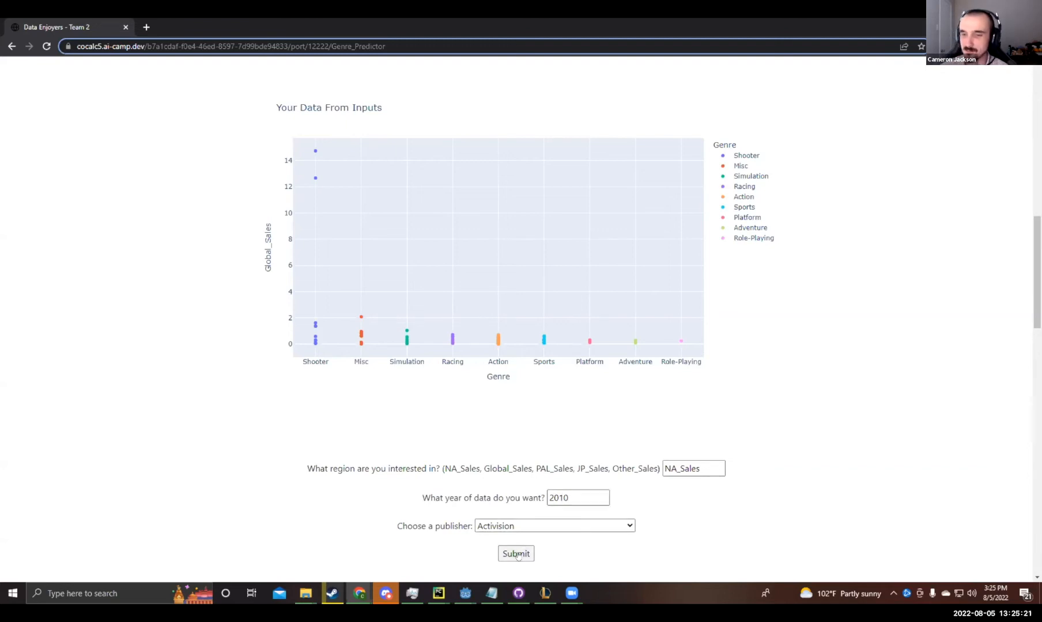
pyautogui.click(516, 554)
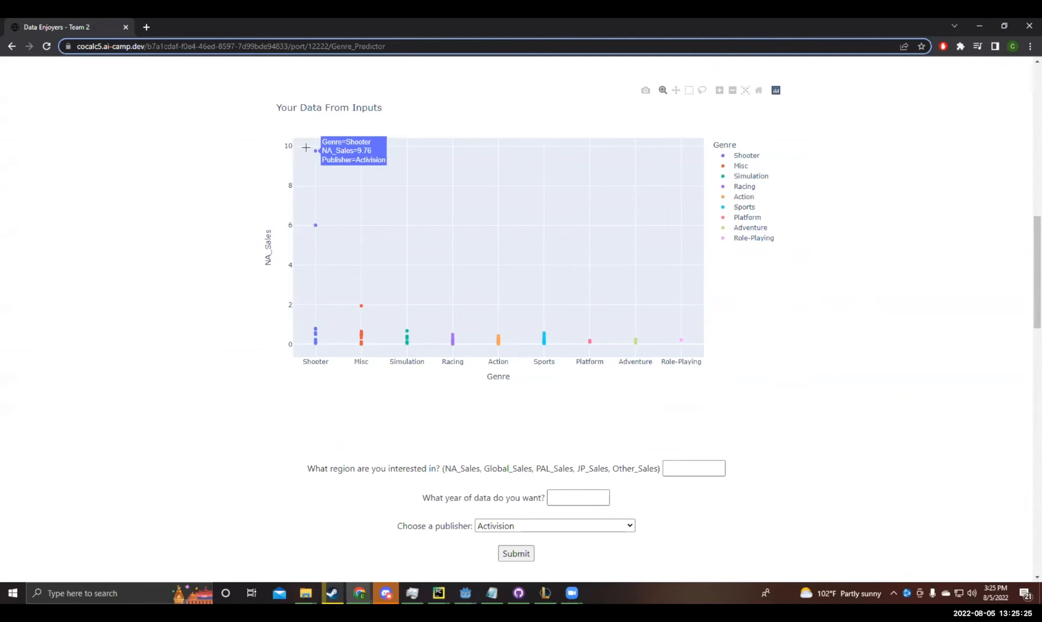
pyautogui.moveTo(315, 225)
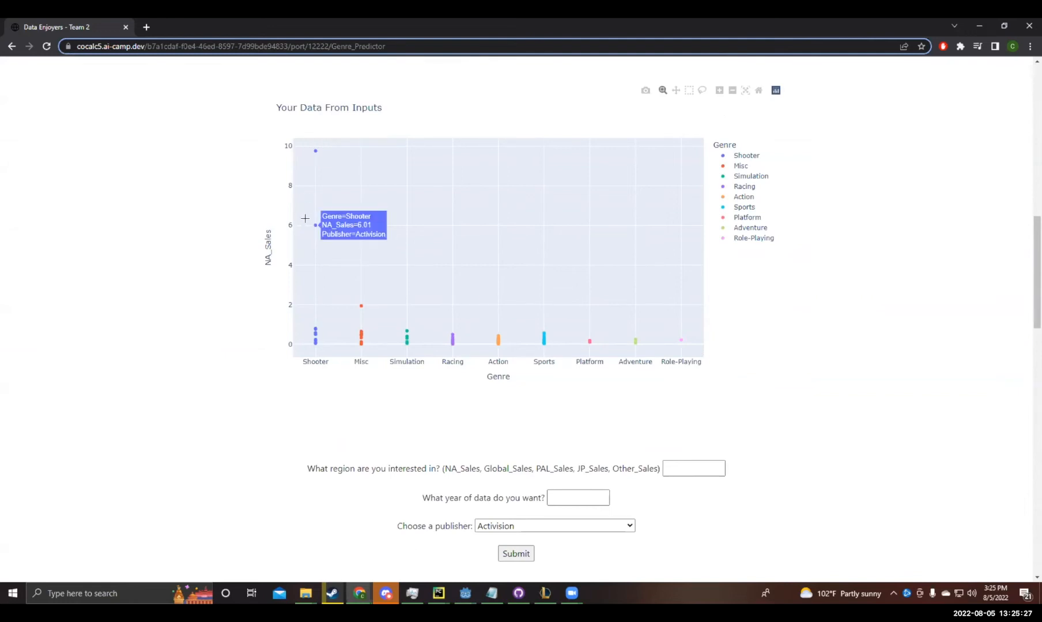
pyautogui.moveTo(360, 337)
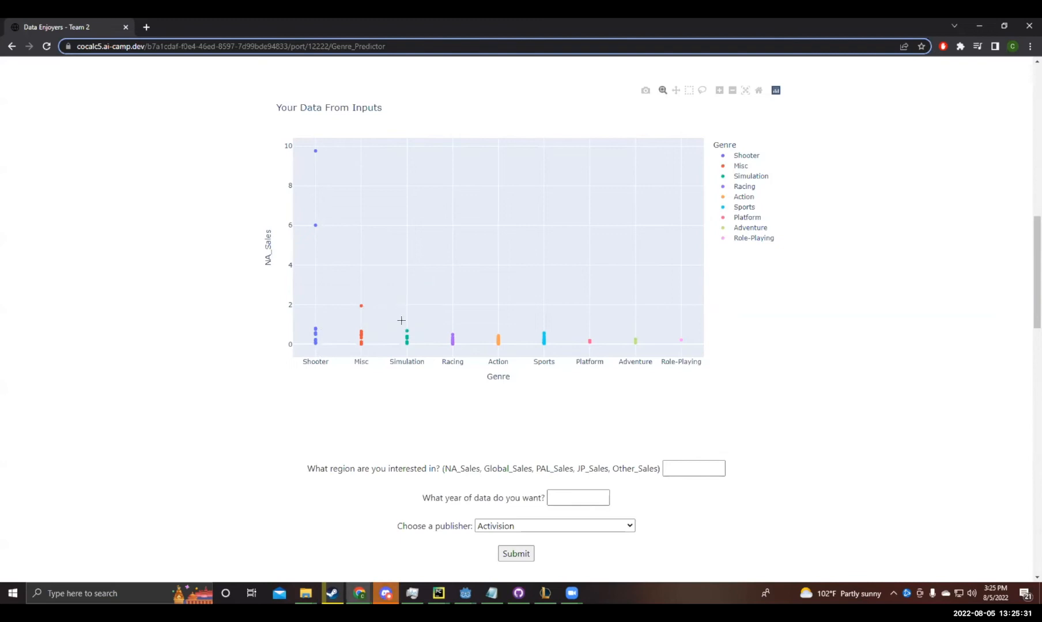
pyautogui.moveTo(498, 340)
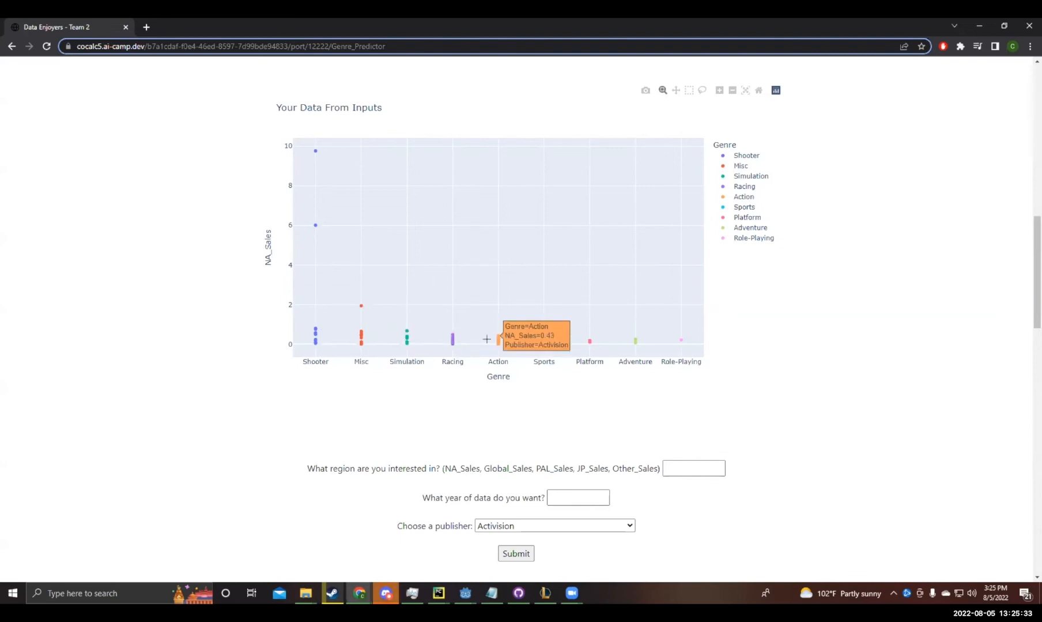
pyautogui.moveTo(625, 338)
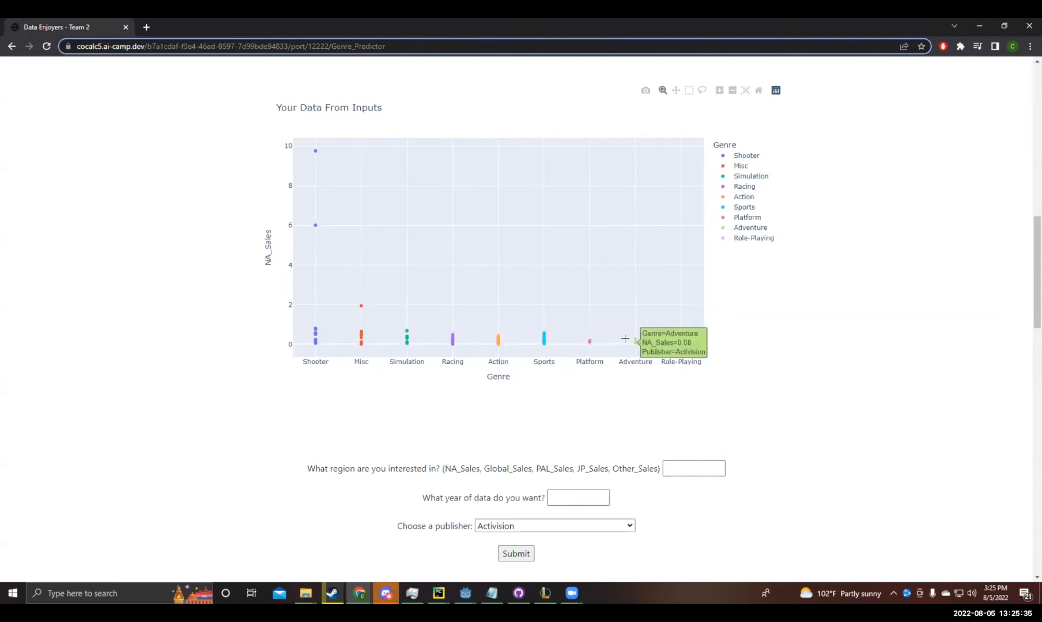
pyautogui.moveTo(766, 335)
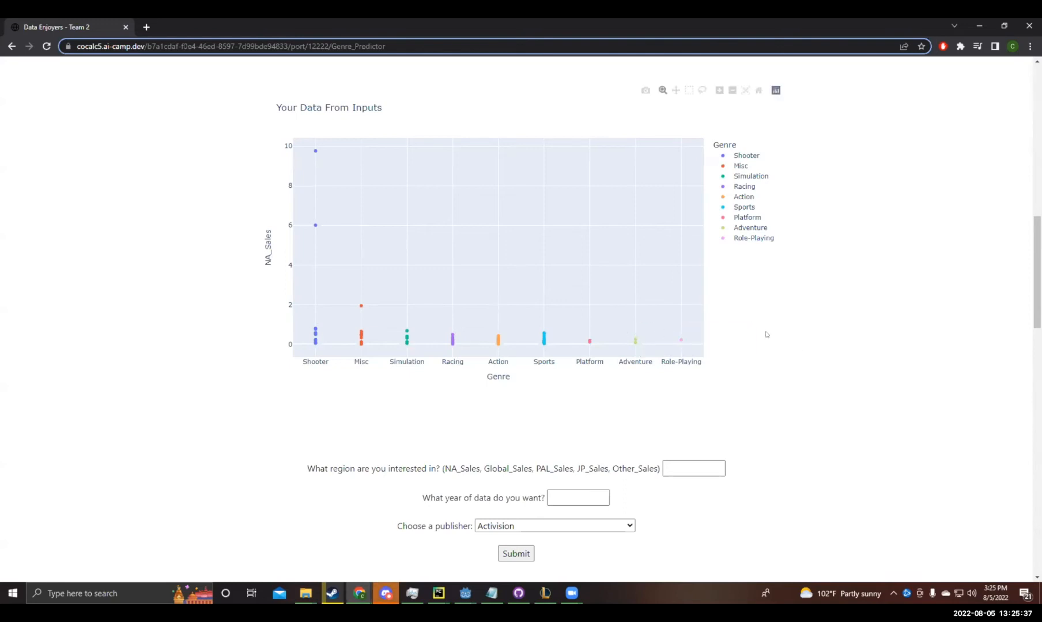
pyautogui.scroll(-3)
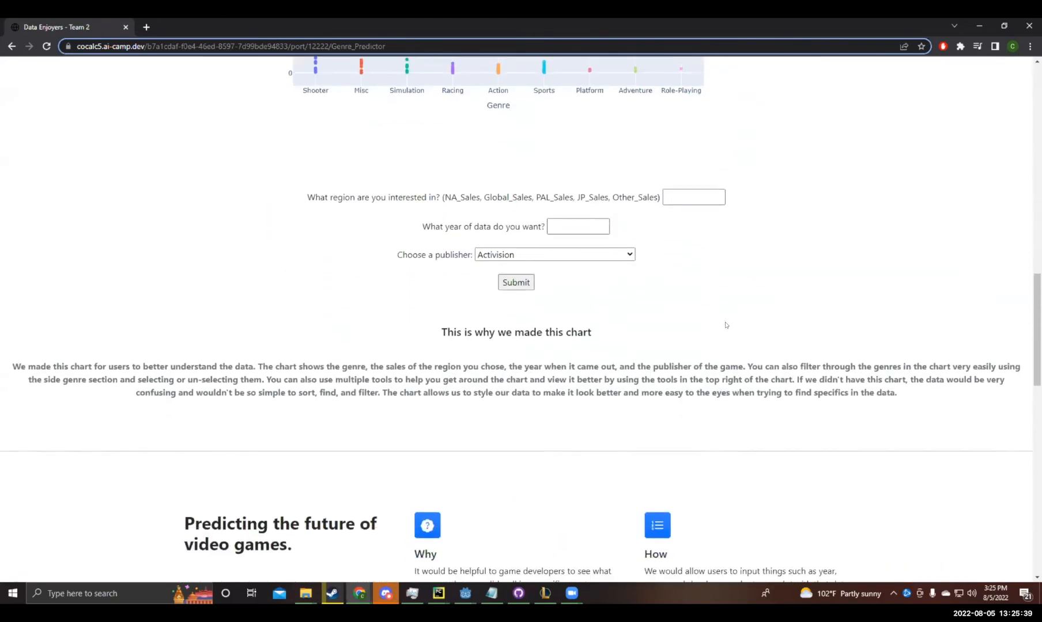
pyautogui.scroll(-3)
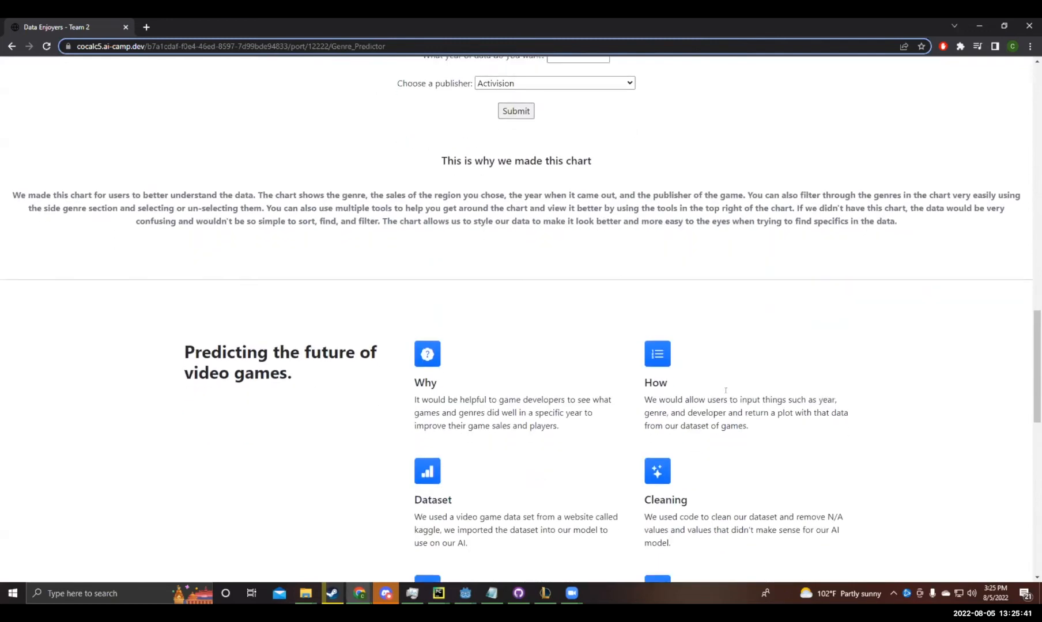
pyautogui.scroll(-3)
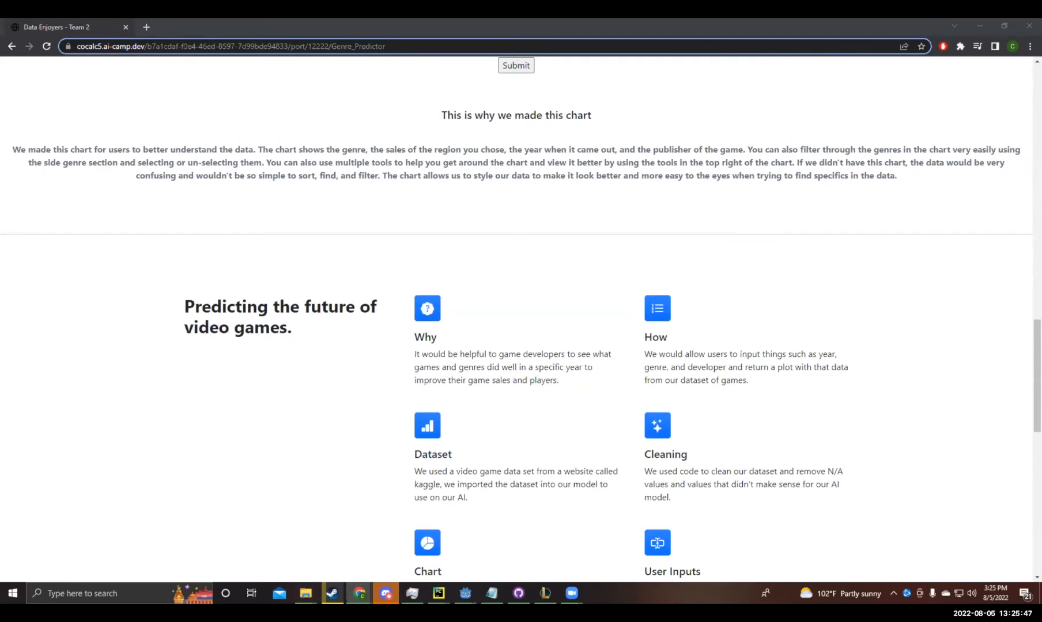
pyautogui.moveTo(725, 222)
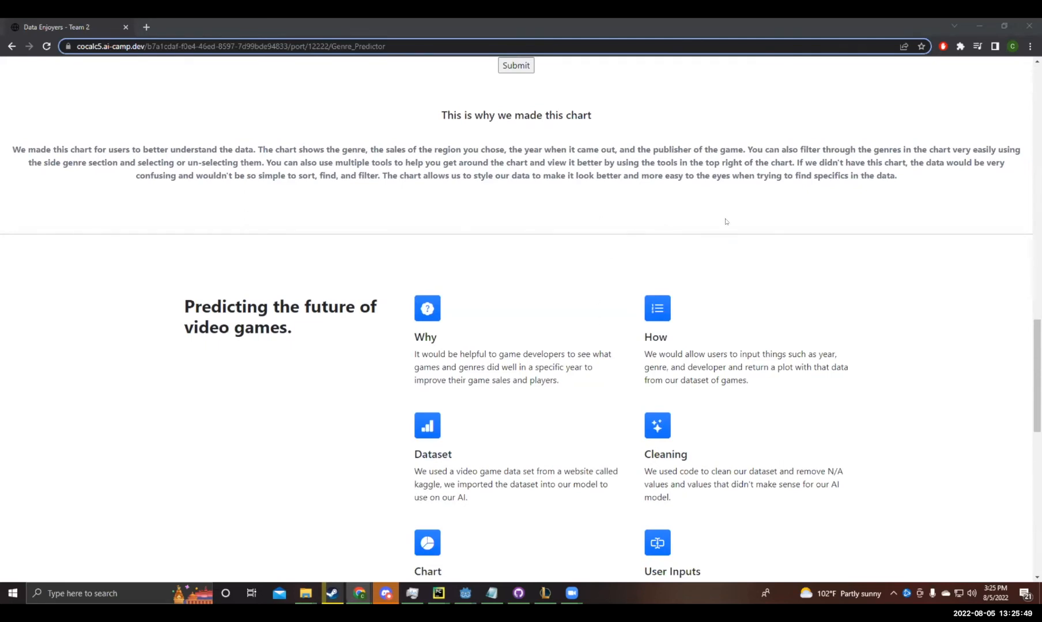
pyautogui.moveTo(816, 259)
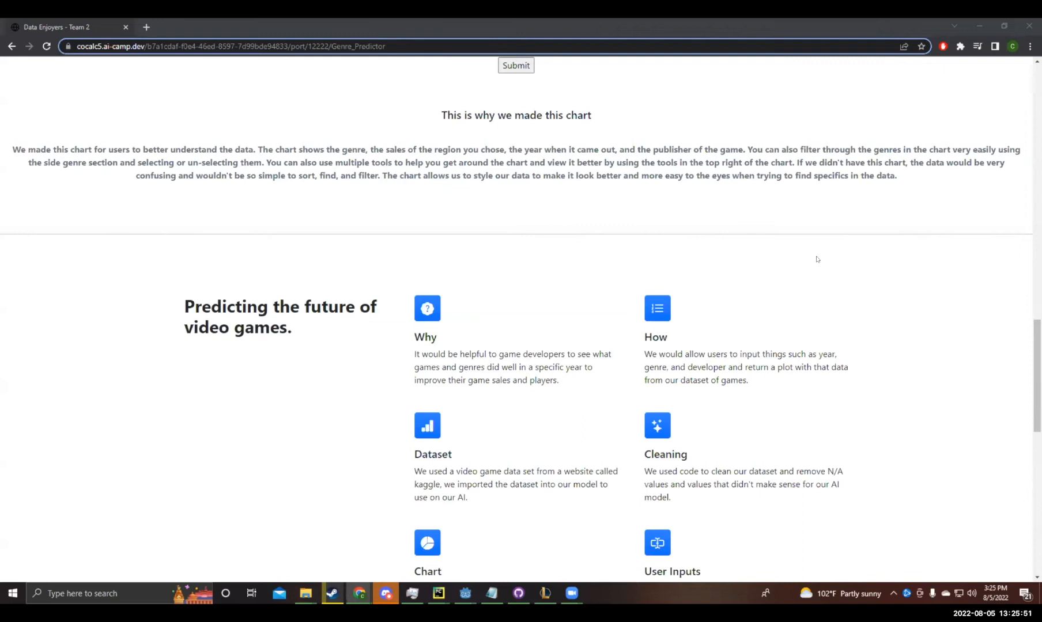
pyautogui.scroll(3)
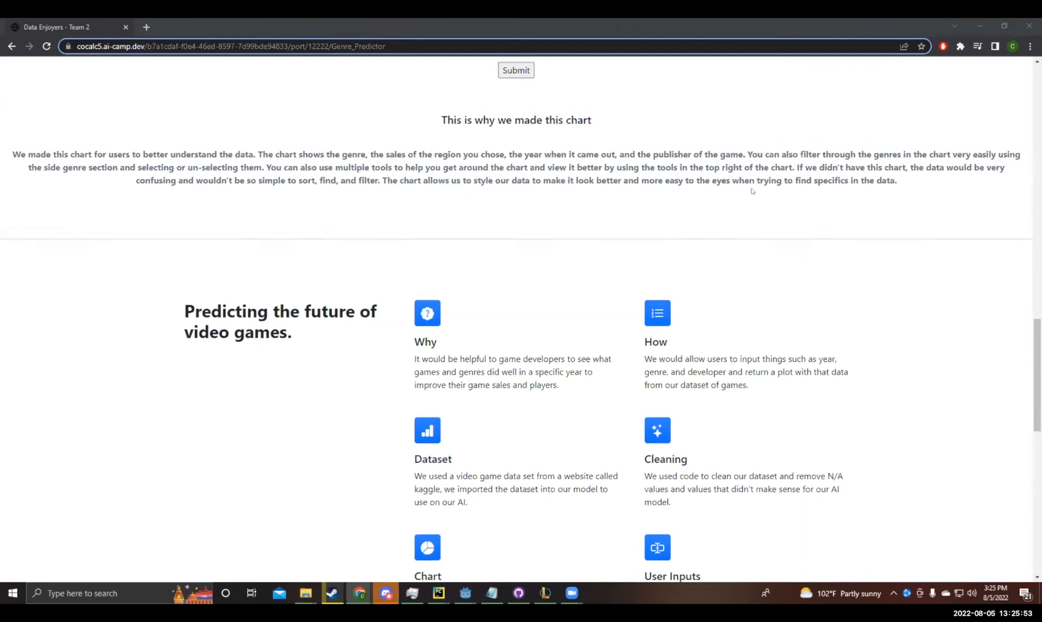
pyautogui.scroll(3)
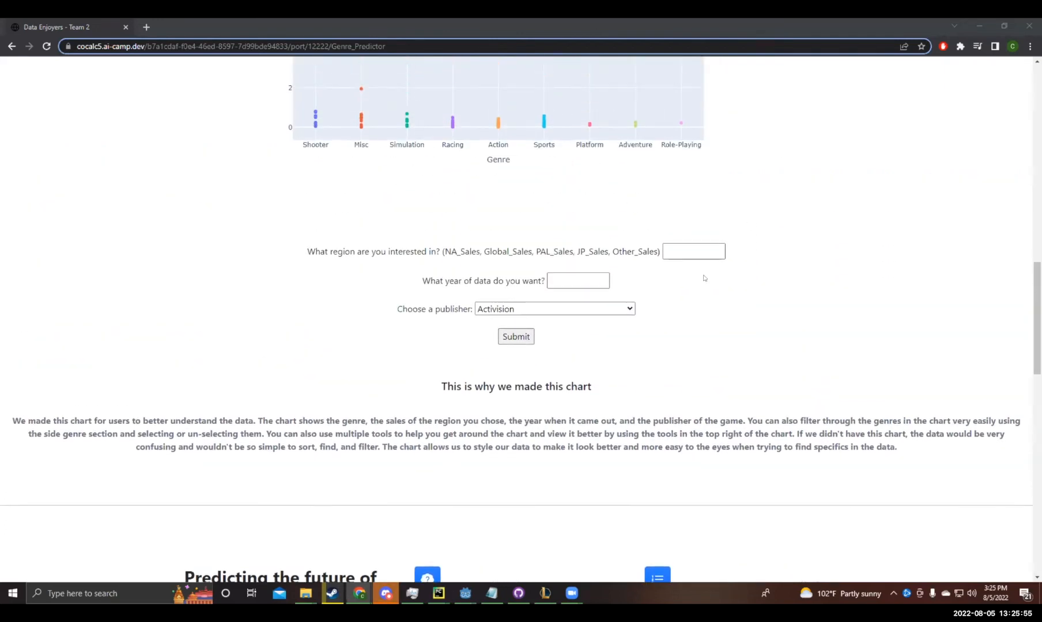
pyautogui.scroll(-3)
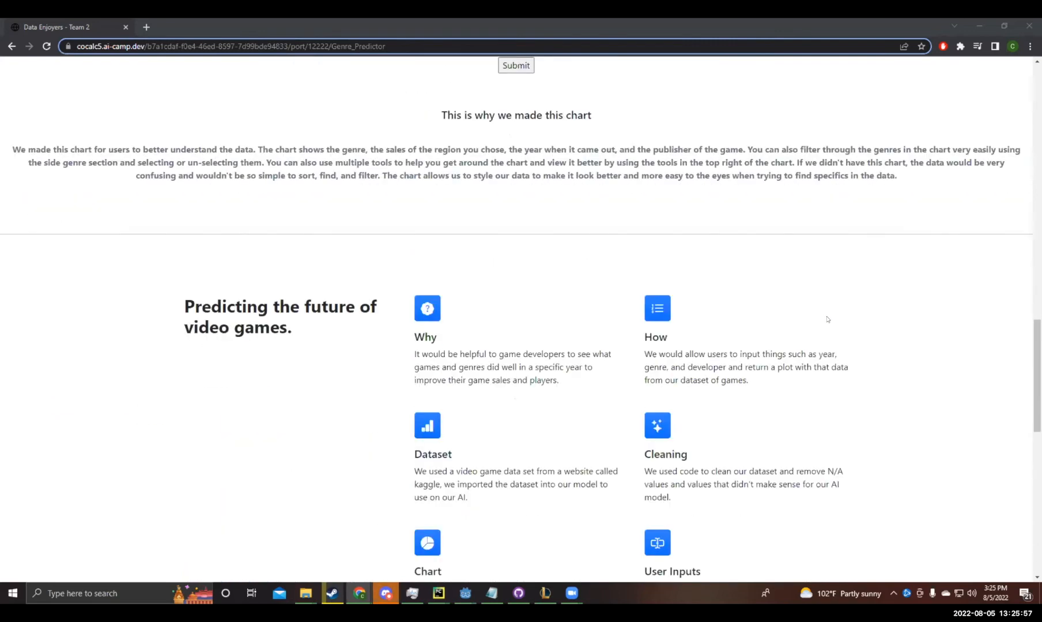
pyautogui.moveTo(824, 319)
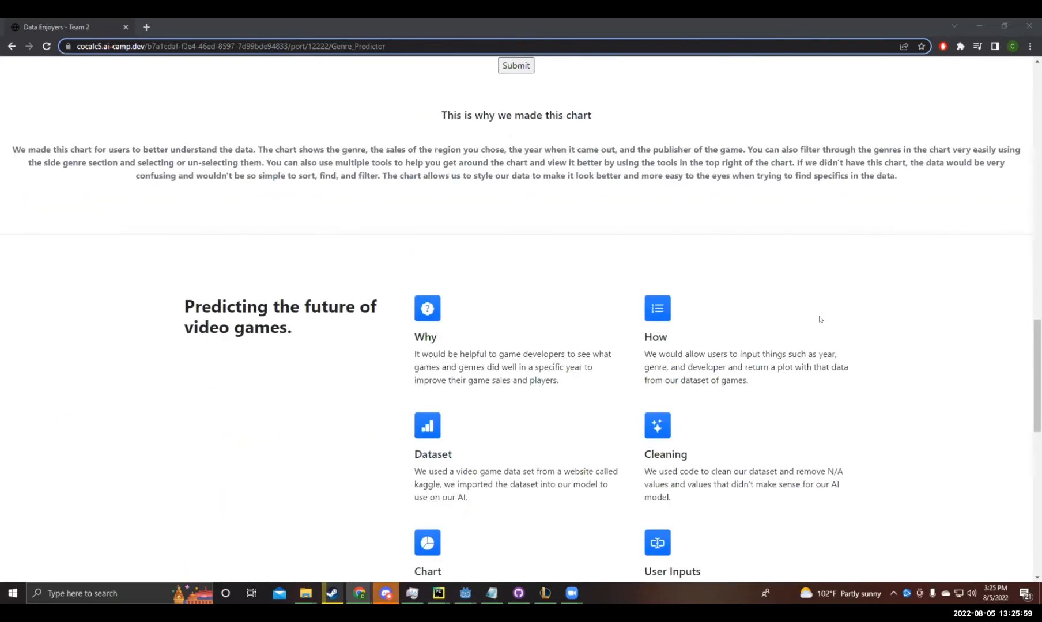
pyautogui.moveTo(951, 223)
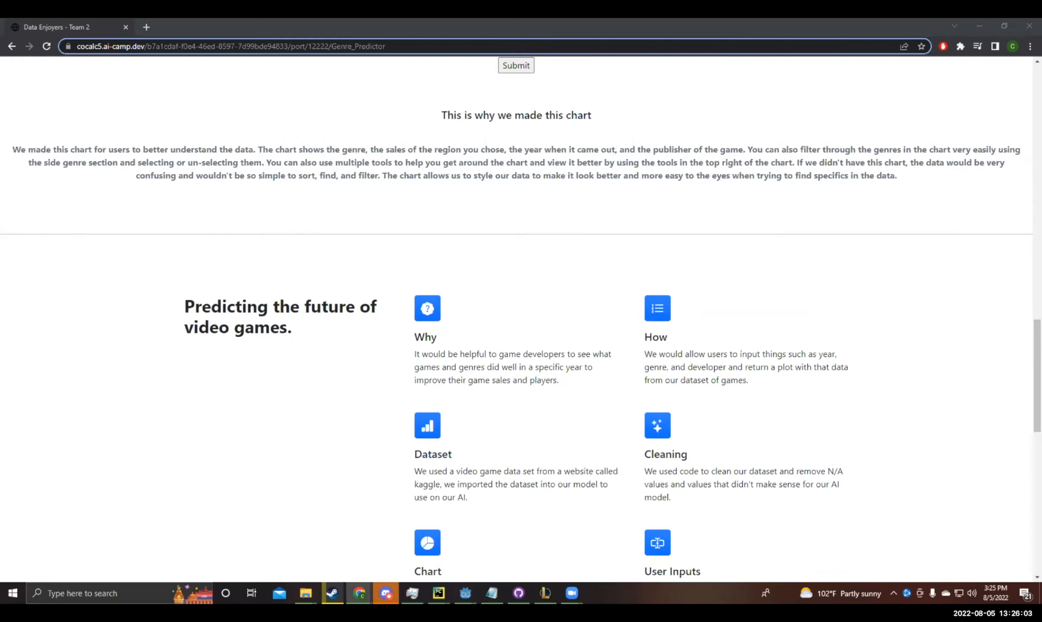
pyautogui.moveTo(717, 310)
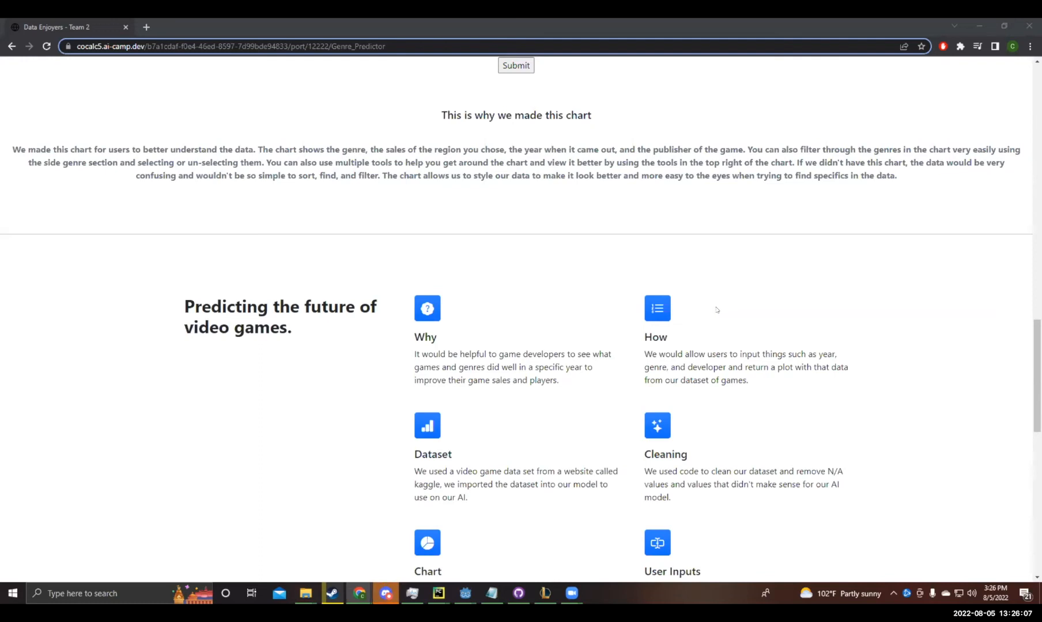
pyautogui.moveTo(733, 310)
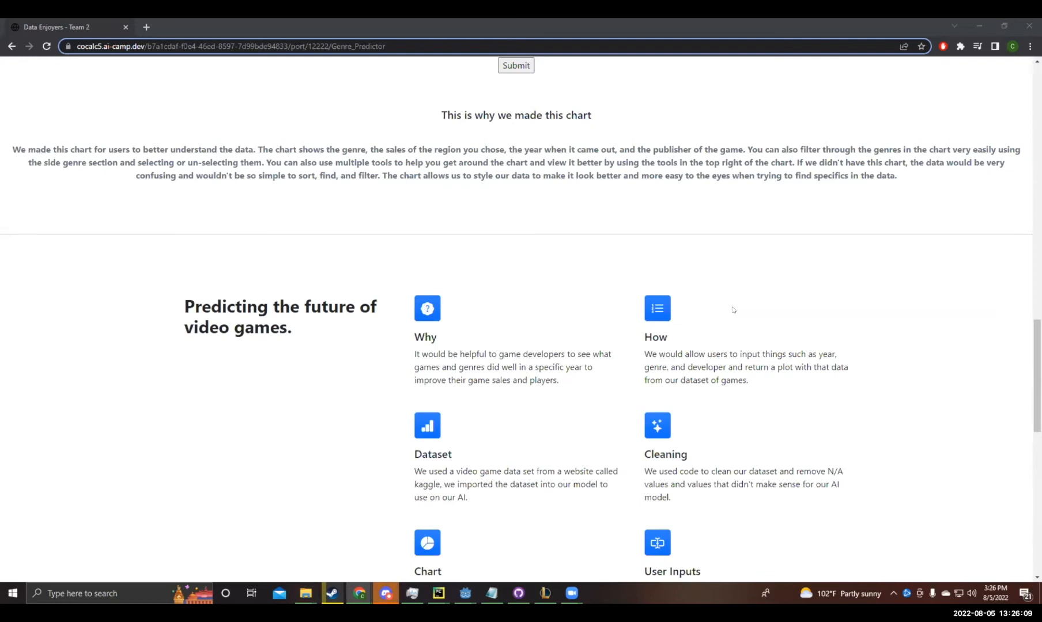
pyautogui.moveTo(872, 198)
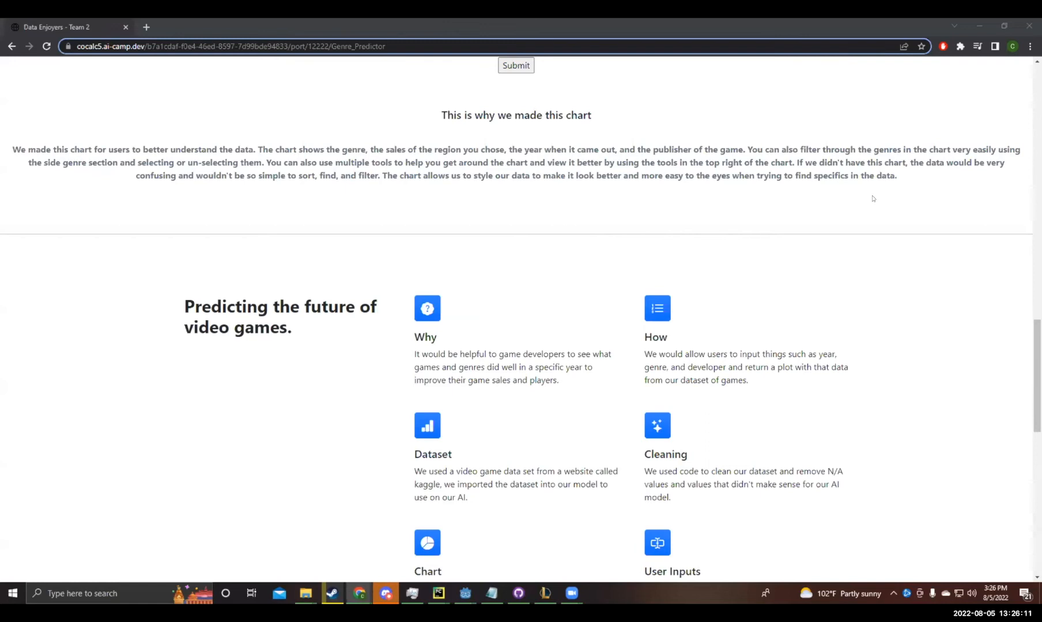
pyautogui.moveTo(835, 268)
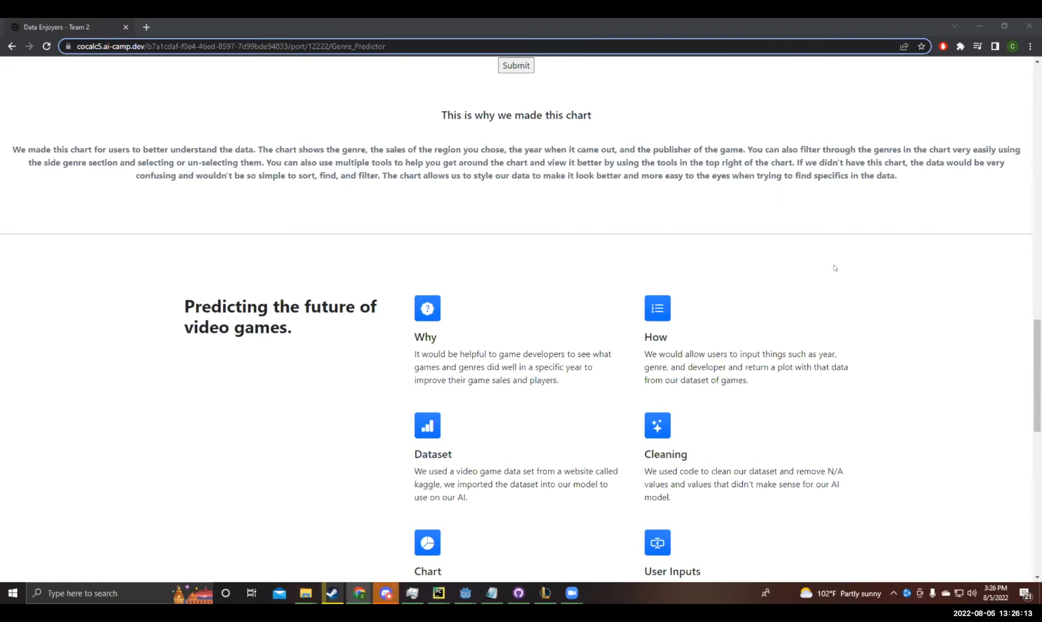
# Step: Scroll down to the Our AI Model heading with the importing, cleaning and user input cards
pyautogui.scroll(-3)
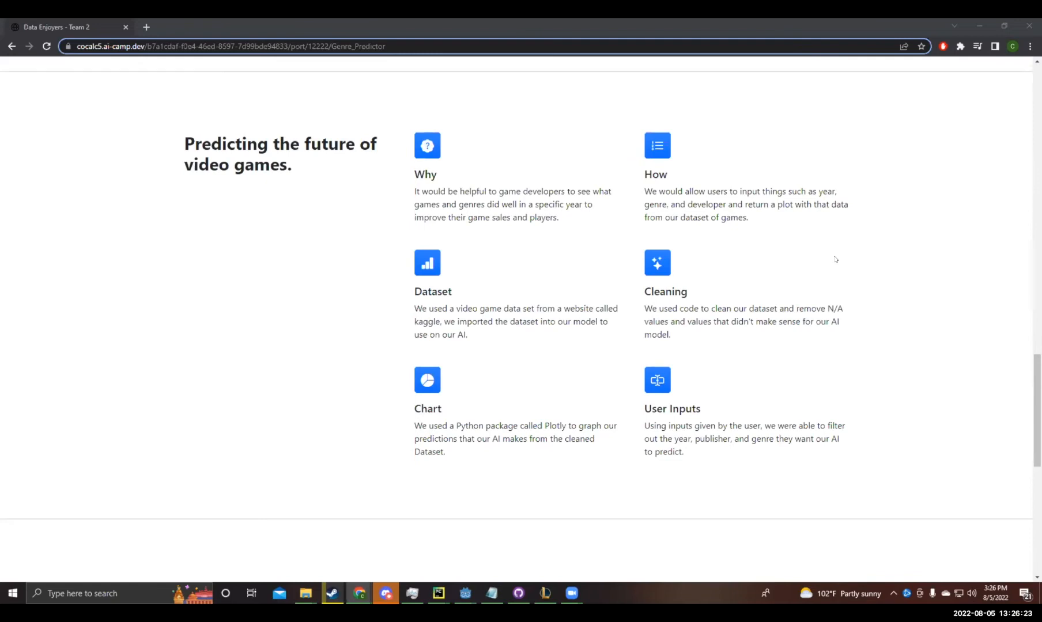
pyautogui.moveTo(813, 247)
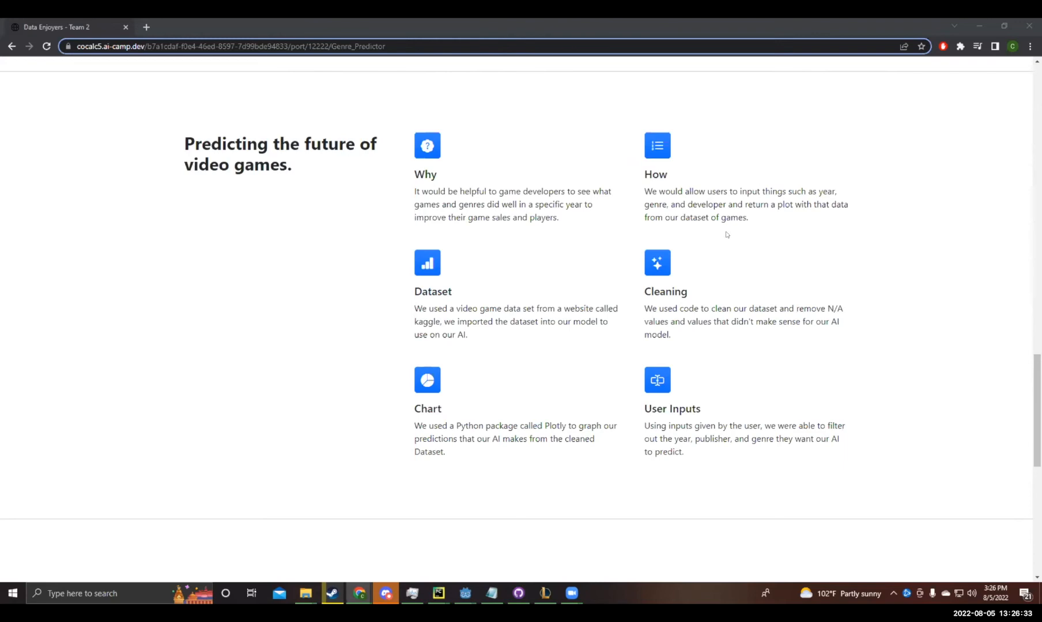
pyautogui.scroll(-3)
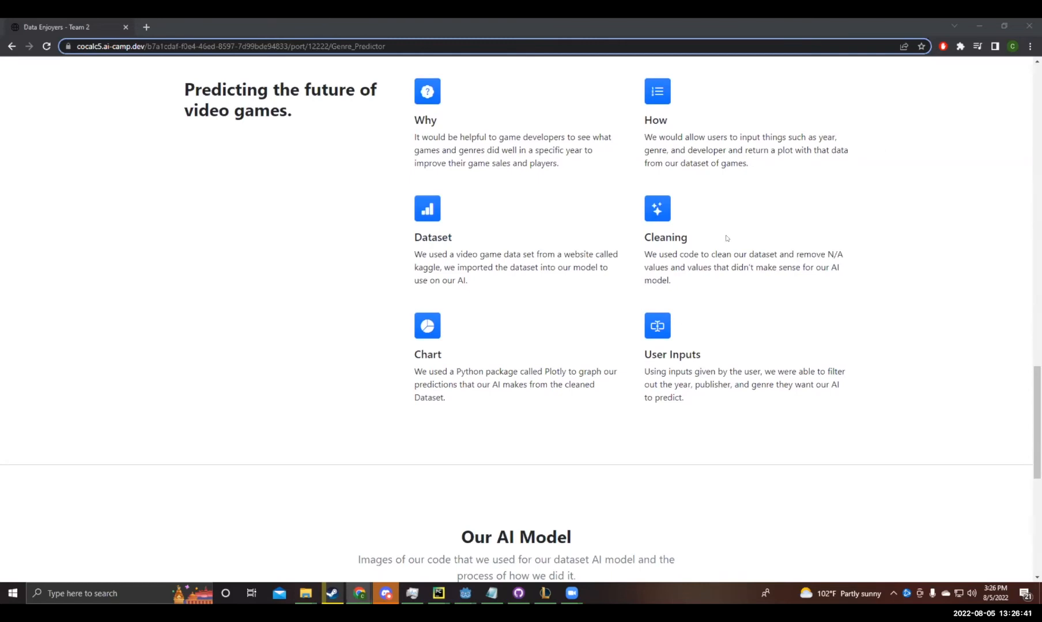
pyautogui.moveTo(723, 241)
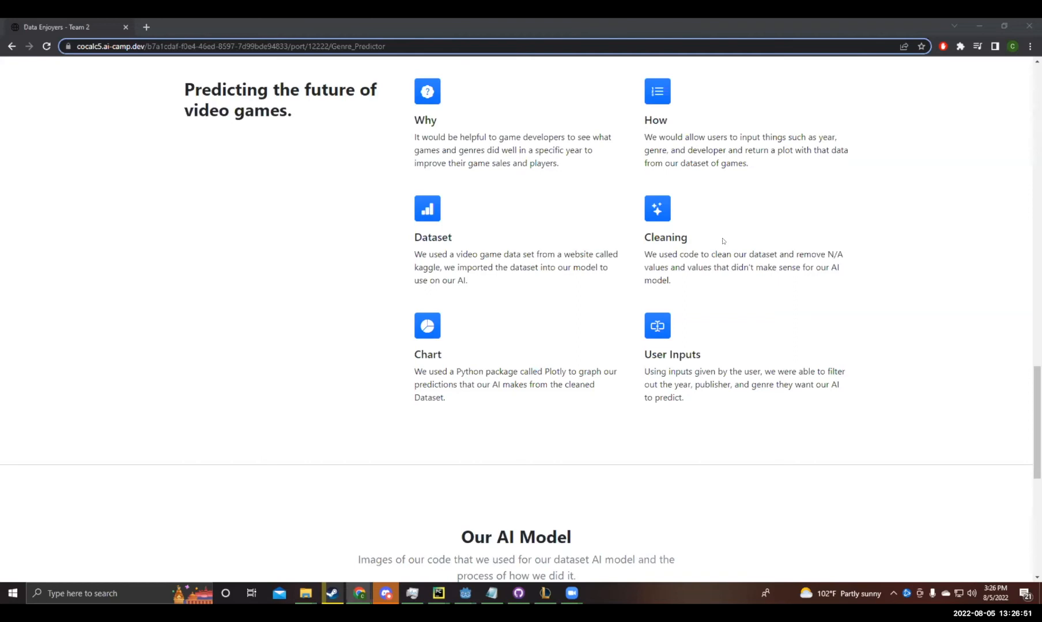
pyautogui.moveTo(756, 336)
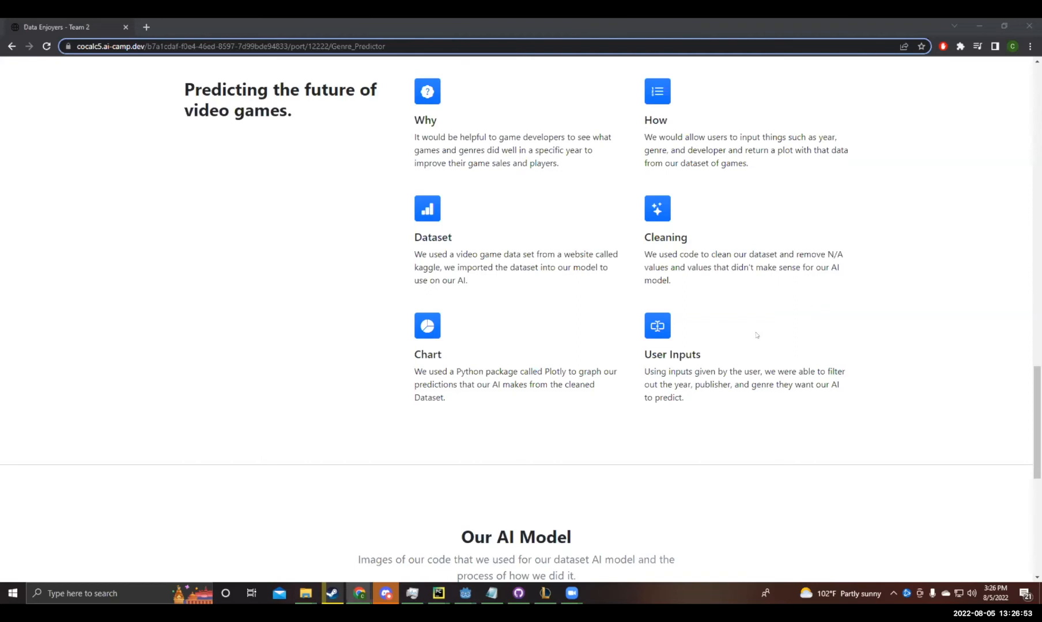
pyautogui.moveTo(829, 224)
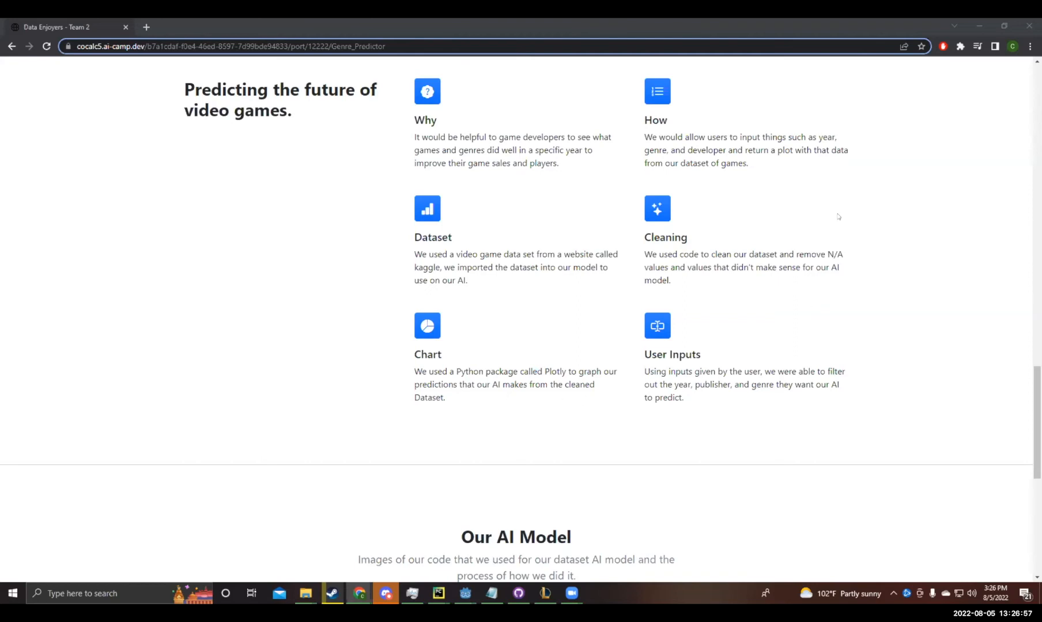
pyautogui.moveTo(751, 391)
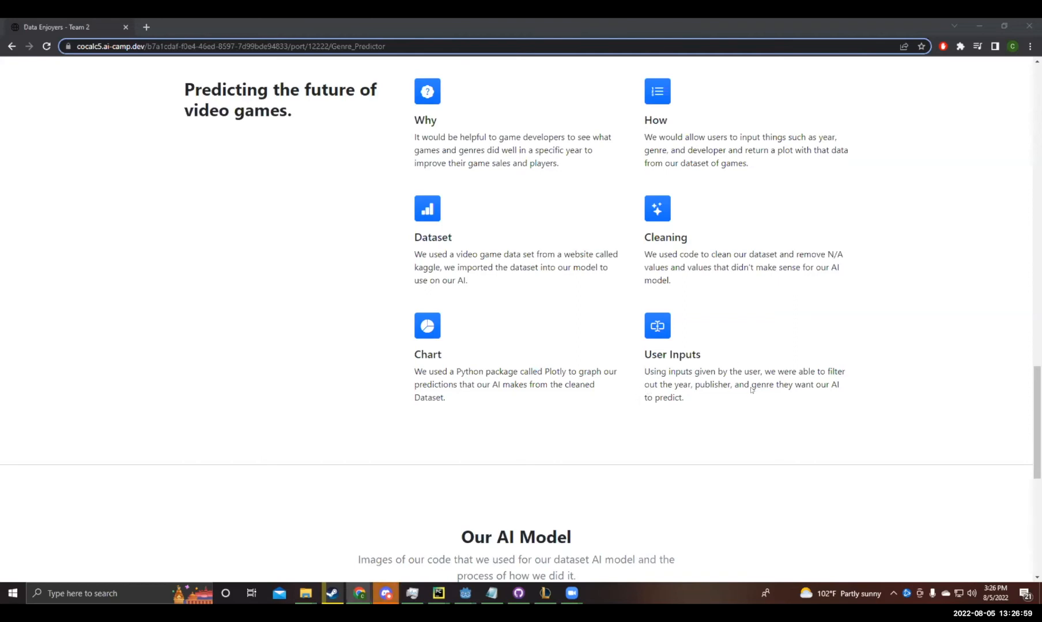
pyautogui.moveTo(716, 451)
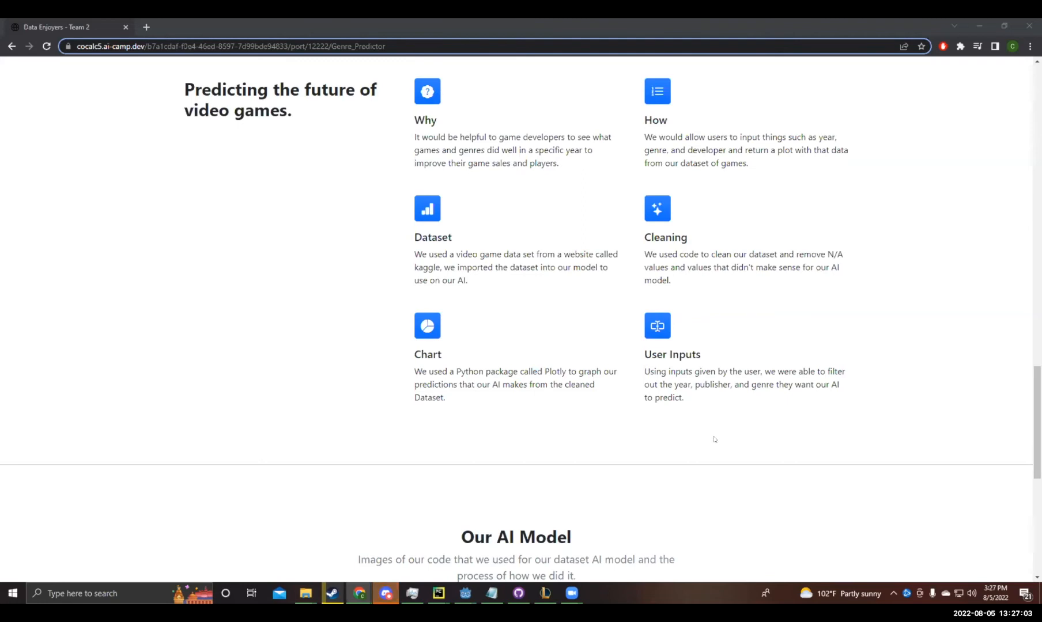
pyautogui.scroll(-3)
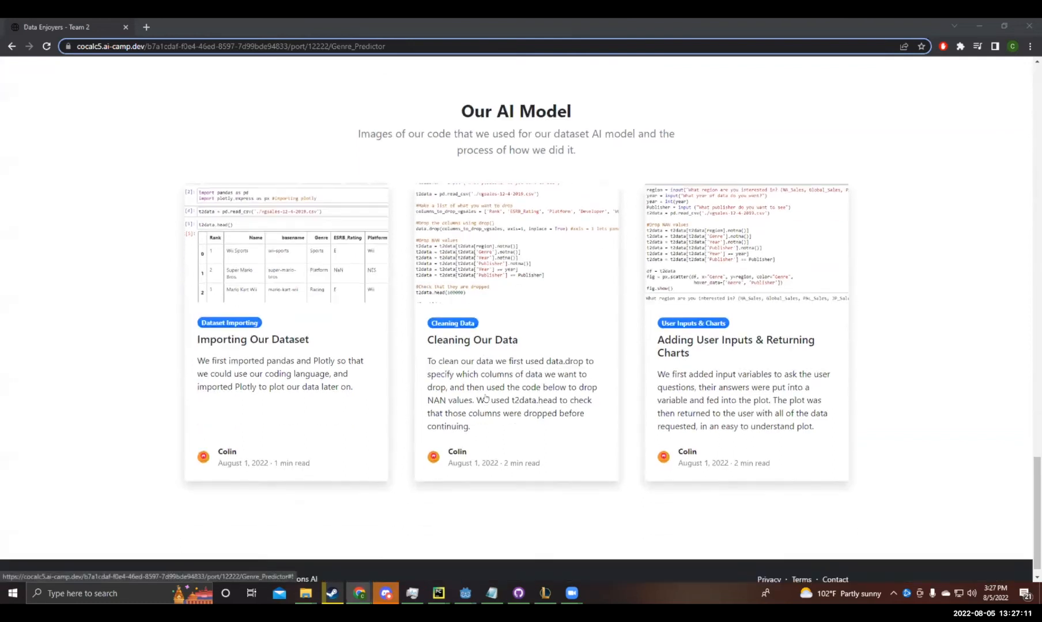
# Step: Scroll through the Our AI Model code cards, then back to the page top
pyautogui.scroll(-3)
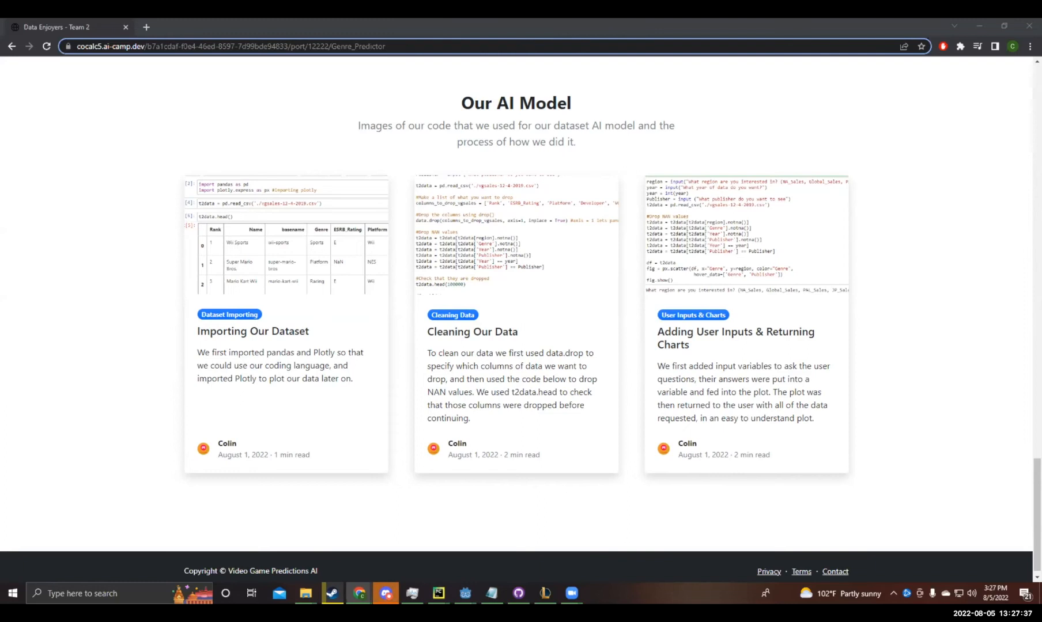
pyautogui.moveTo(798, 443)
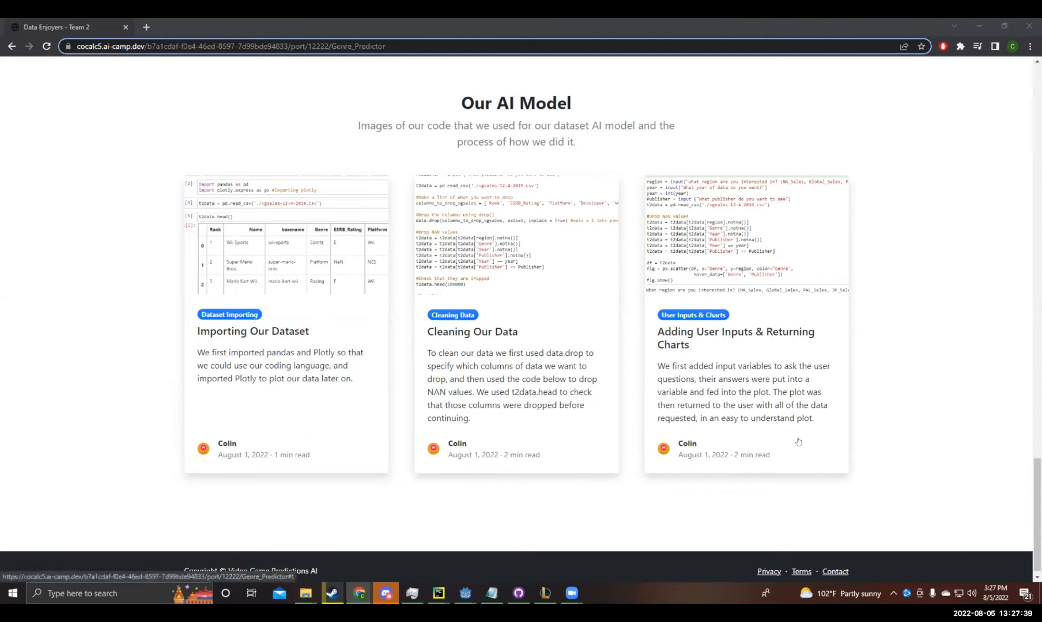
pyautogui.moveTo(752, 414)
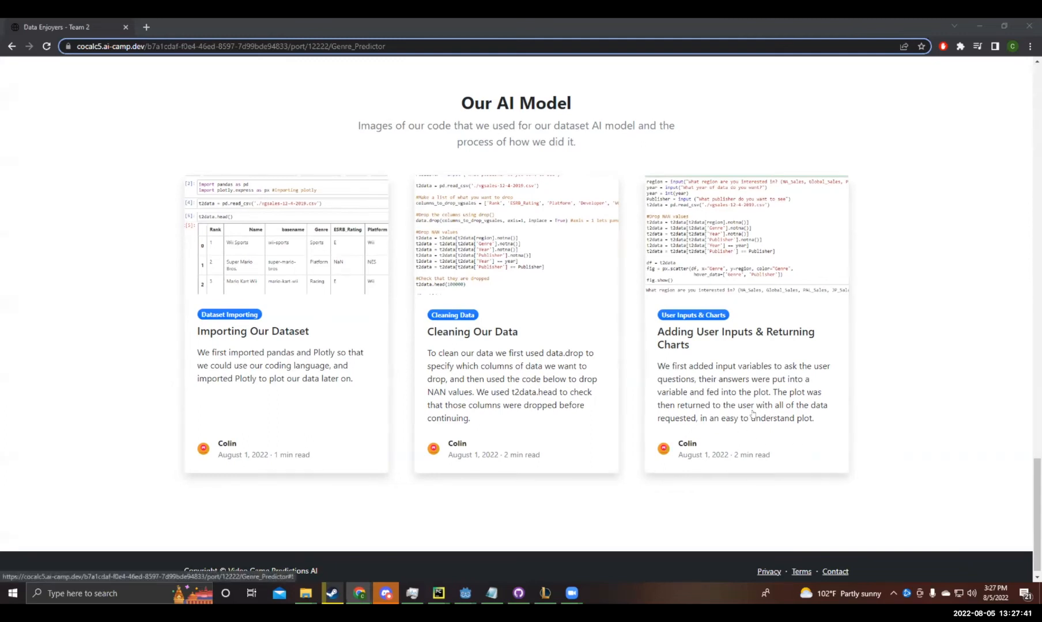
pyautogui.scroll(3)
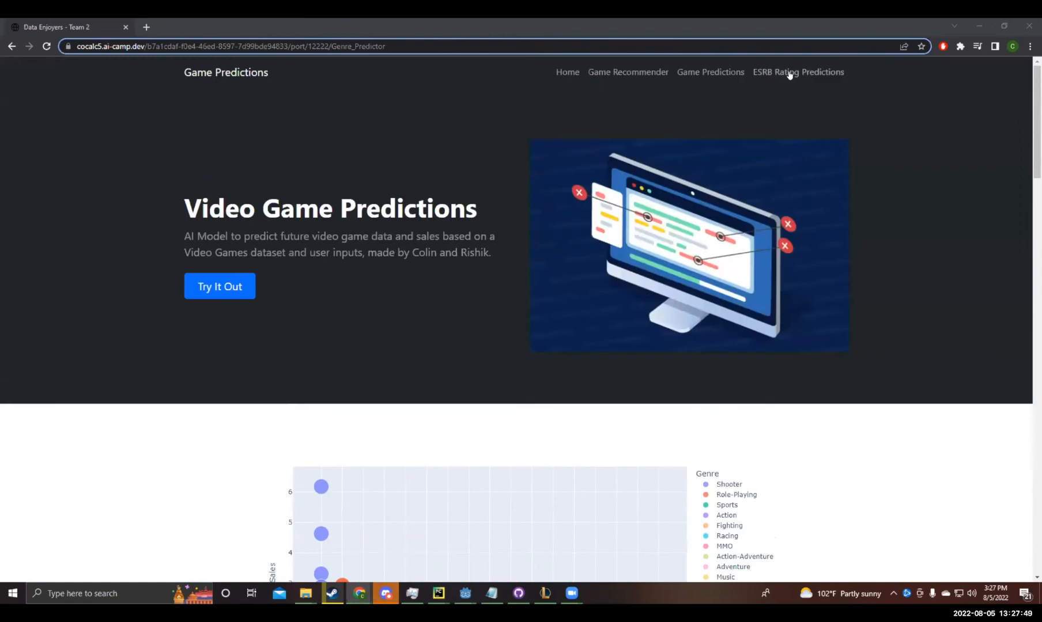
# Step: Open Team 3's ESRB Rating Predictions page from the top navigation bar
pyautogui.click(798, 71)
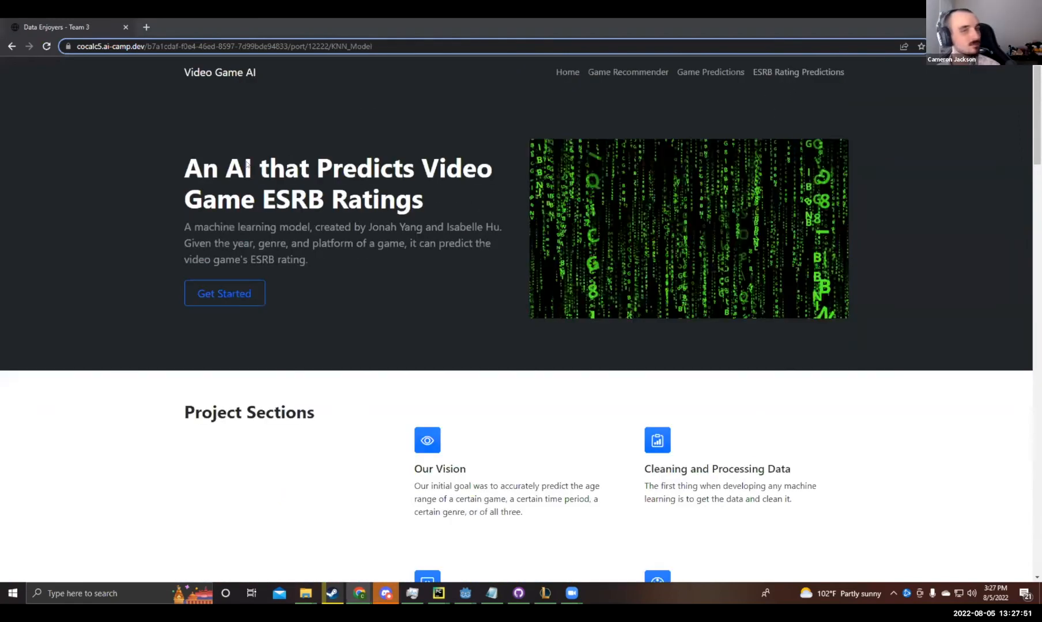
pyautogui.moveTo(635, 287)
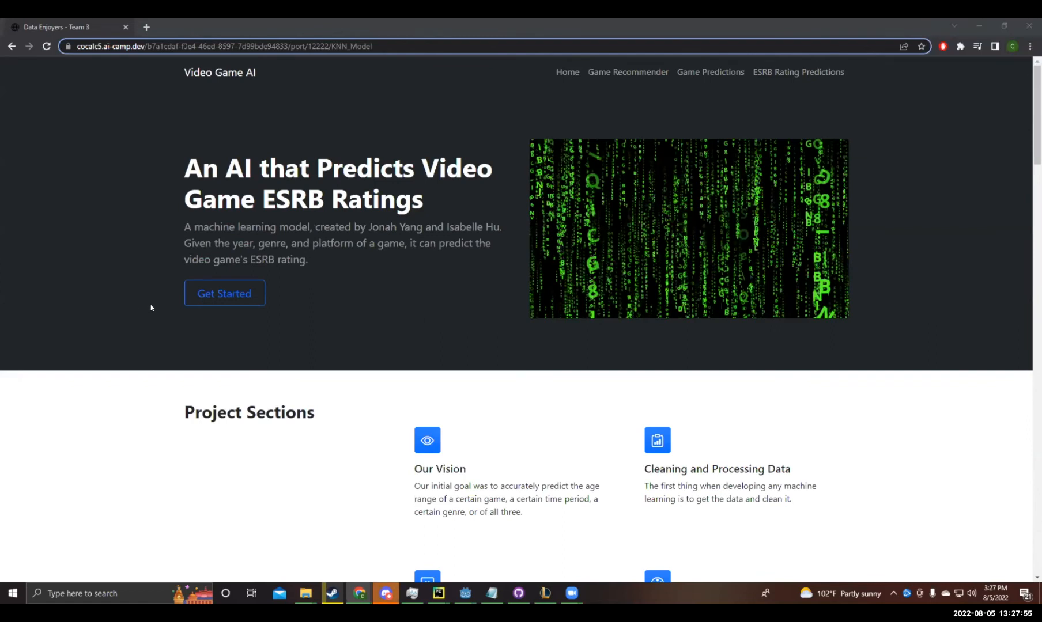
pyautogui.moveTo(601, 417)
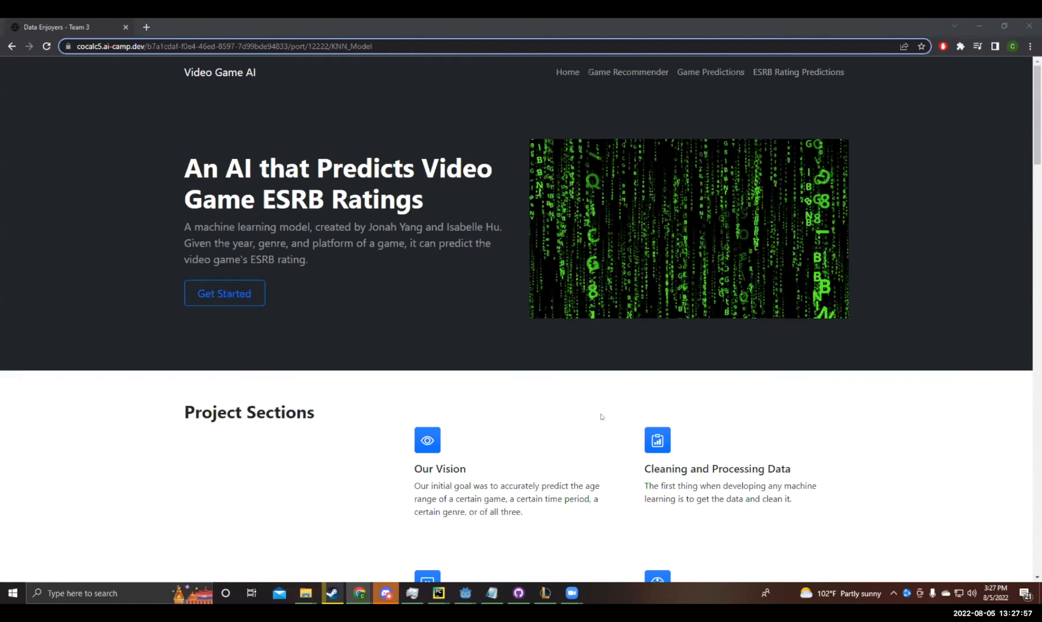
pyautogui.moveTo(765, 423)
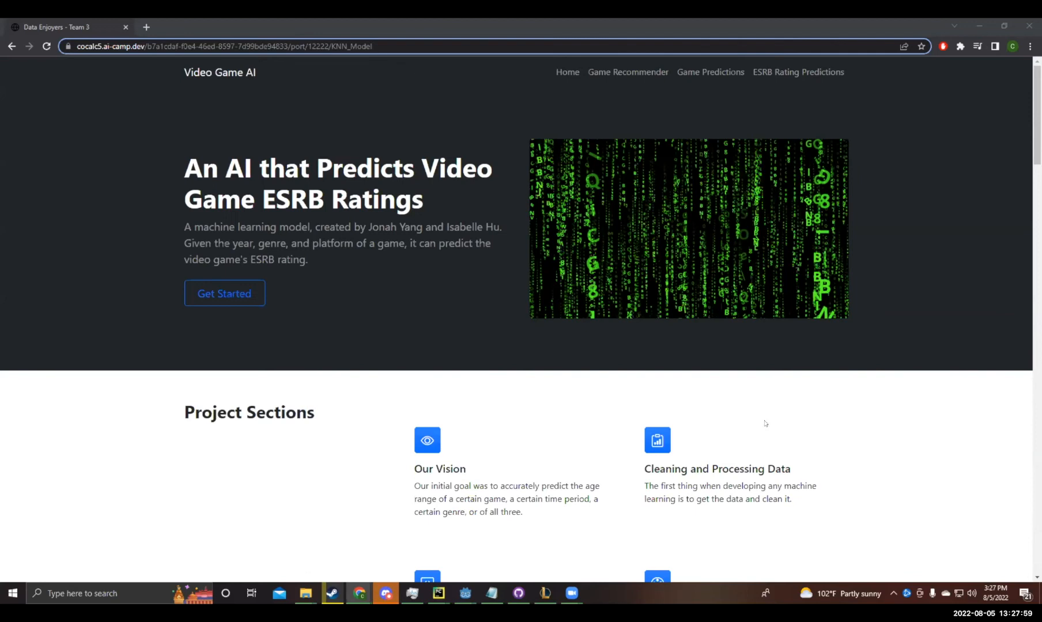
pyautogui.moveTo(722, 424)
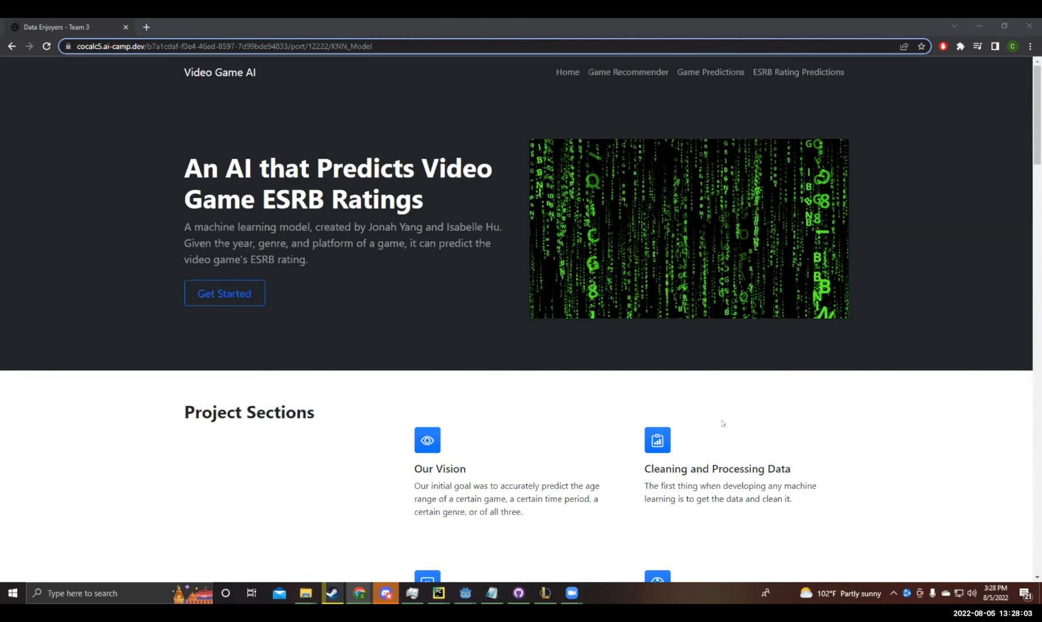
pyautogui.moveTo(618, 425)
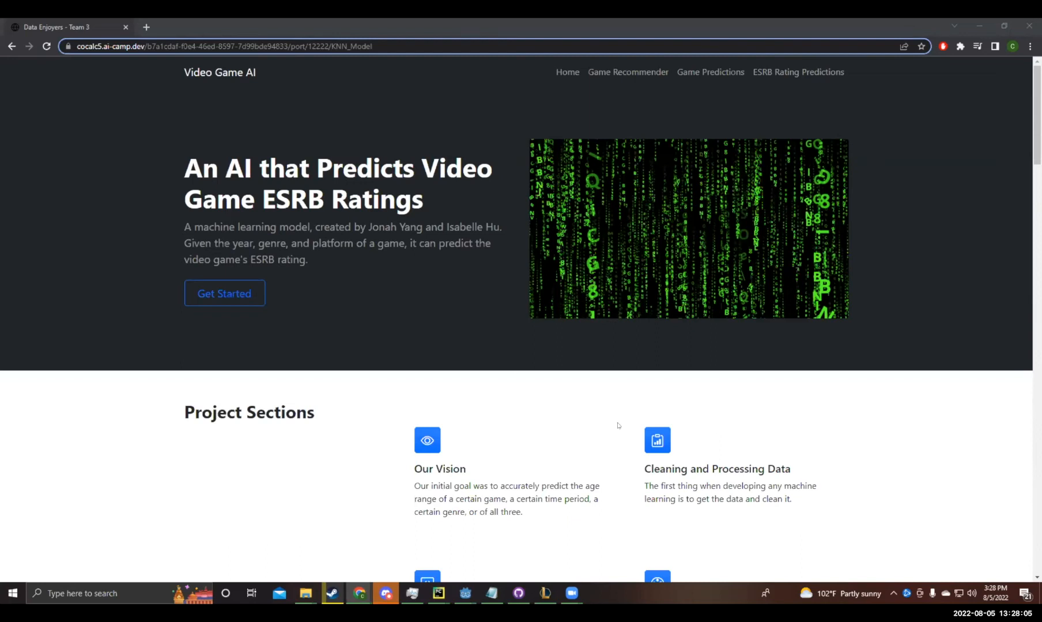
pyautogui.moveTo(530, 404)
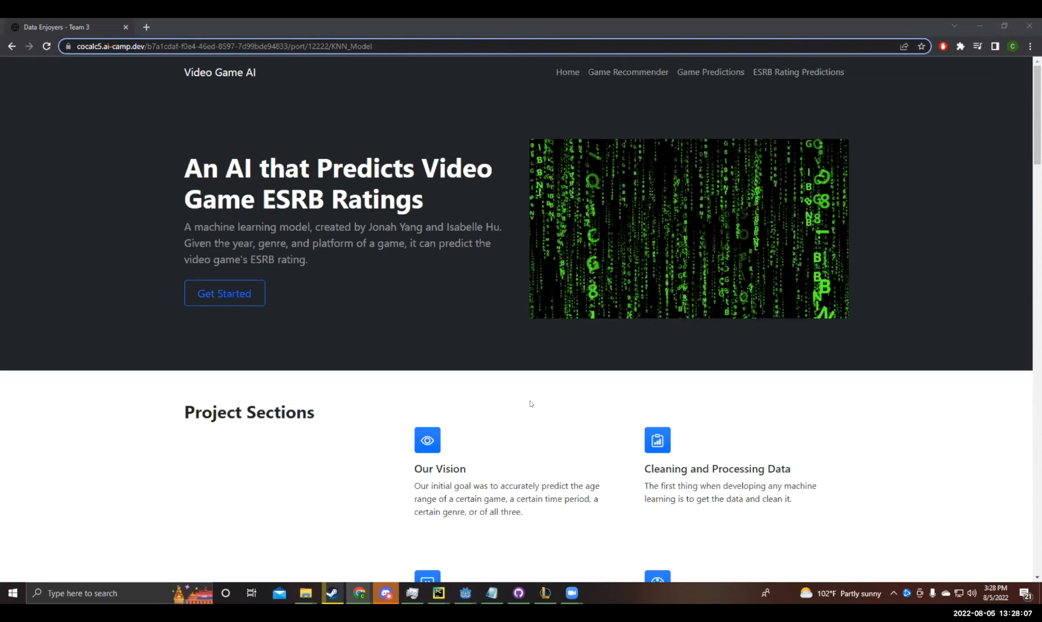
pyautogui.moveTo(452, 345)
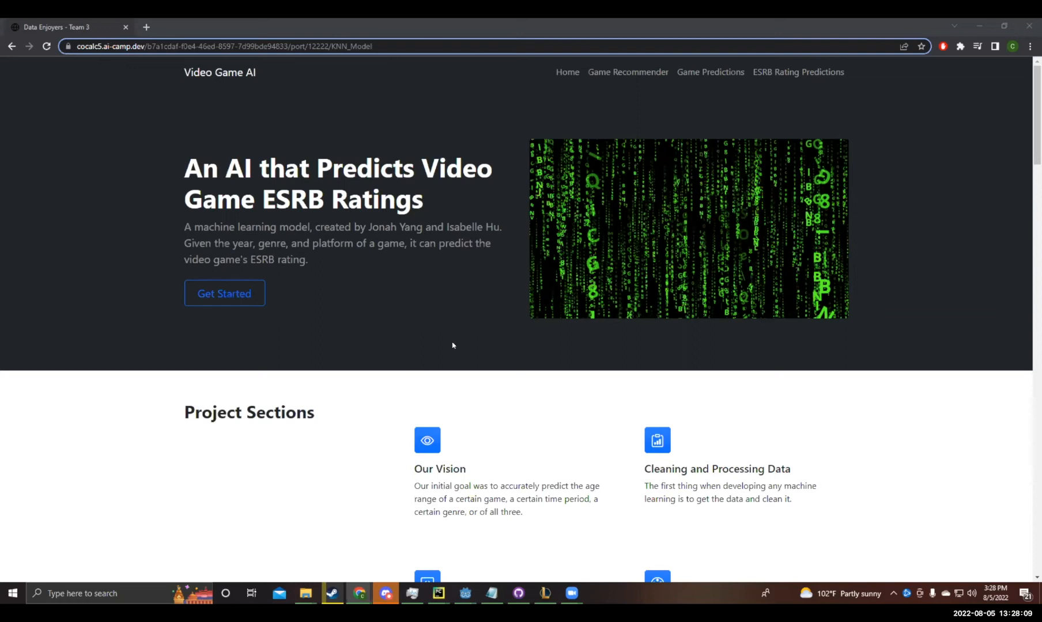
pyautogui.moveTo(604, 449)
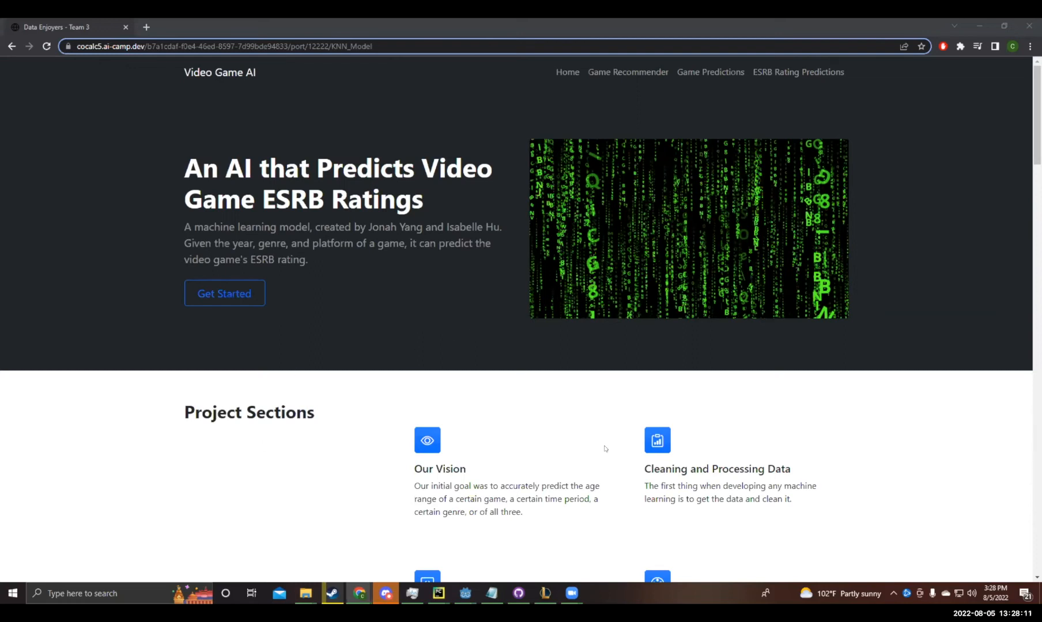
pyautogui.moveTo(877, 456)
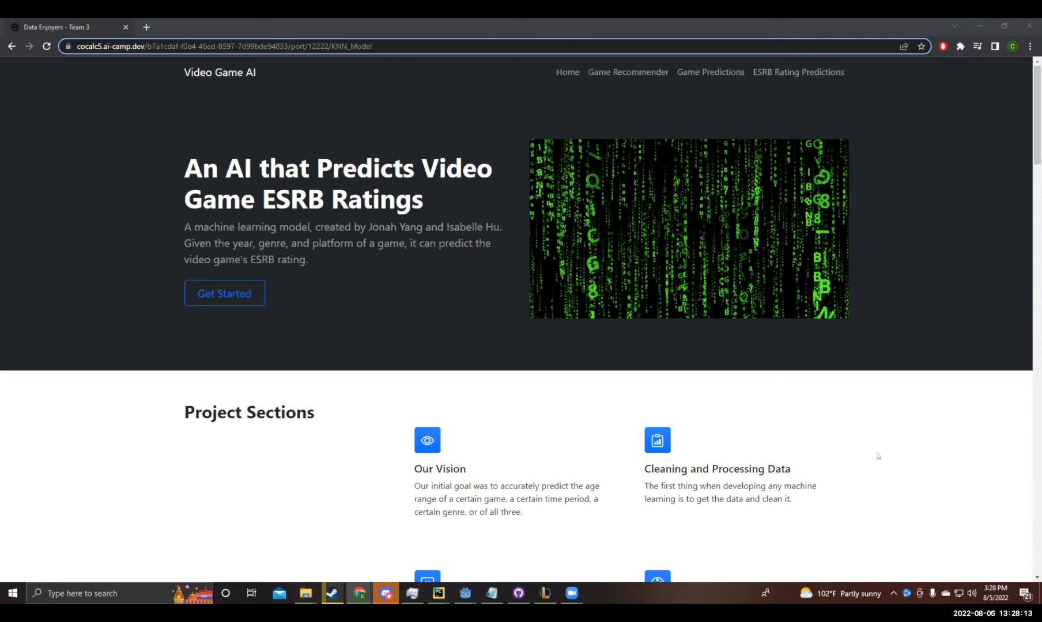
# Step: Scroll past Project Sections to the Our Goal banner and Processing Data heading
pyautogui.scroll(-3)
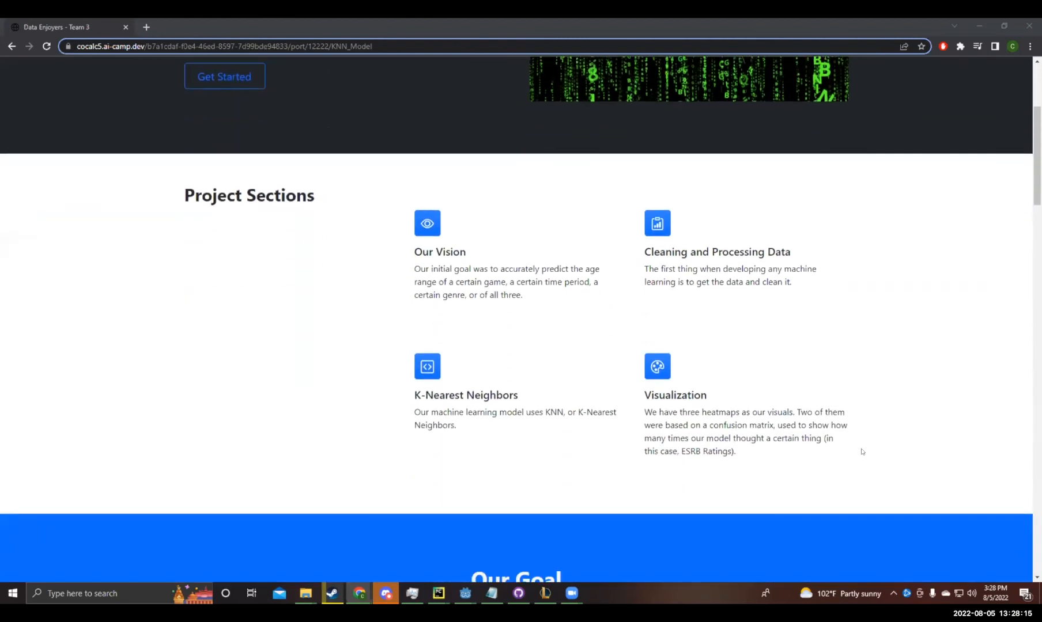
pyautogui.moveTo(795, 449)
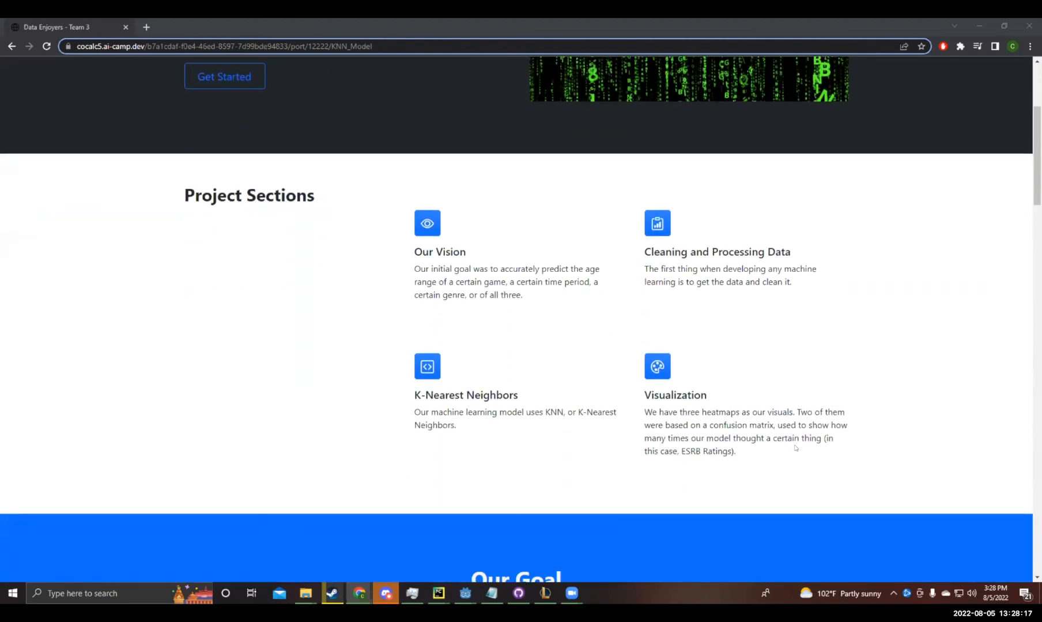
pyautogui.moveTo(718, 470)
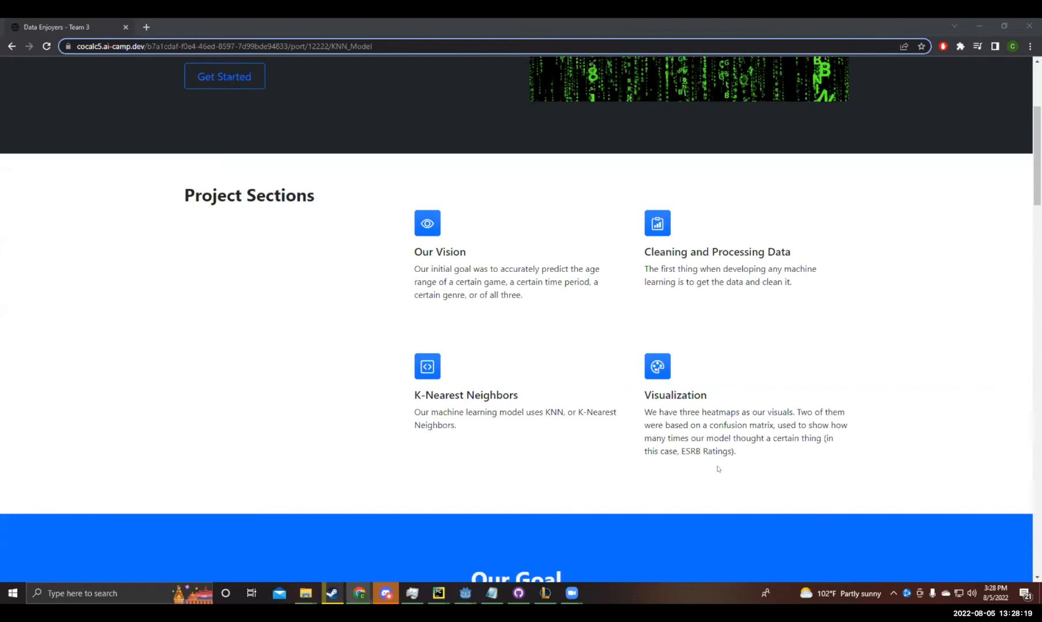
pyautogui.moveTo(692, 483)
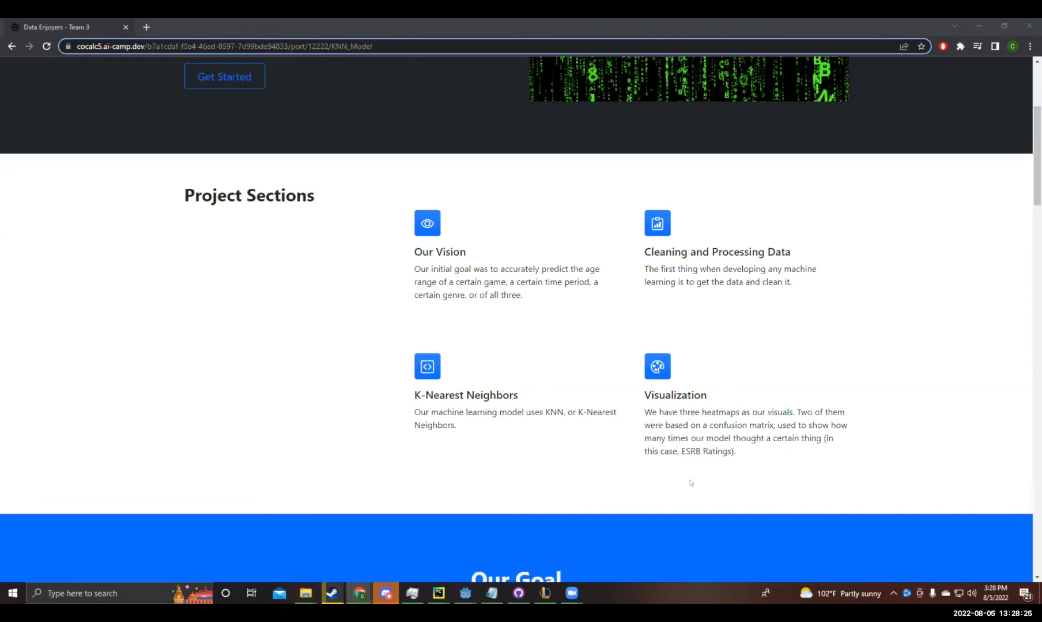
pyautogui.moveTo(586, 405)
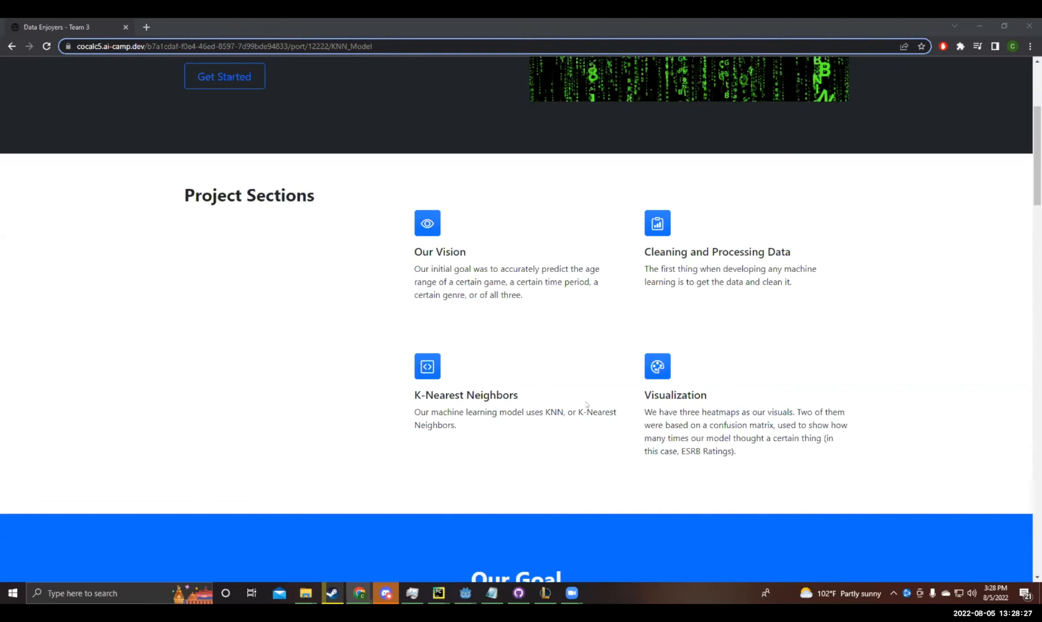
pyautogui.moveTo(473, 450)
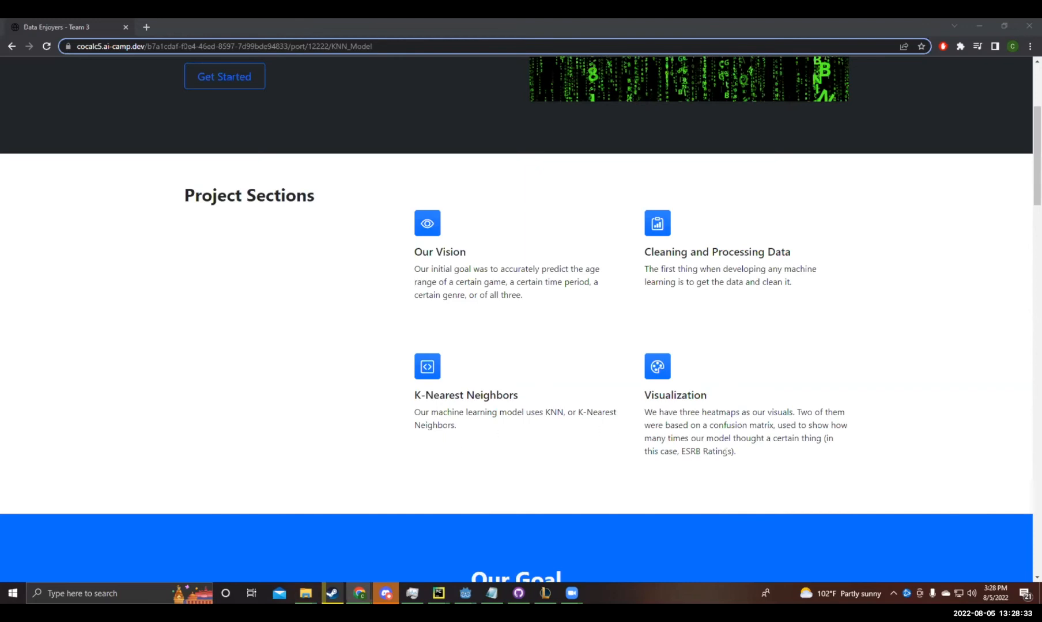
pyautogui.scroll(-3)
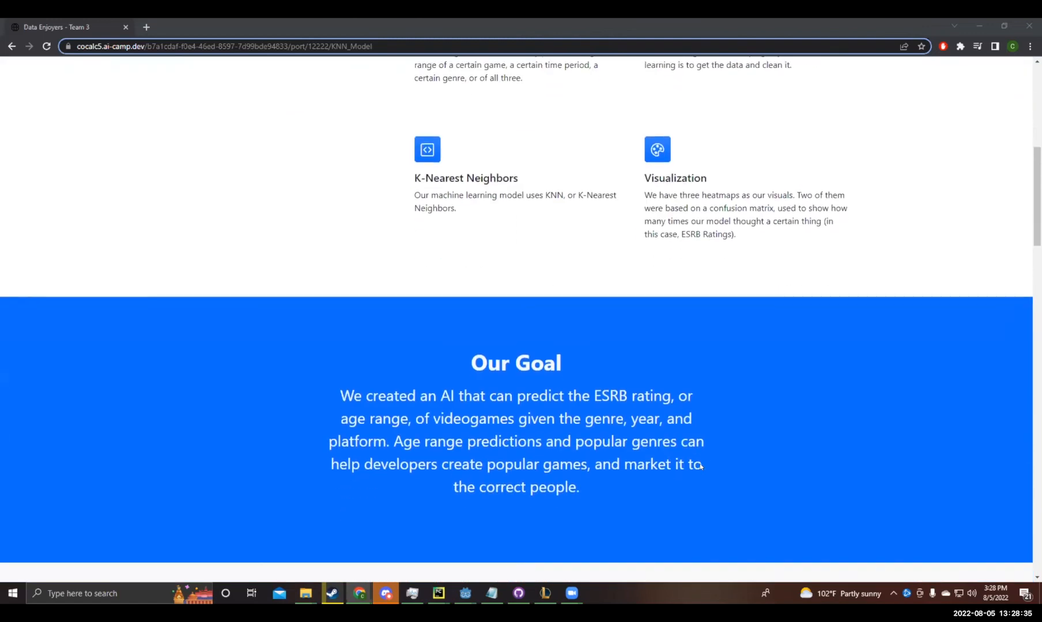
pyautogui.scroll(-3)
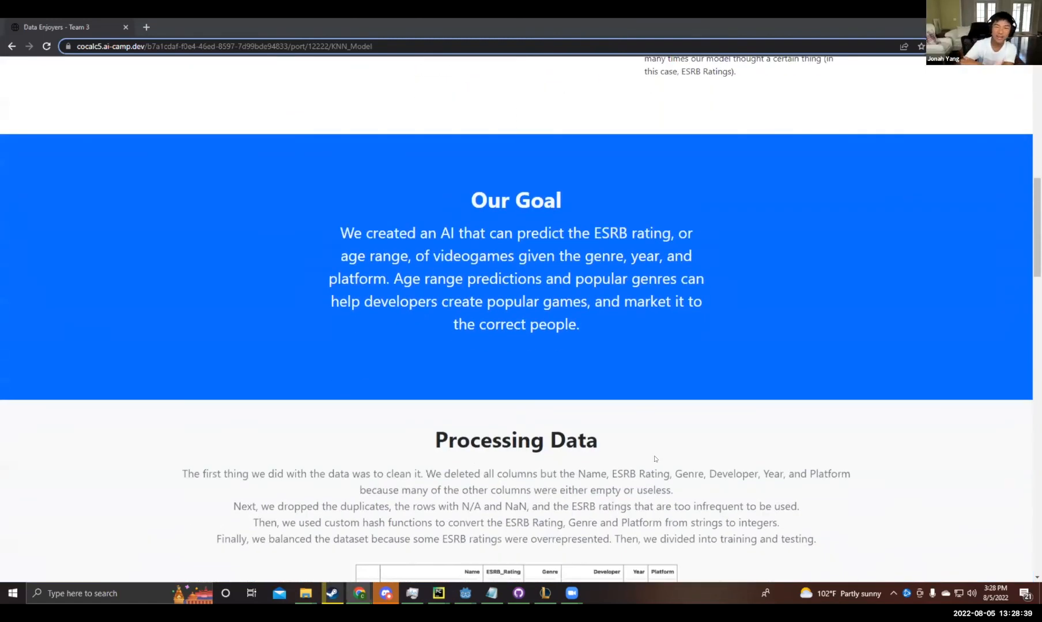
pyautogui.moveTo(600, 399)
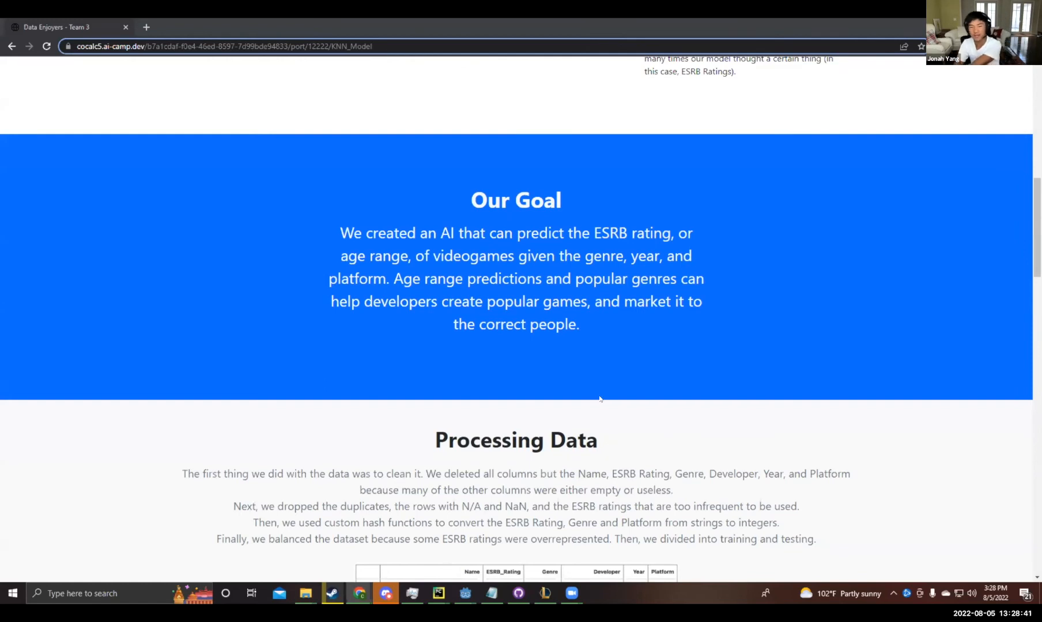
pyautogui.moveTo(585, 403)
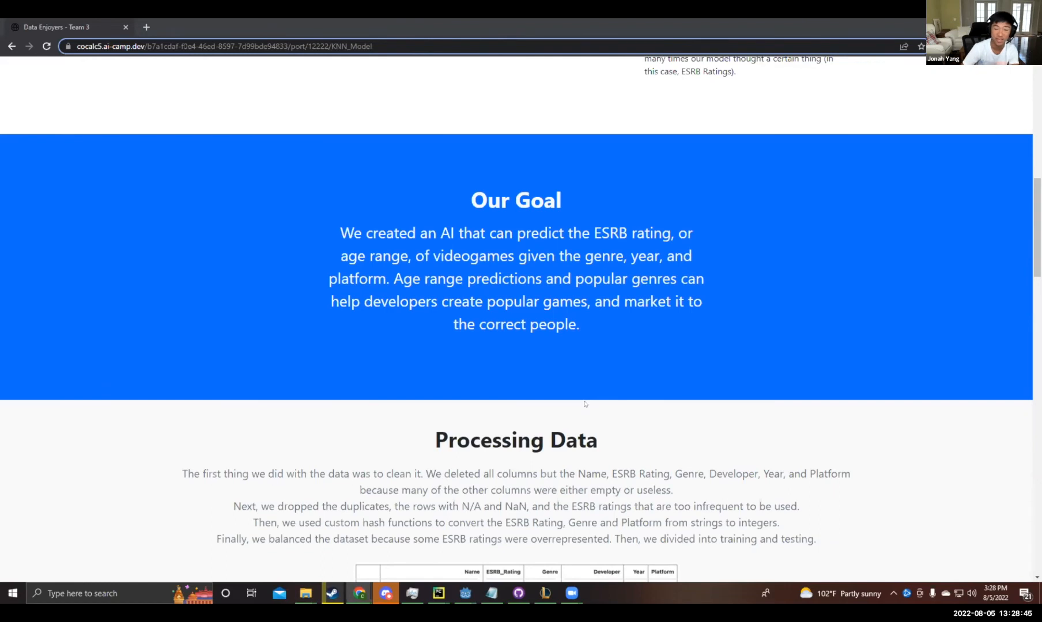
pyautogui.moveTo(568, 381)
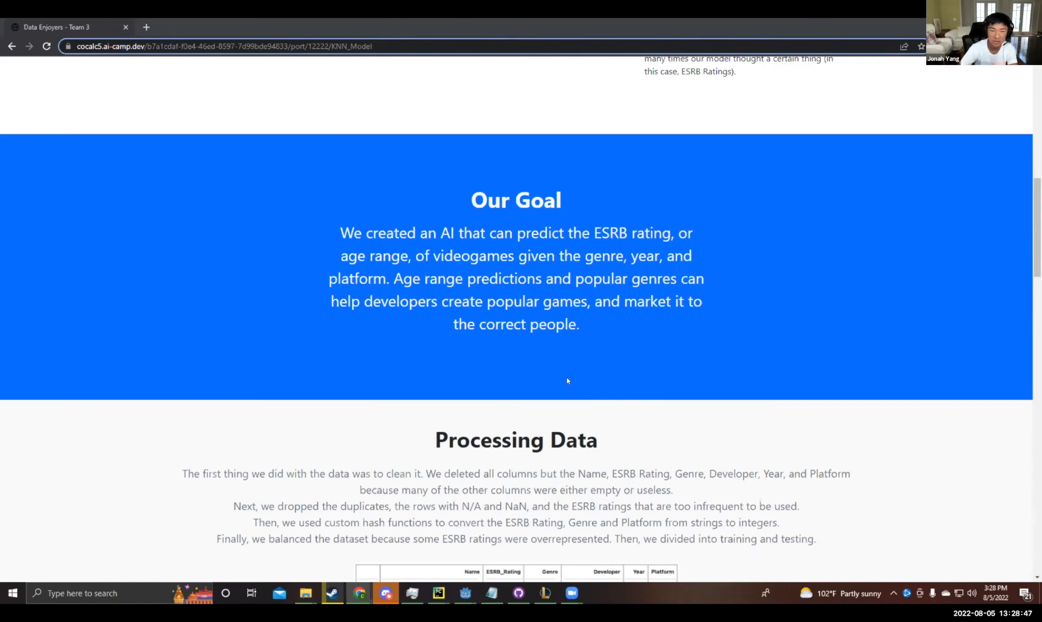
pyautogui.moveTo(604, 374)
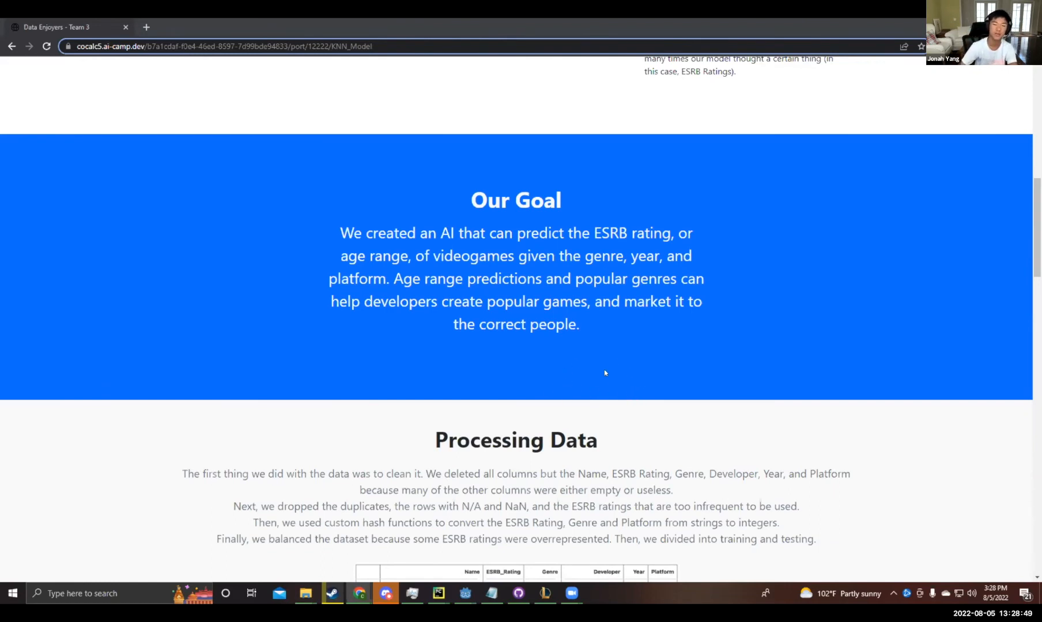
pyautogui.moveTo(625, 380)
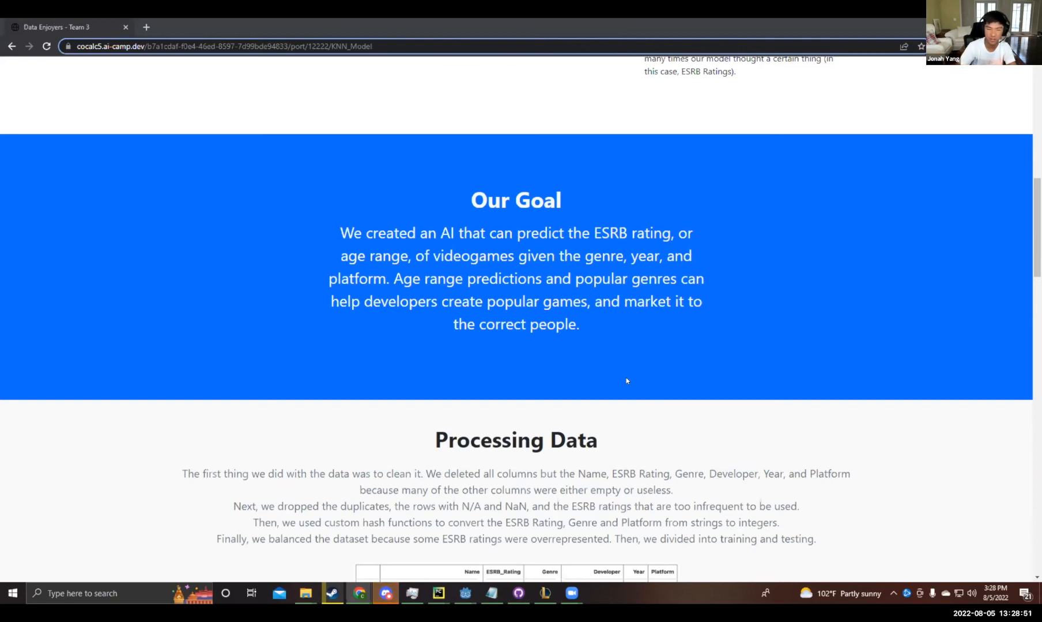
pyautogui.scroll(-3)
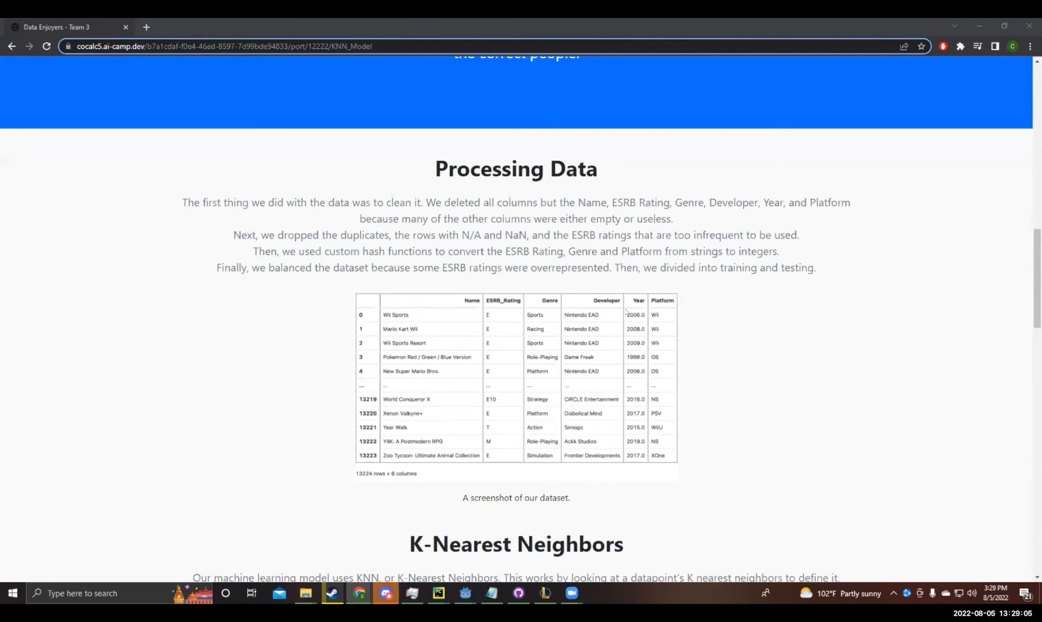
pyautogui.moveTo(699, 394)
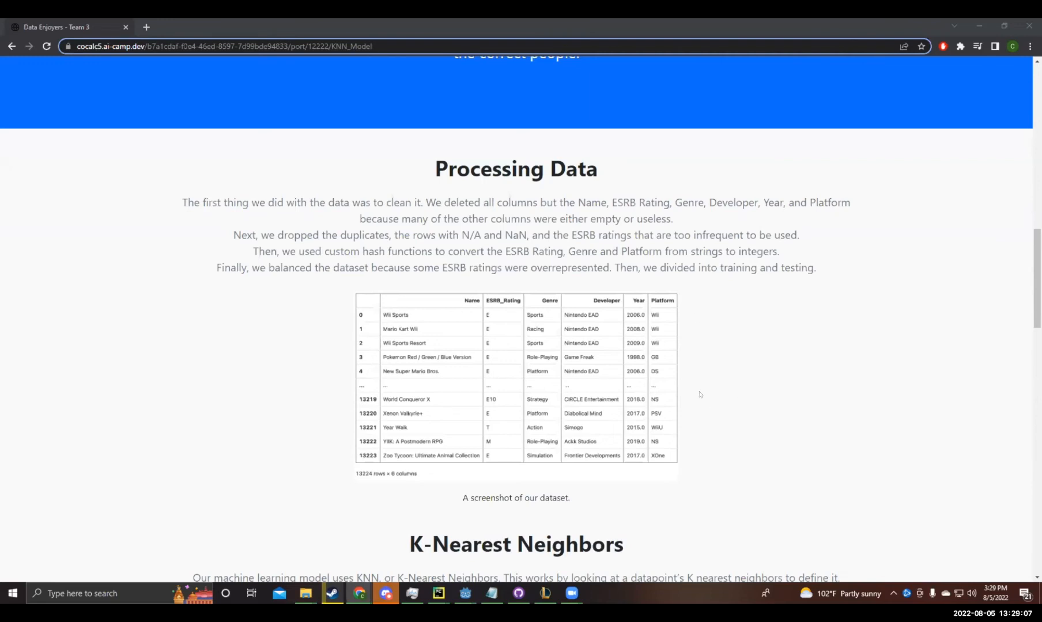
pyautogui.moveTo(741, 361)
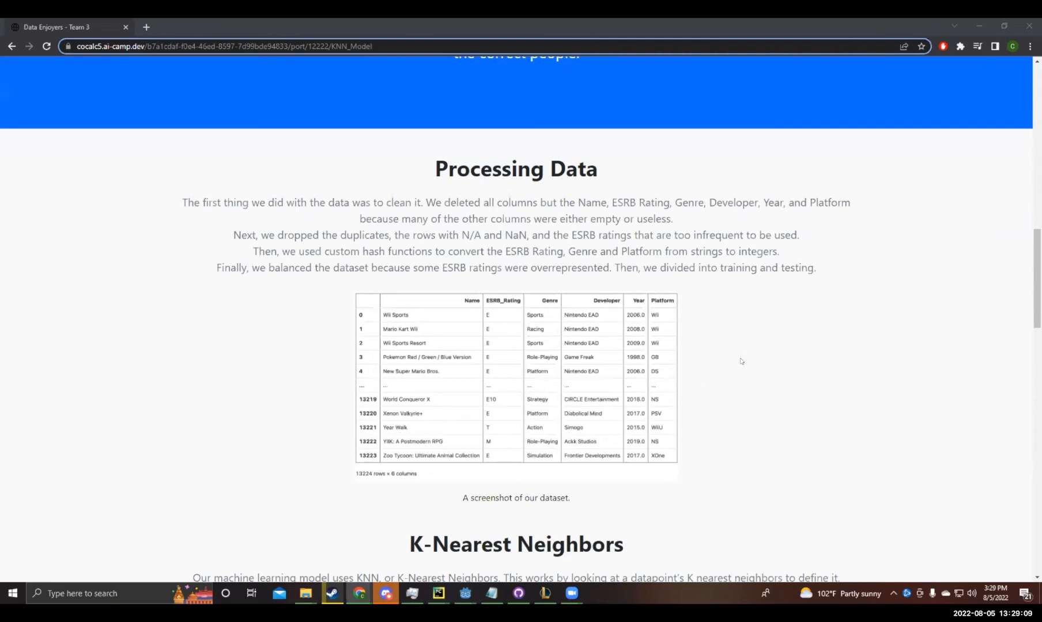
pyautogui.moveTo(709, 365)
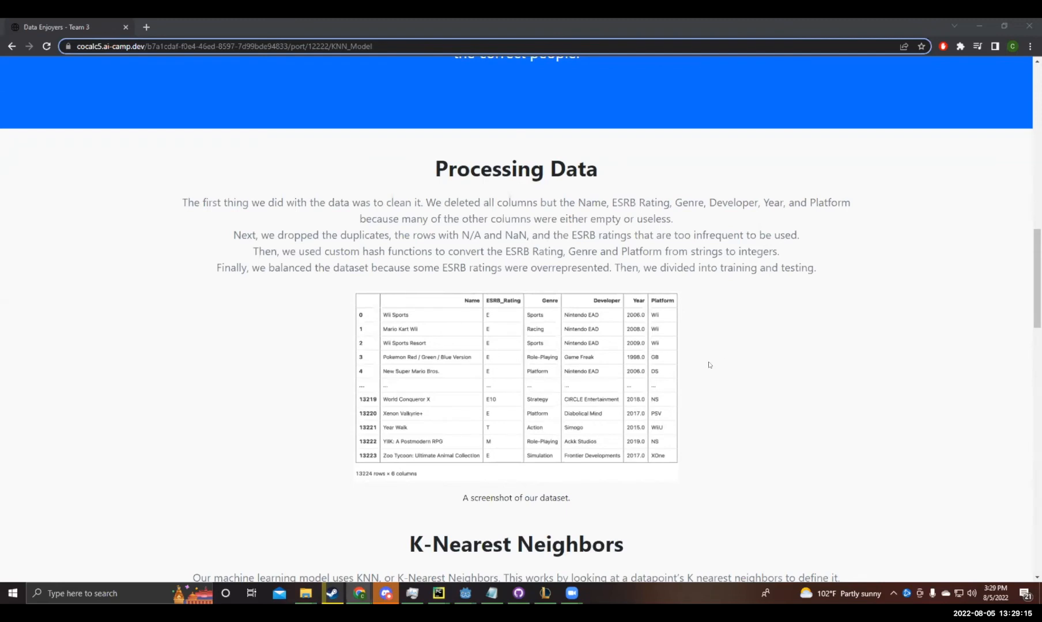
pyautogui.moveTo(741, 362)
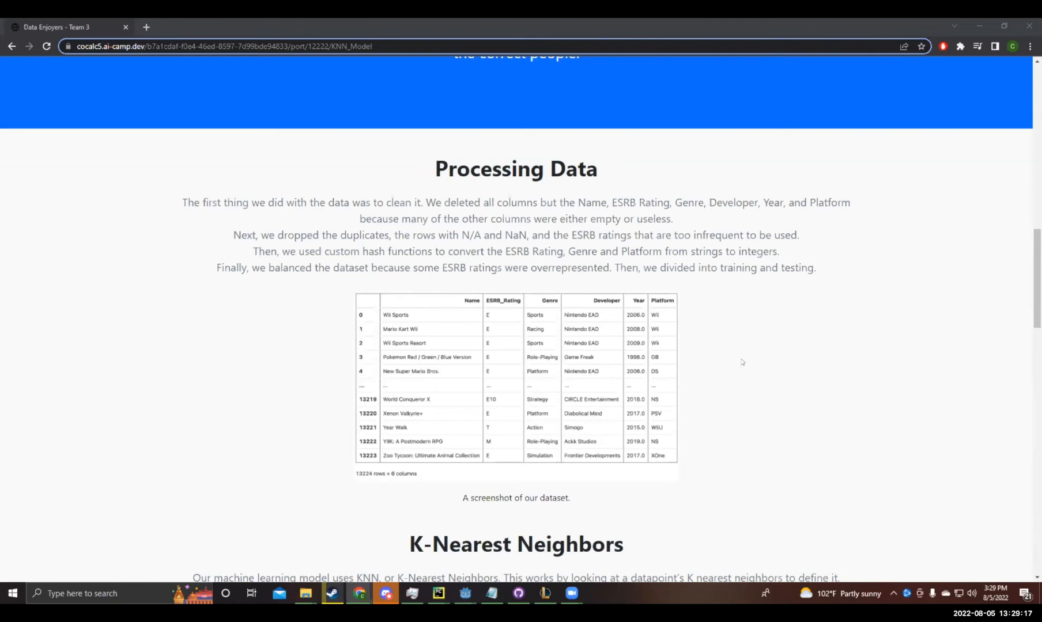
pyautogui.moveTo(731, 361)
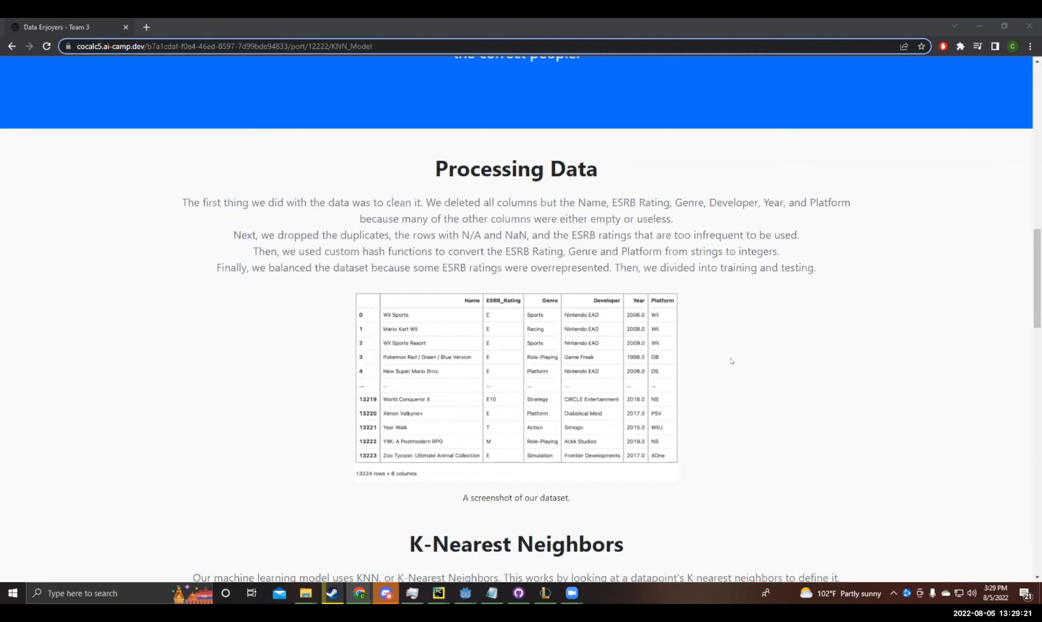
pyautogui.moveTo(707, 364)
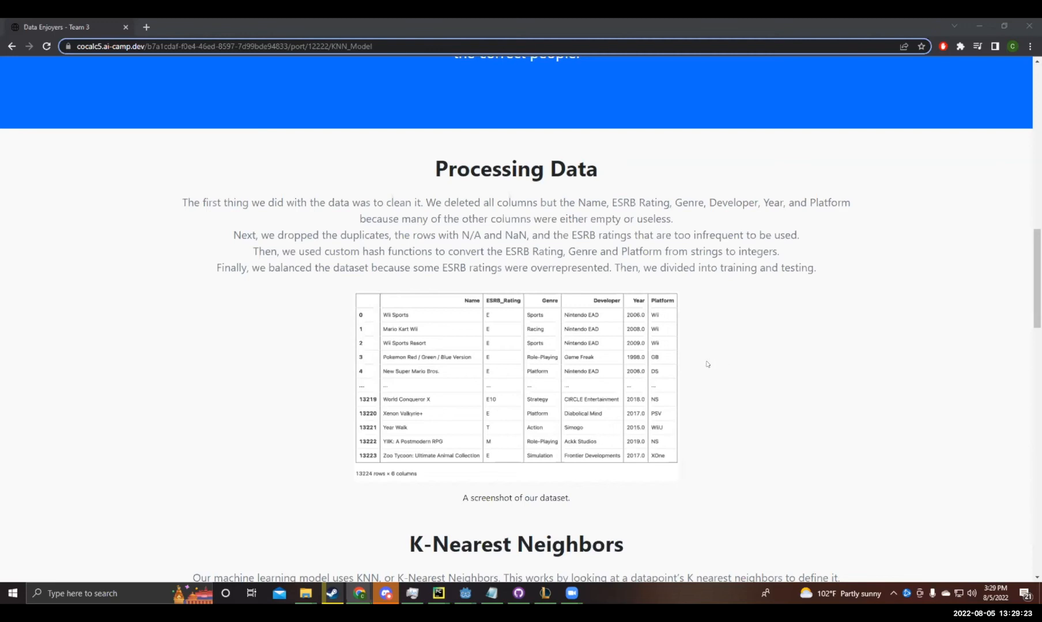
pyautogui.moveTo(535, 431)
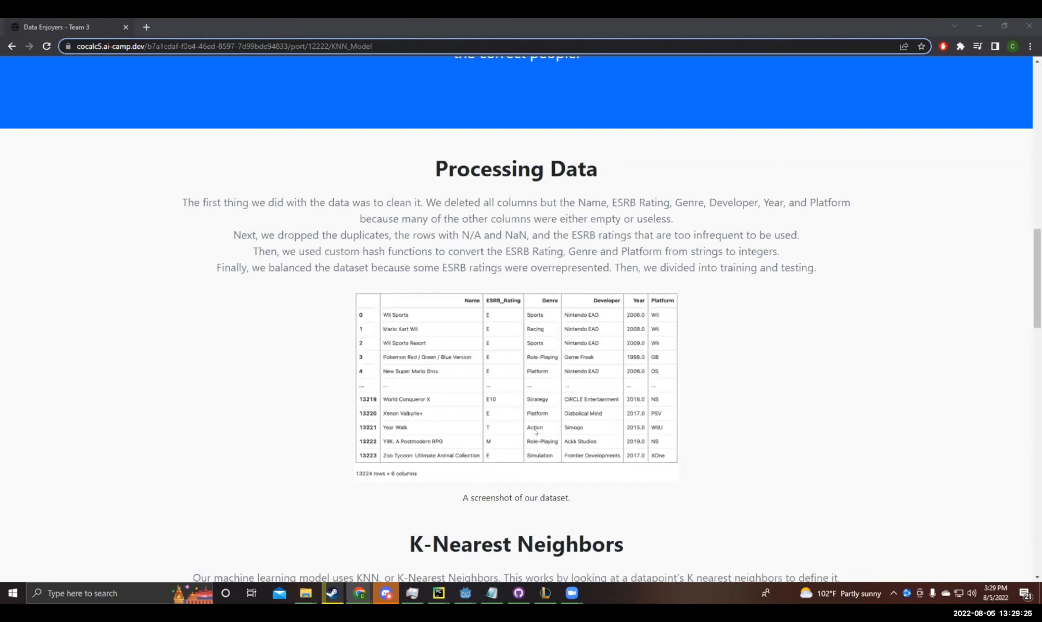
pyautogui.moveTo(689, 508)
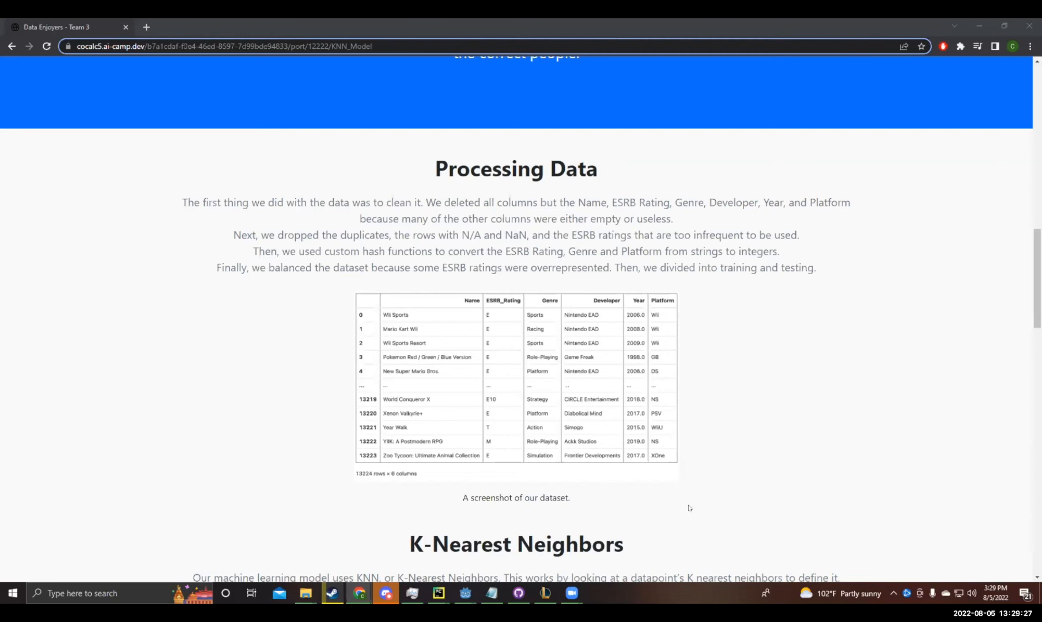
pyautogui.moveTo(729, 379)
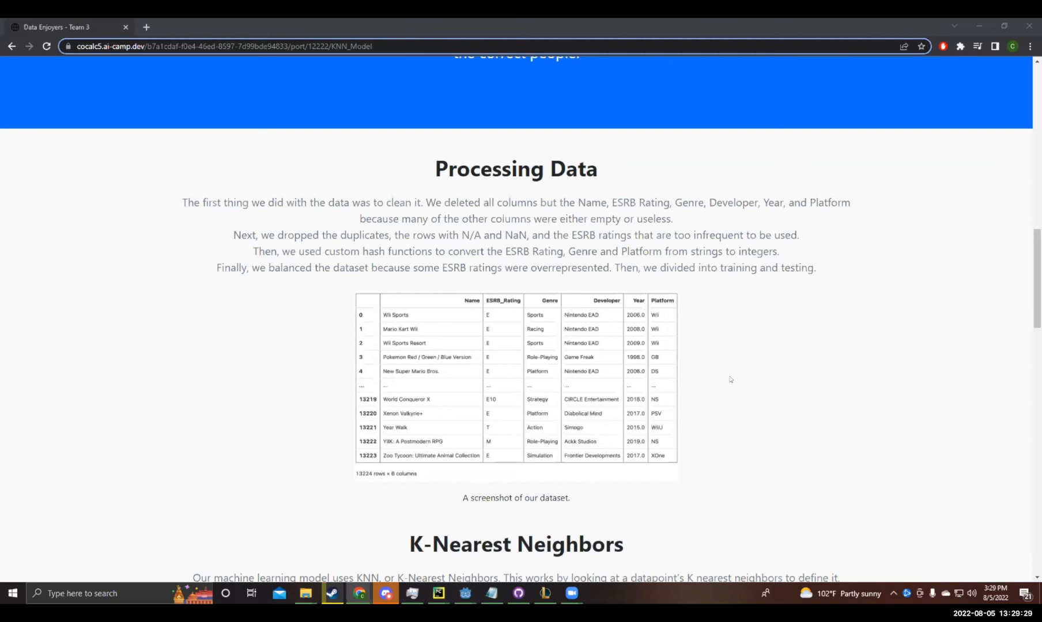
# Step: Scroll past the dataset screenshot to the K-Nearest Neighbors explanation and diagram
pyautogui.scroll(-3)
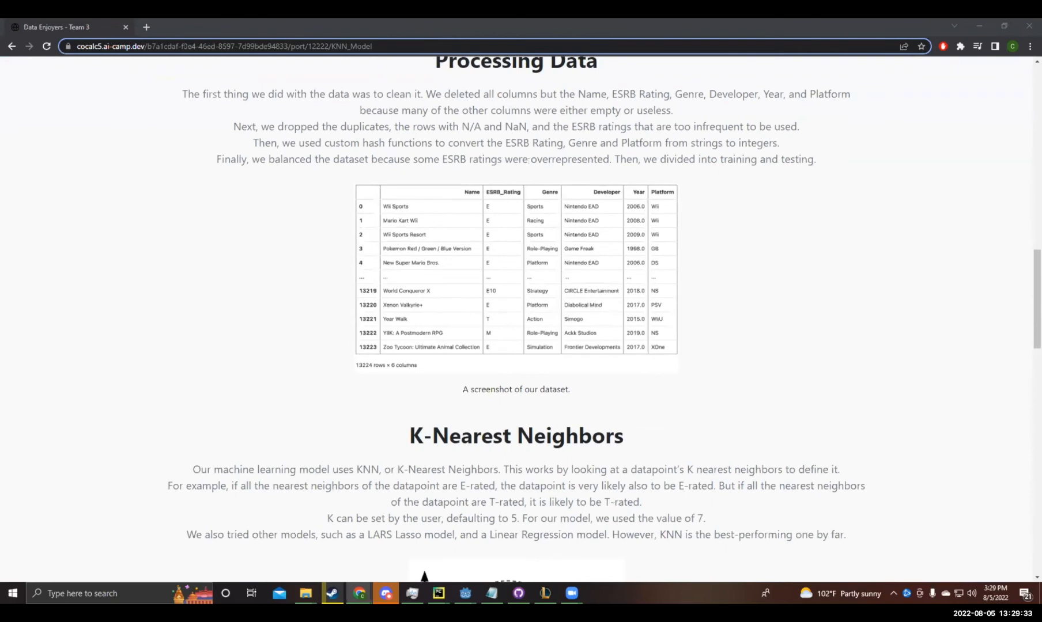
pyautogui.moveTo(774, 265)
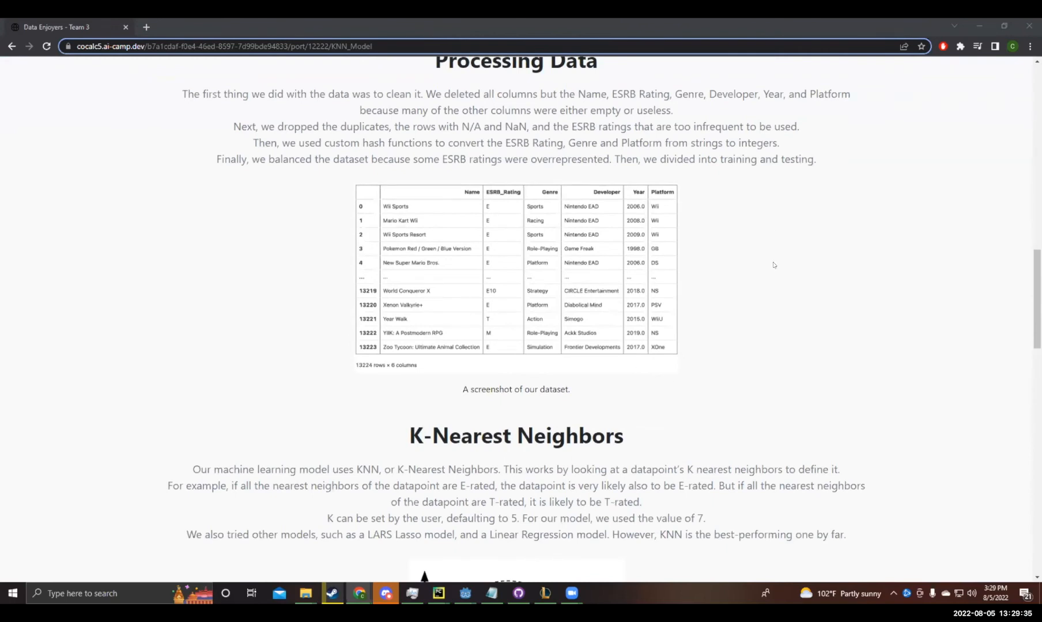
pyautogui.moveTo(744, 270)
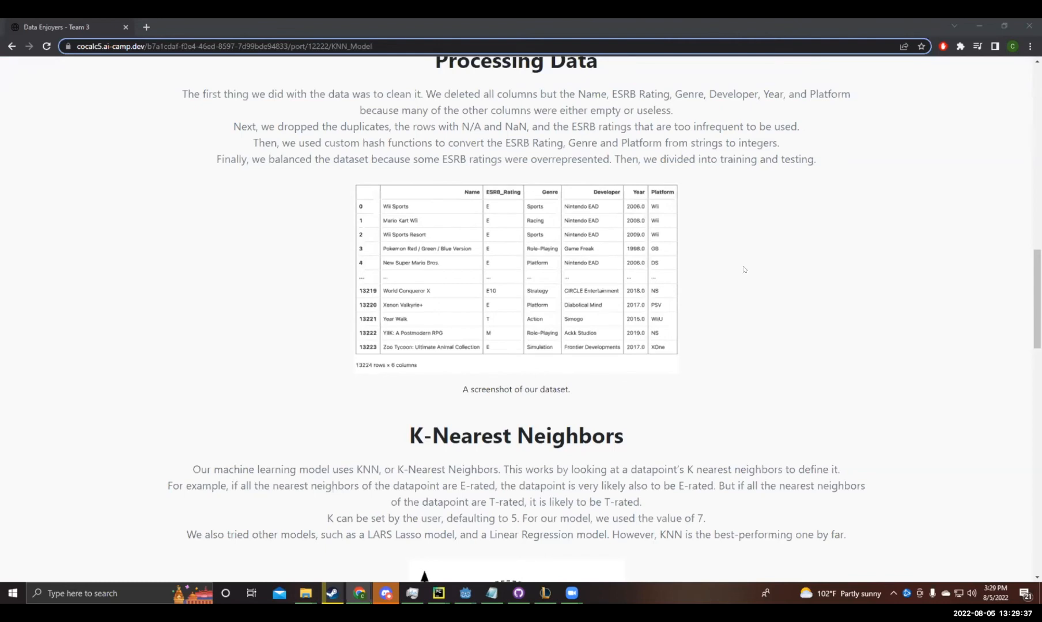
pyautogui.moveTo(739, 275)
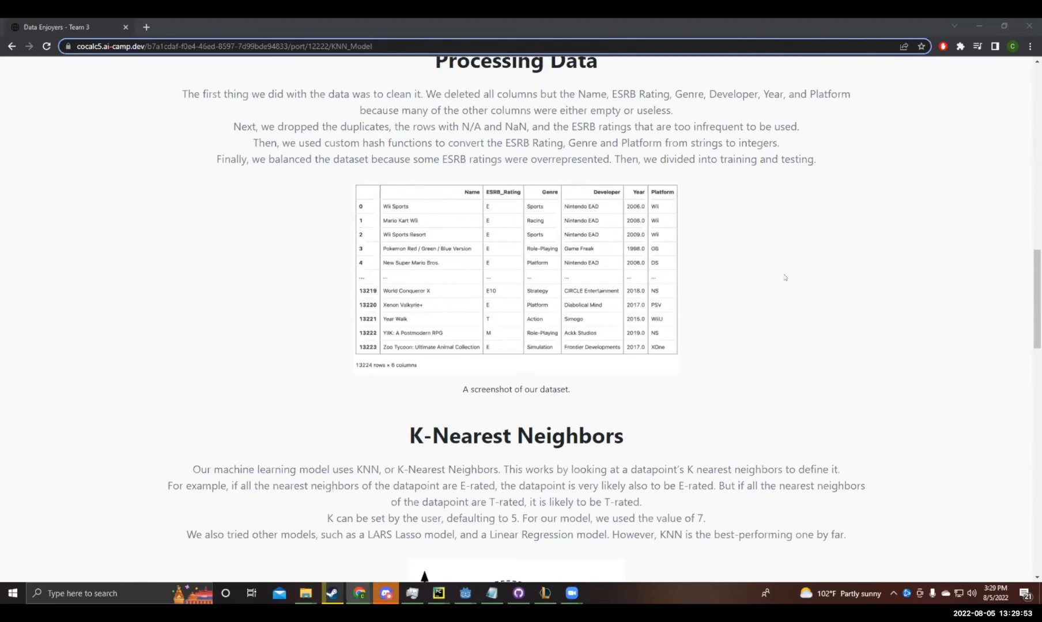
pyautogui.moveTo(613, 261)
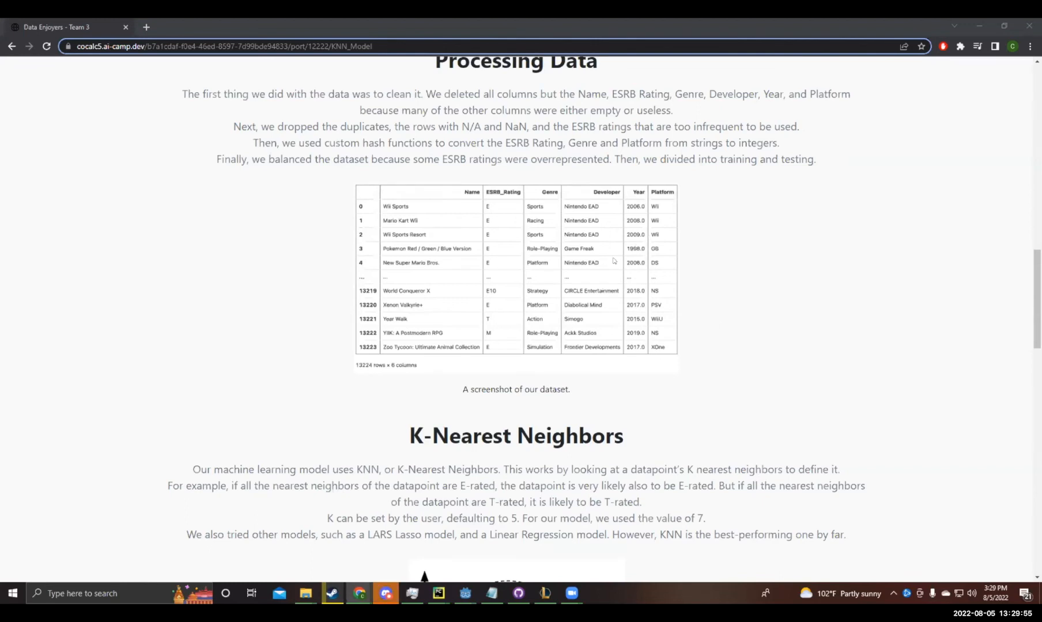
pyautogui.moveTo(822, 250)
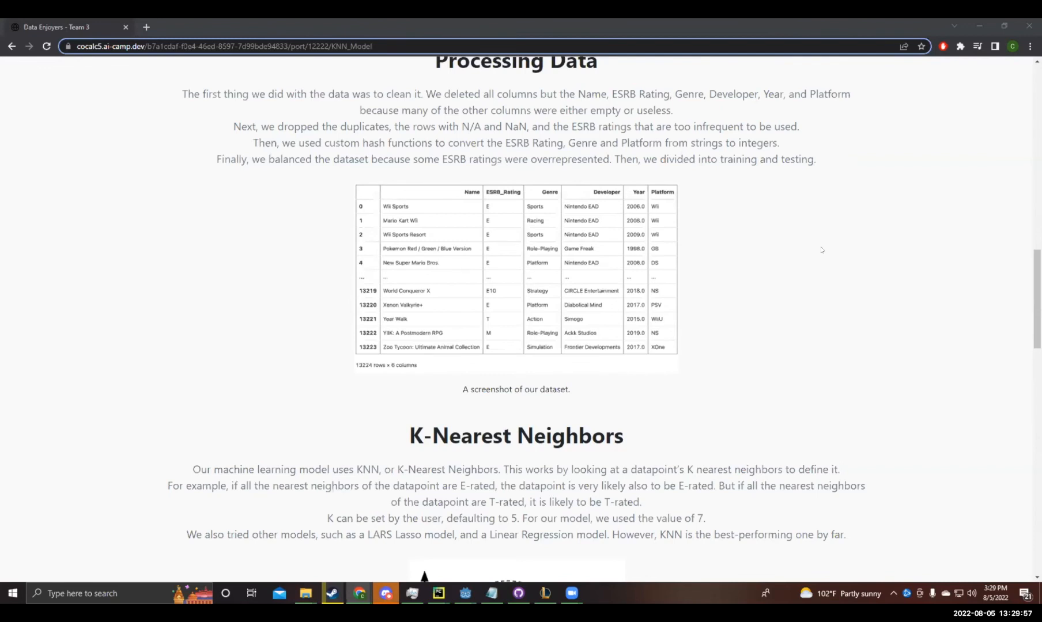
pyautogui.moveTo(739, 296)
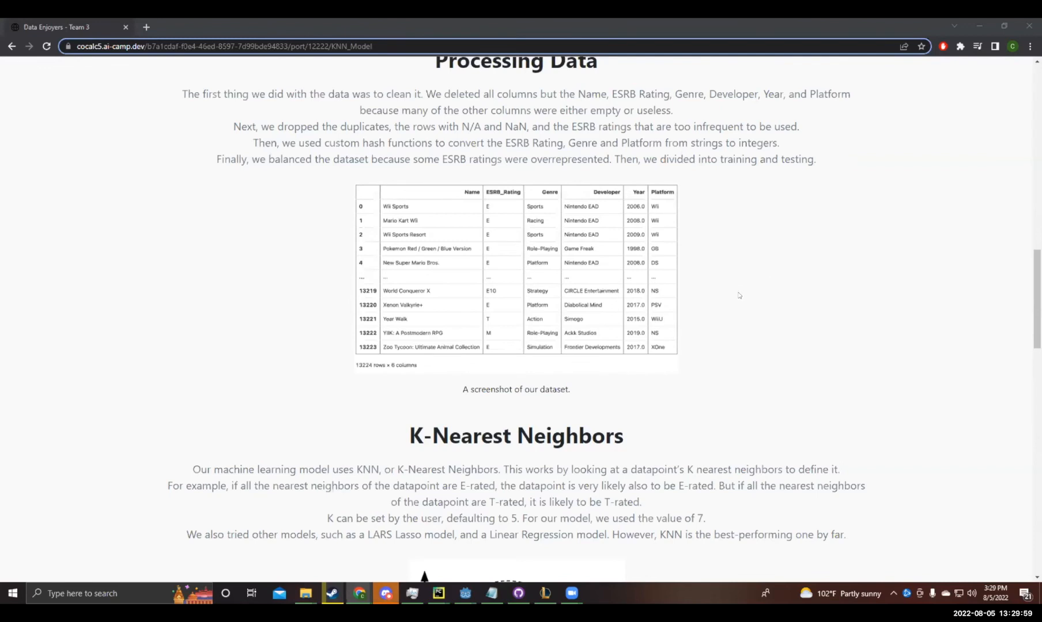
pyautogui.moveTo(722, 300)
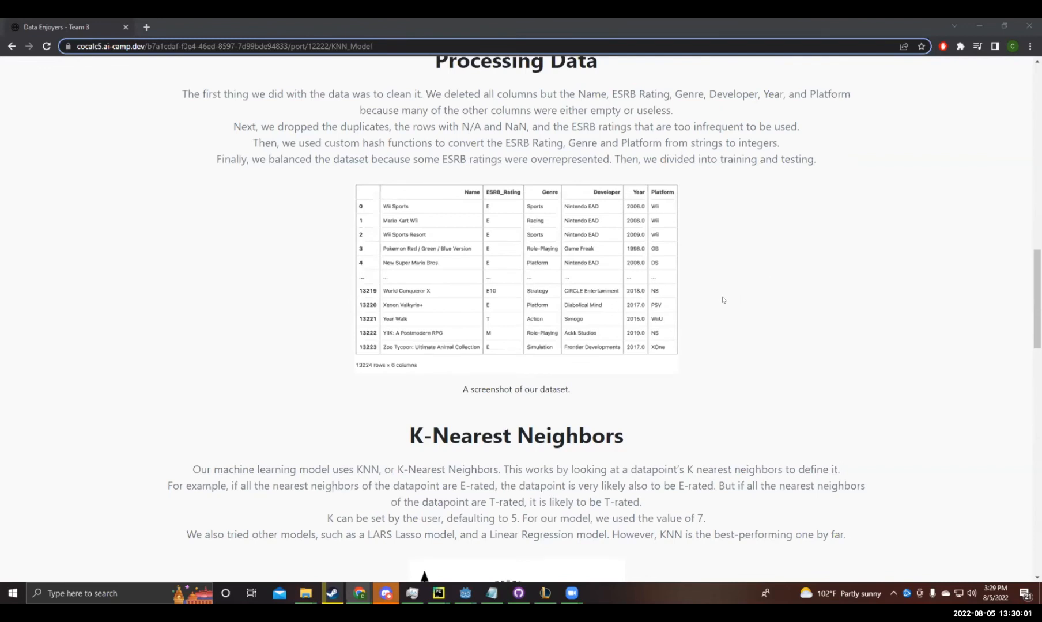
pyautogui.scroll(-3)
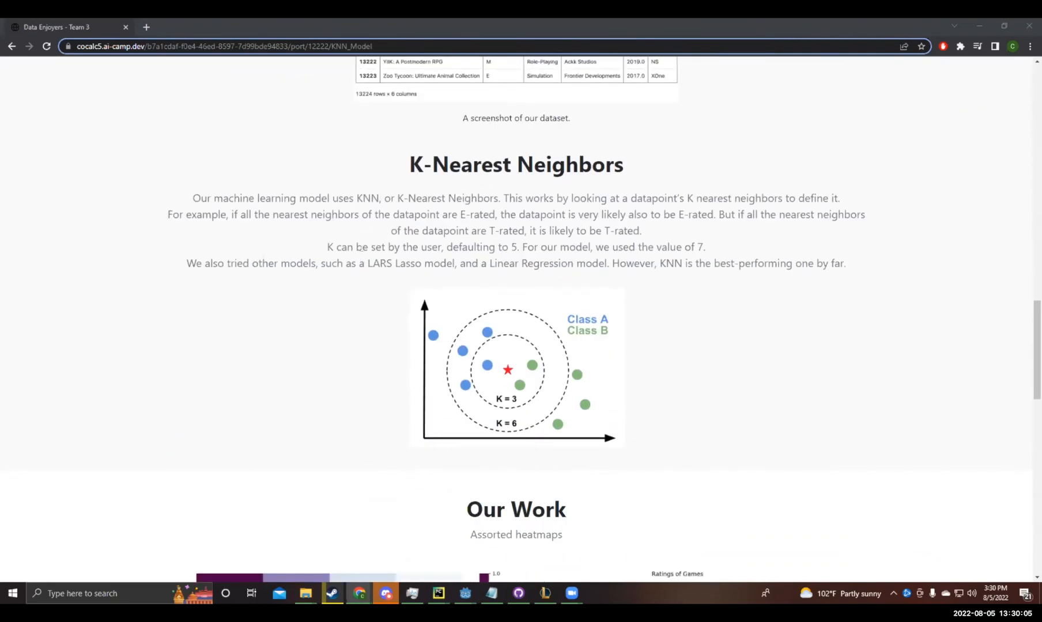
pyautogui.moveTo(814, 238)
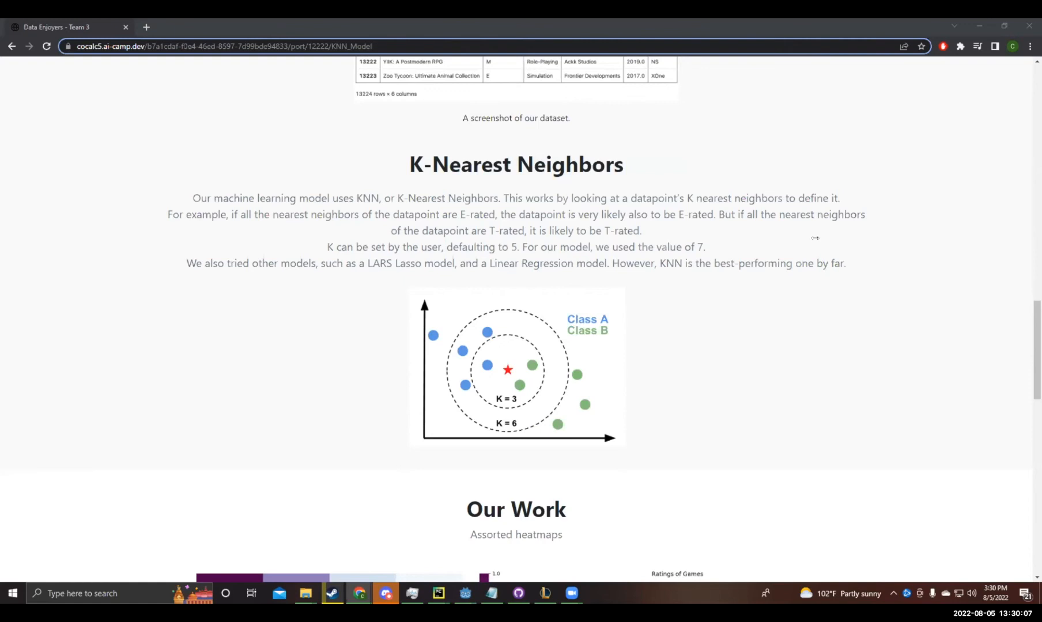
pyautogui.moveTo(548, 387)
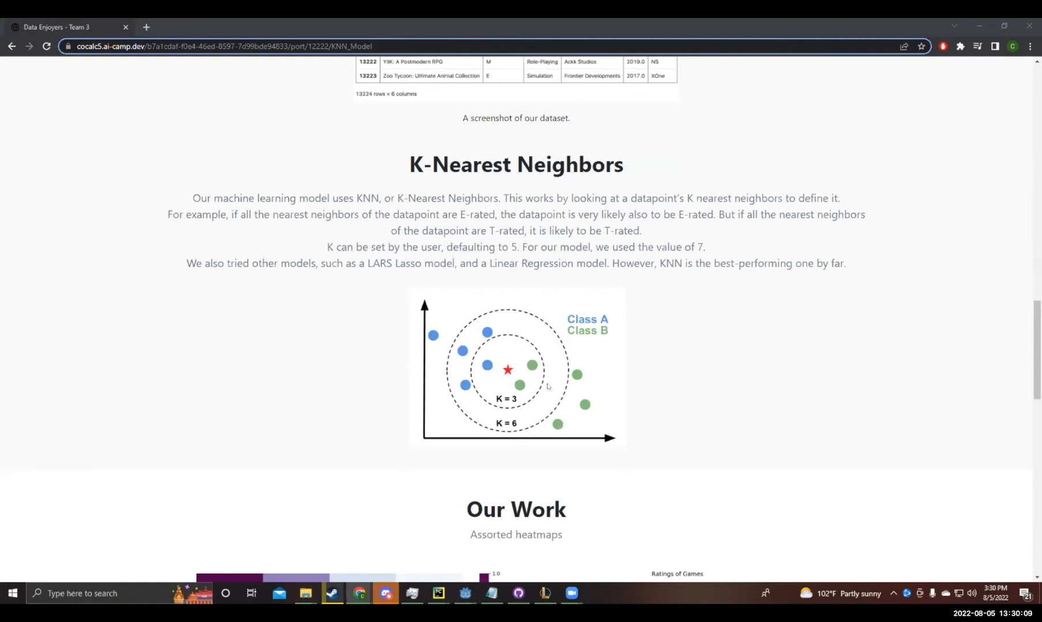
pyautogui.moveTo(700, 431)
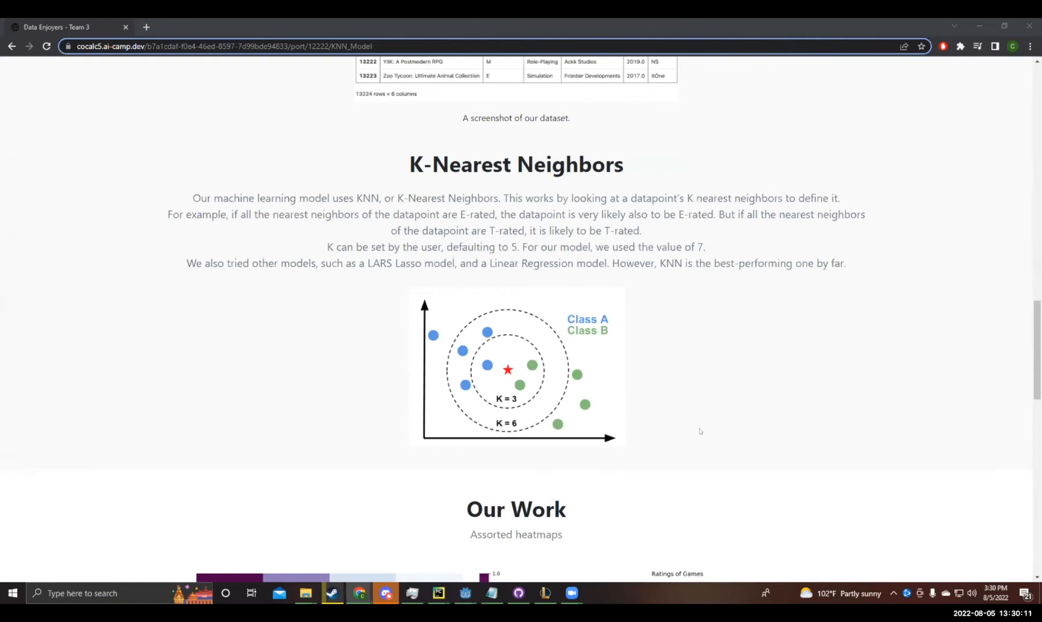
pyautogui.moveTo(465, 385)
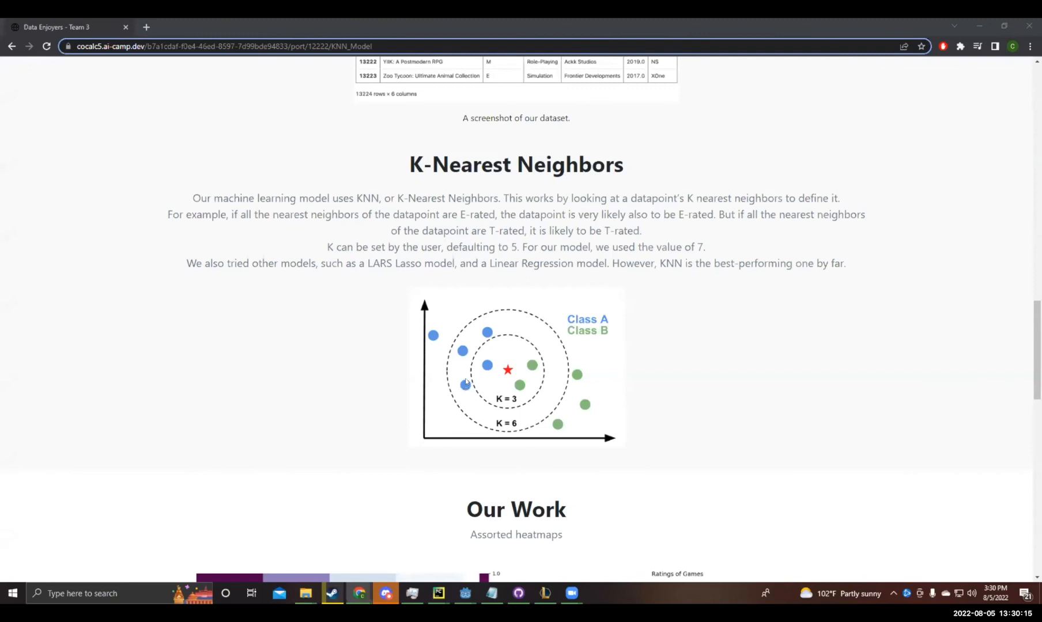
pyautogui.moveTo(915, 338)
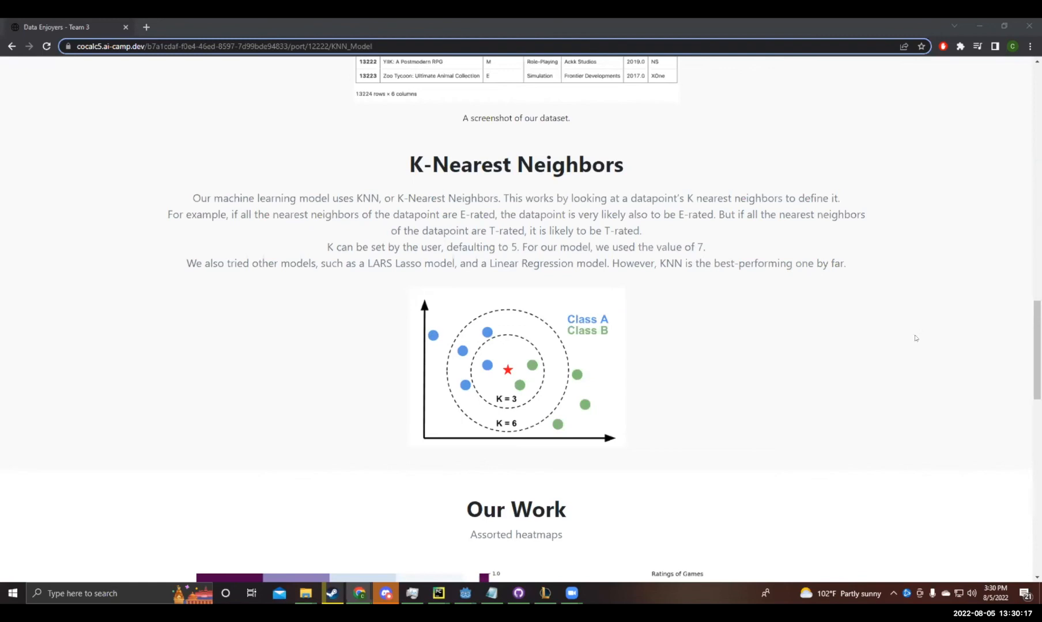
pyautogui.moveTo(747, 443)
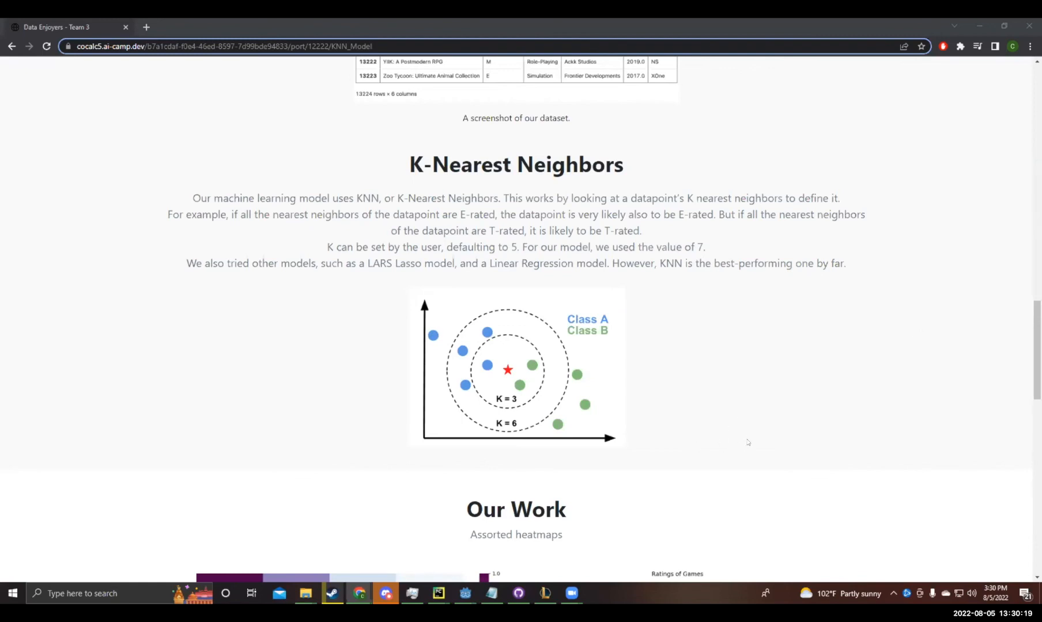
pyautogui.moveTo(525, 476)
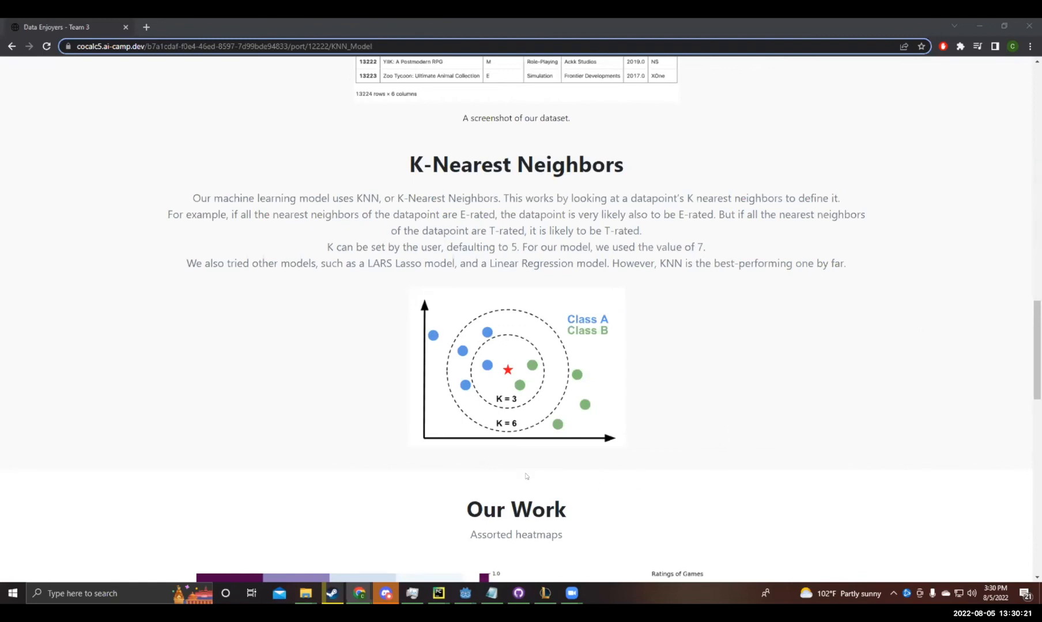
pyautogui.moveTo(556, 495)
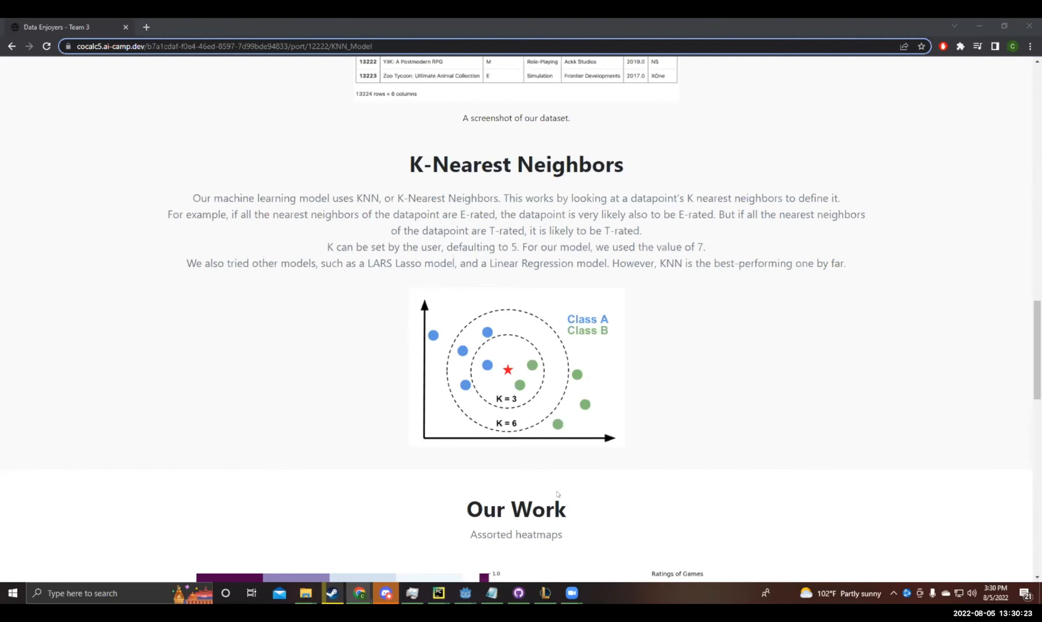
pyautogui.moveTo(533, 466)
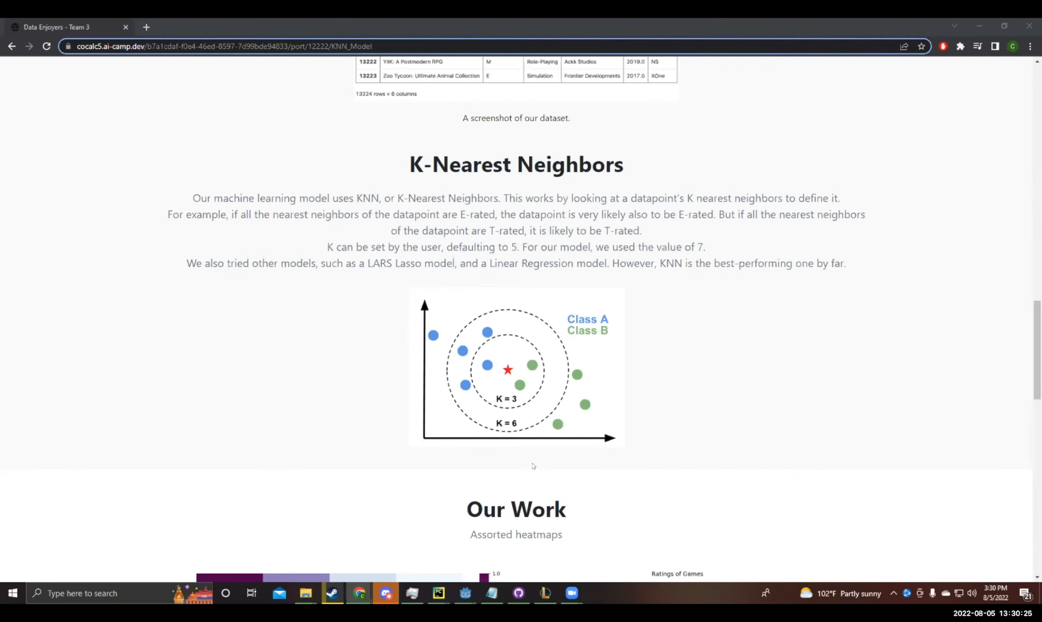
pyautogui.moveTo(530, 457)
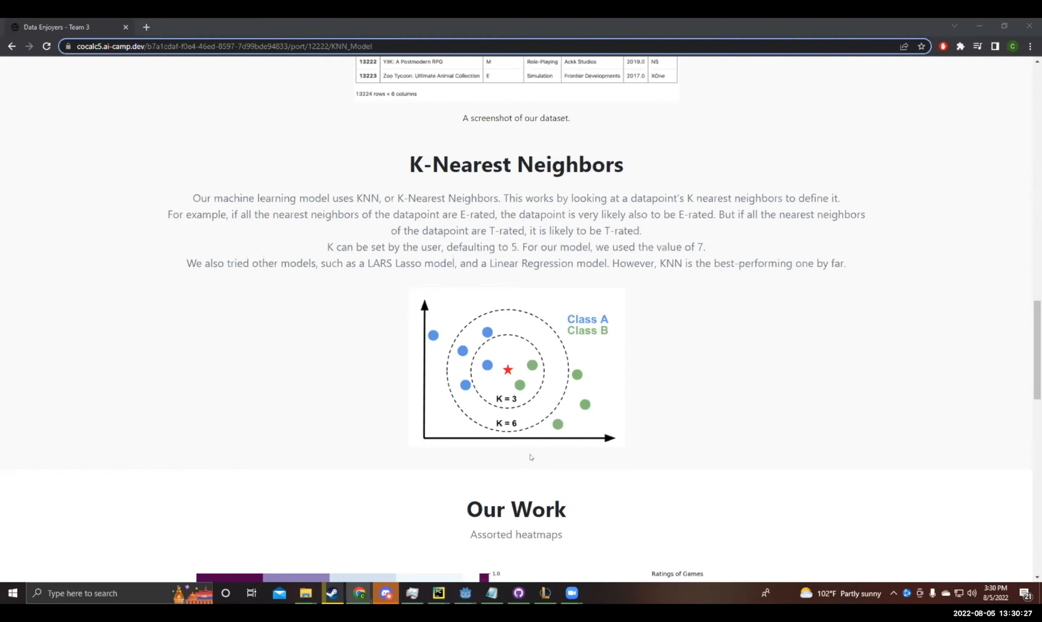
pyautogui.moveTo(687, 425)
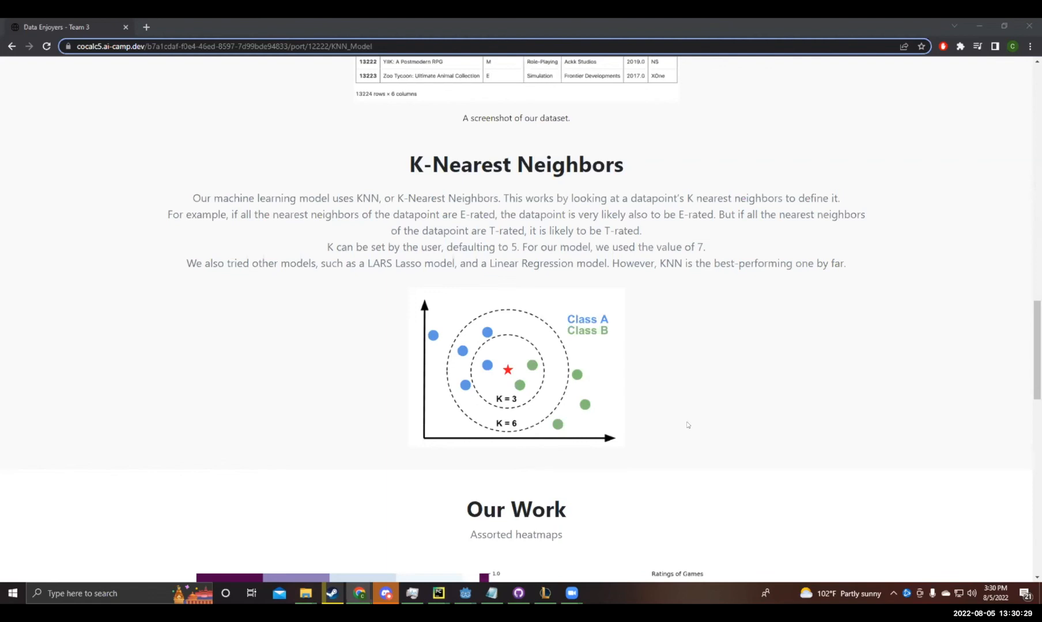
pyautogui.moveTo(680, 425)
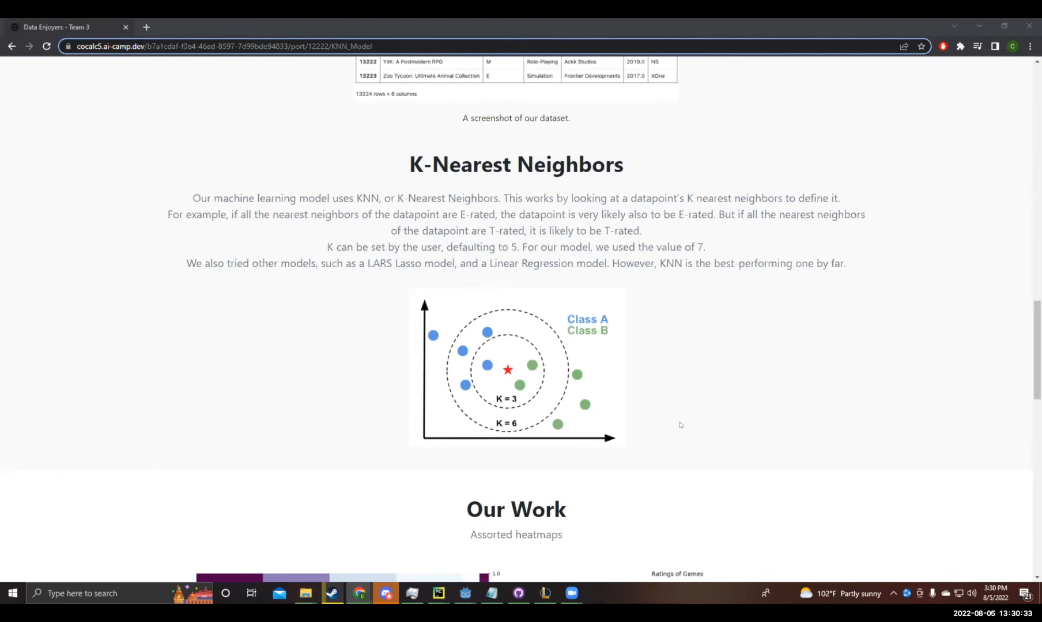
pyautogui.moveTo(672, 430)
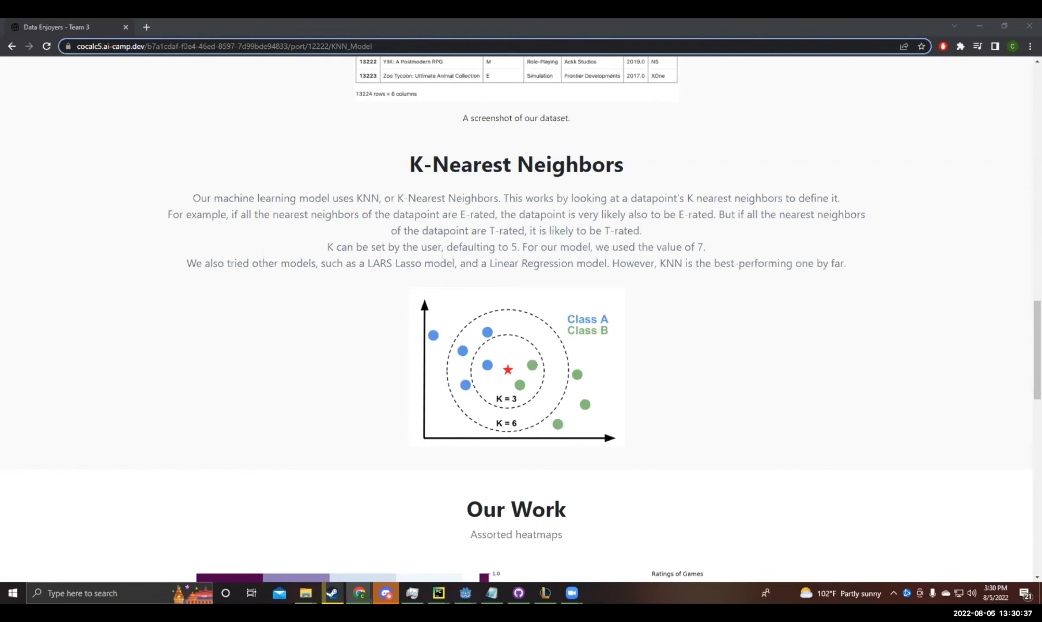
pyautogui.moveTo(577, 434)
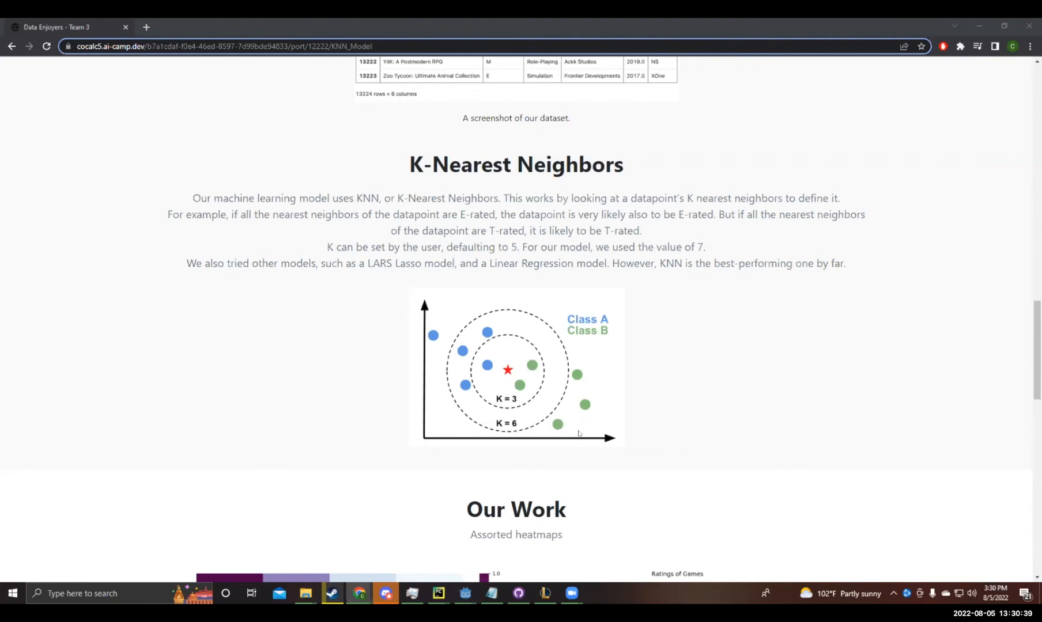
pyautogui.moveTo(513, 433)
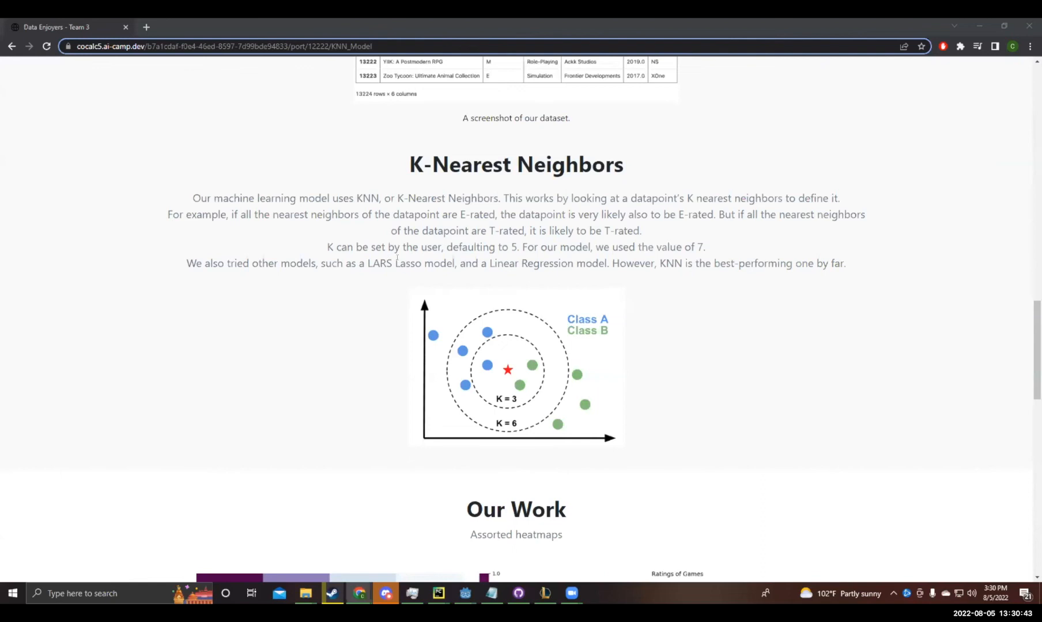
pyautogui.moveTo(787, 386)
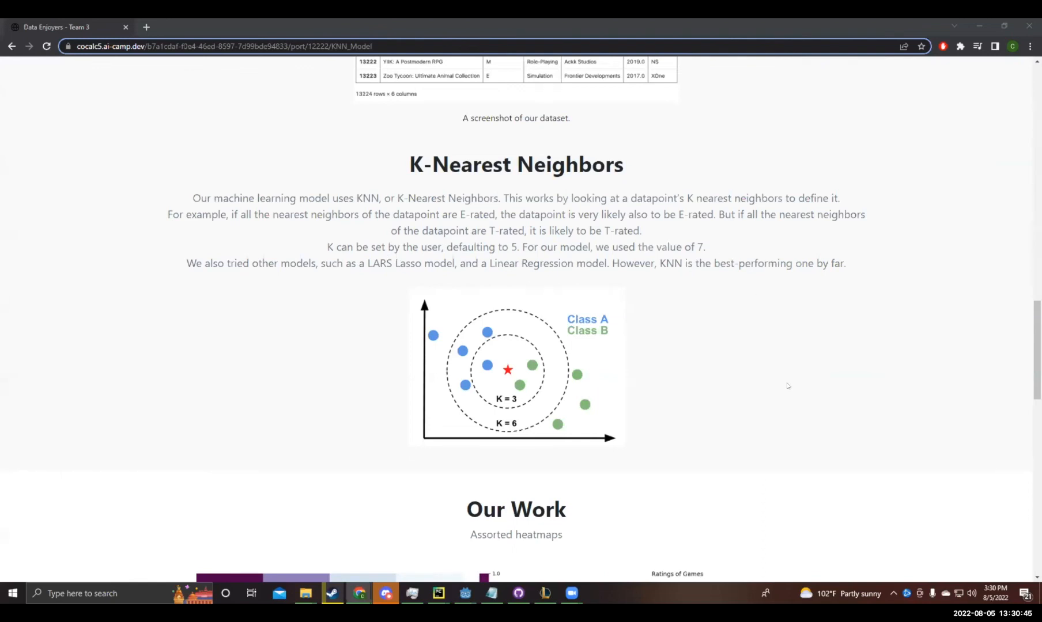
pyautogui.moveTo(956, 343)
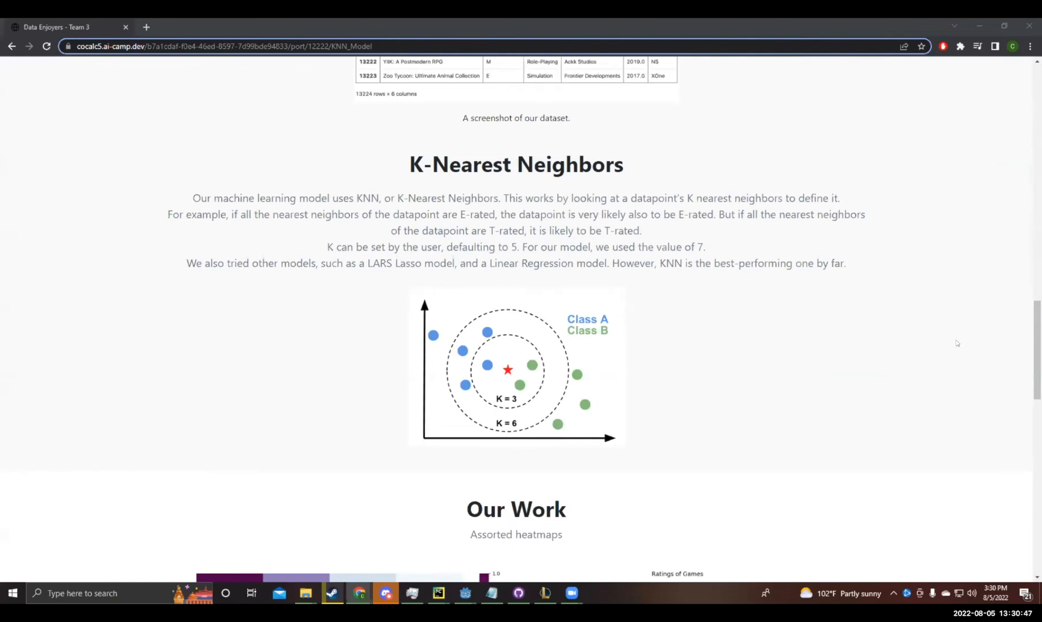
pyautogui.moveTo(819, 338)
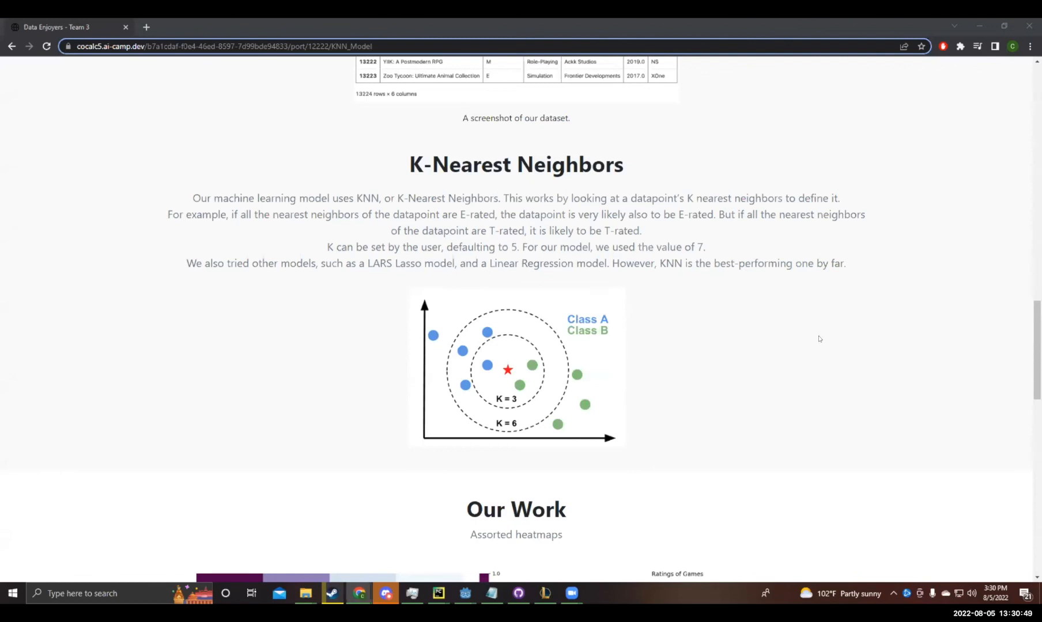
# Step: Scroll down to the K-Nearest Neighbors explanation and its Class A/Class B diagram
pyautogui.scroll(-3)
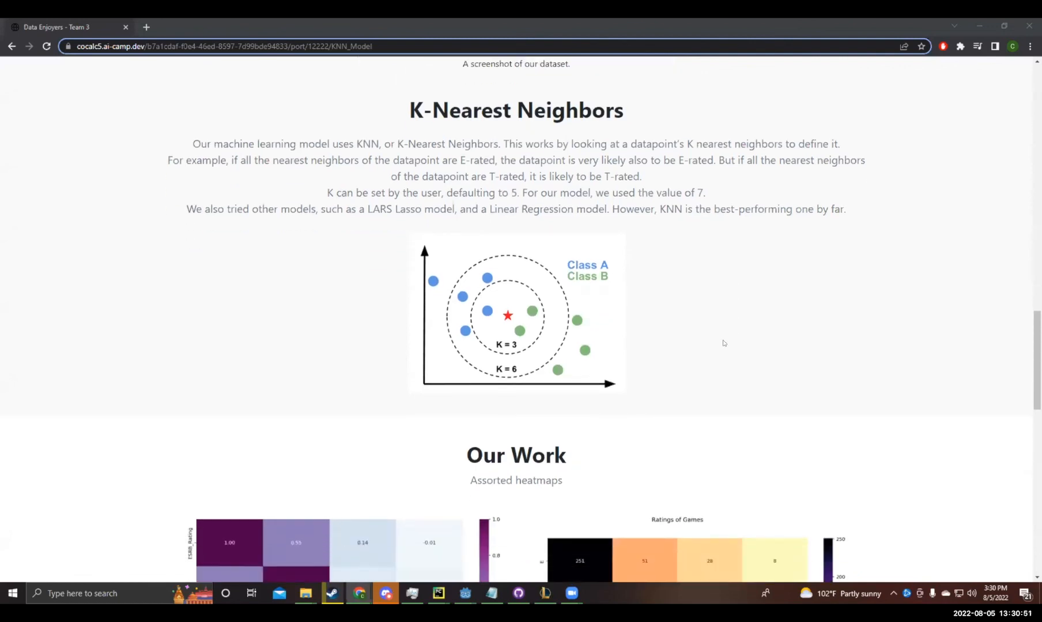
pyautogui.scroll(-3)
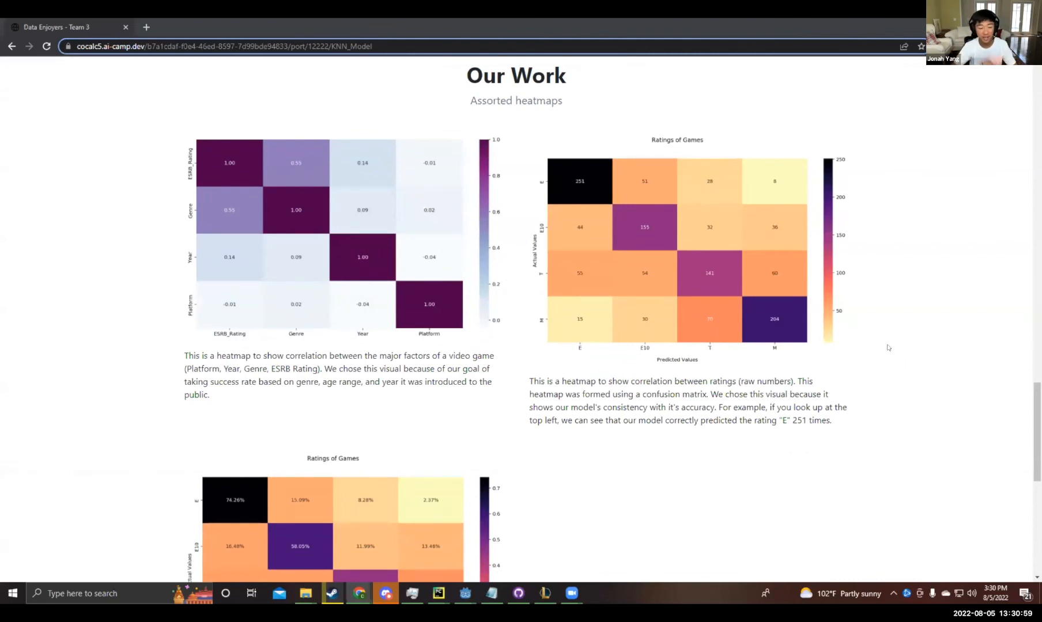
pyautogui.moveTo(236, 183)
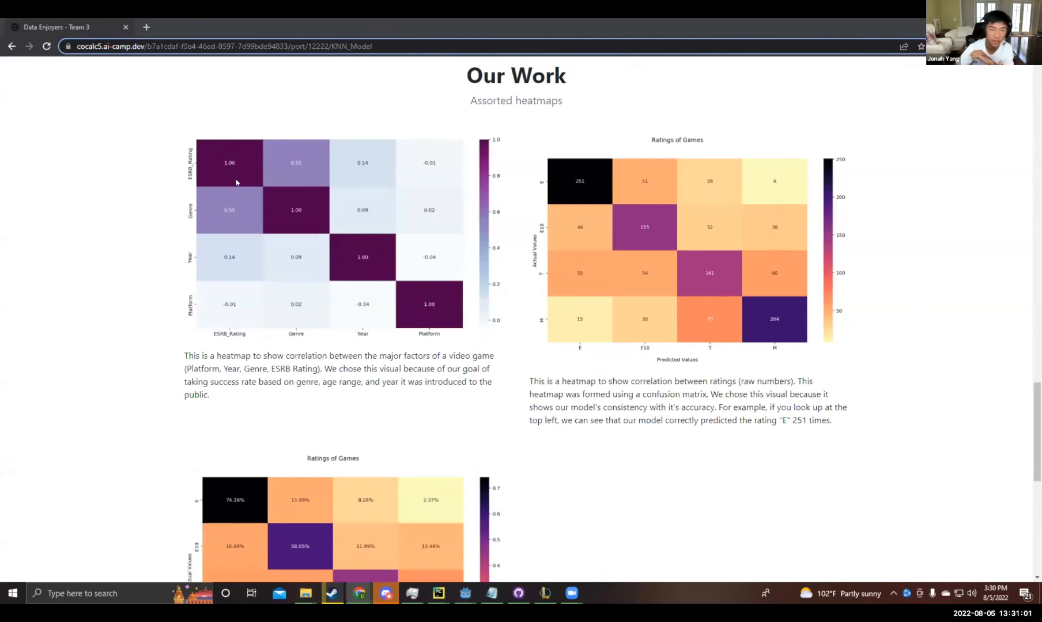
pyautogui.moveTo(299, 144)
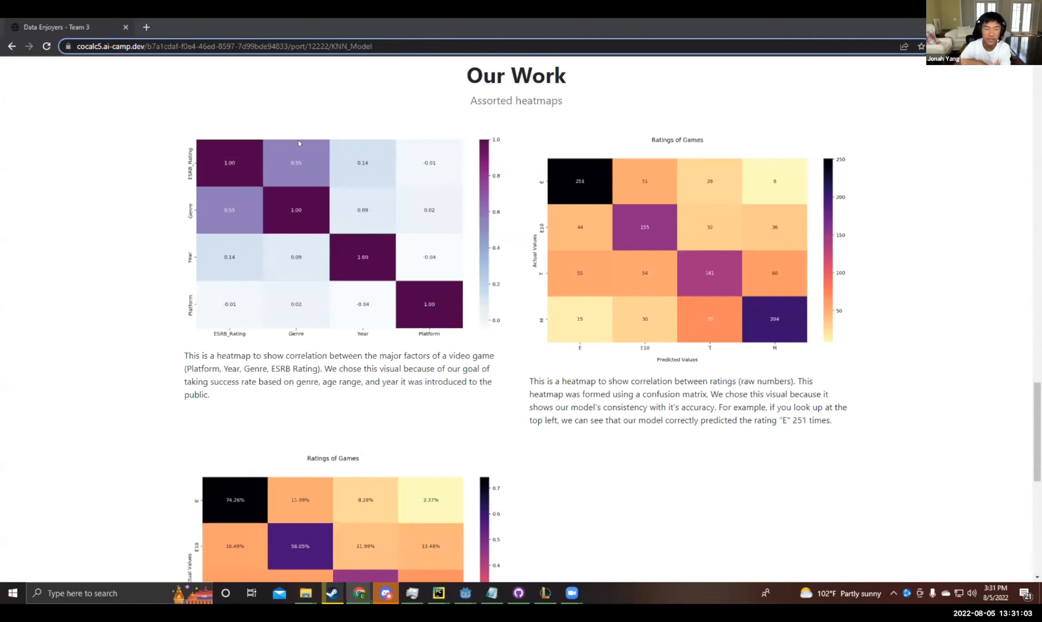
pyautogui.moveTo(179, 217)
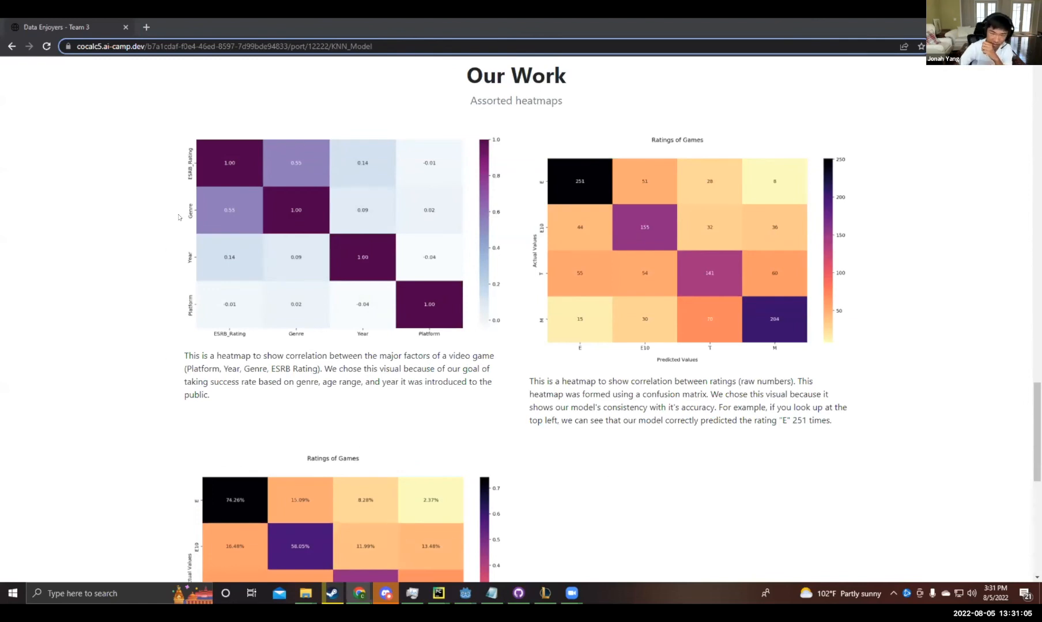
pyautogui.moveTo(482, 329)
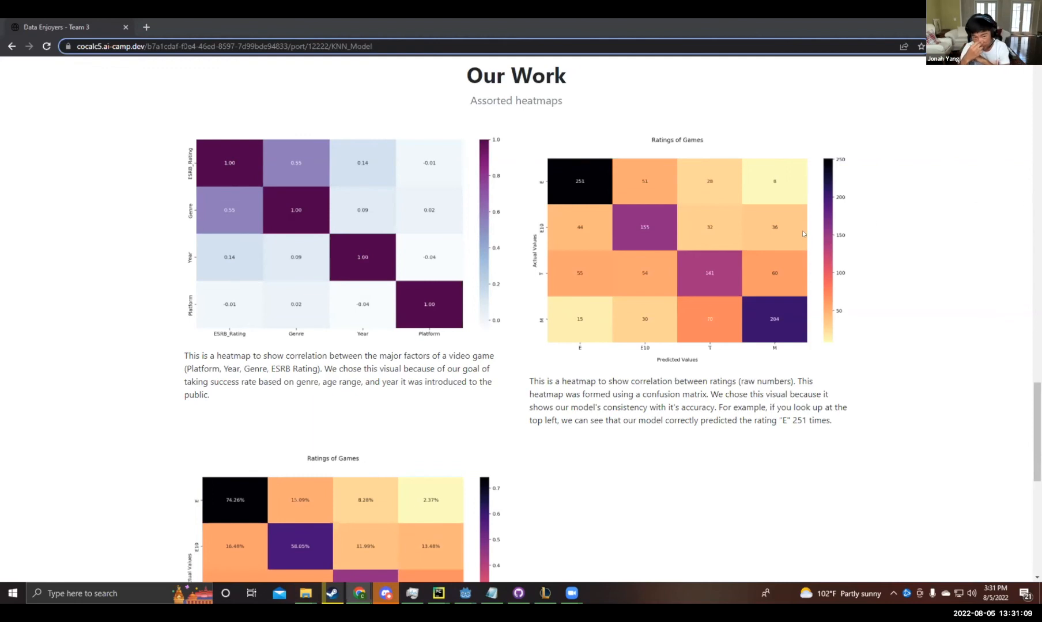
pyautogui.scroll(-3)
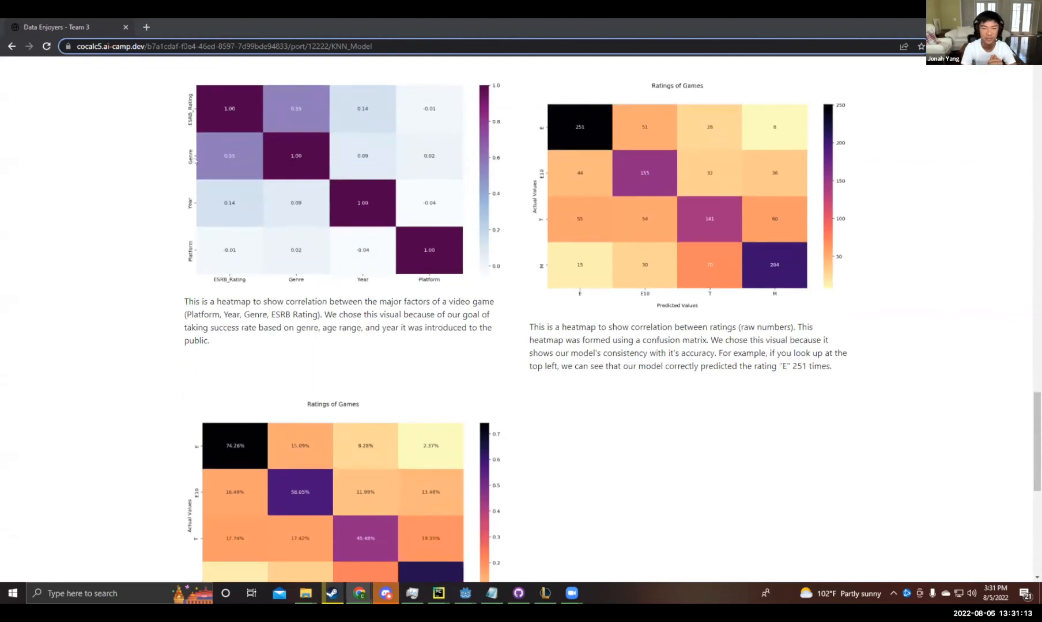
pyautogui.moveTo(370, 282)
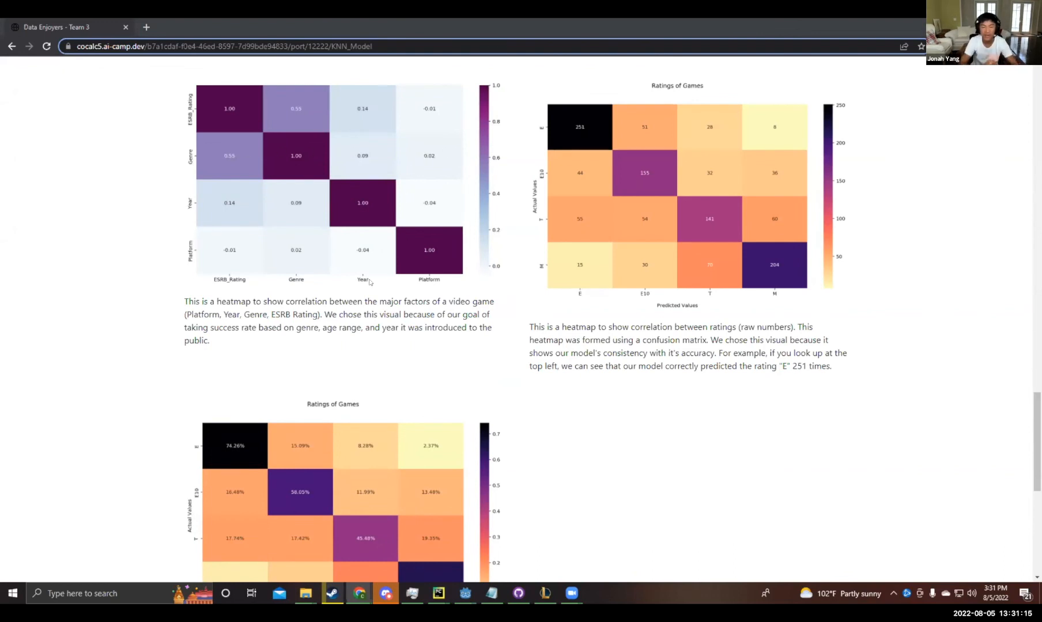
pyautogui.moveTo(627, 165)
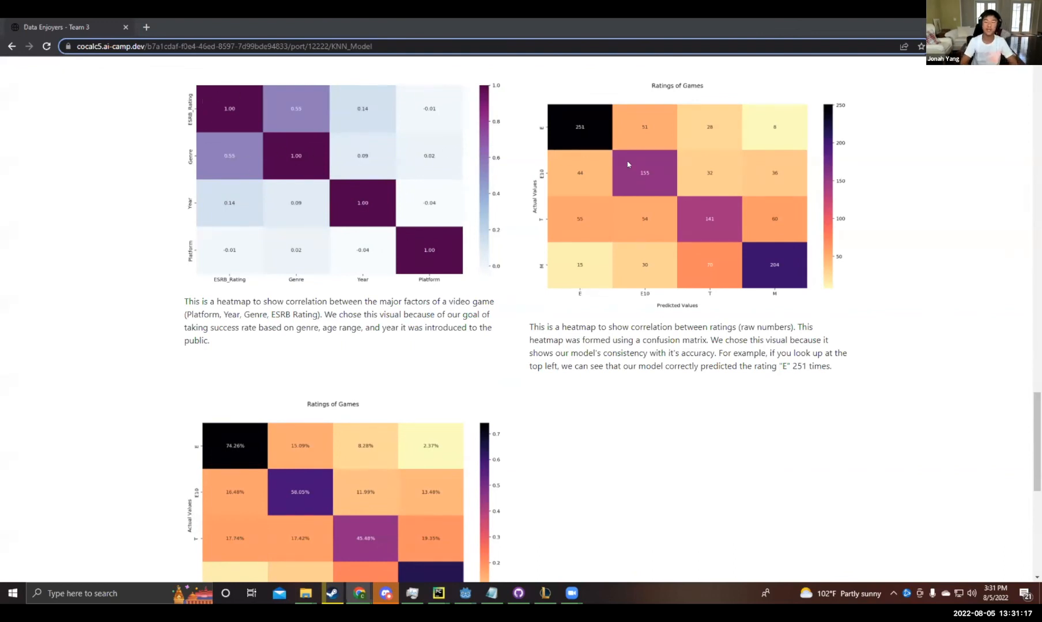
pyautogui.moveTo(404, 224)
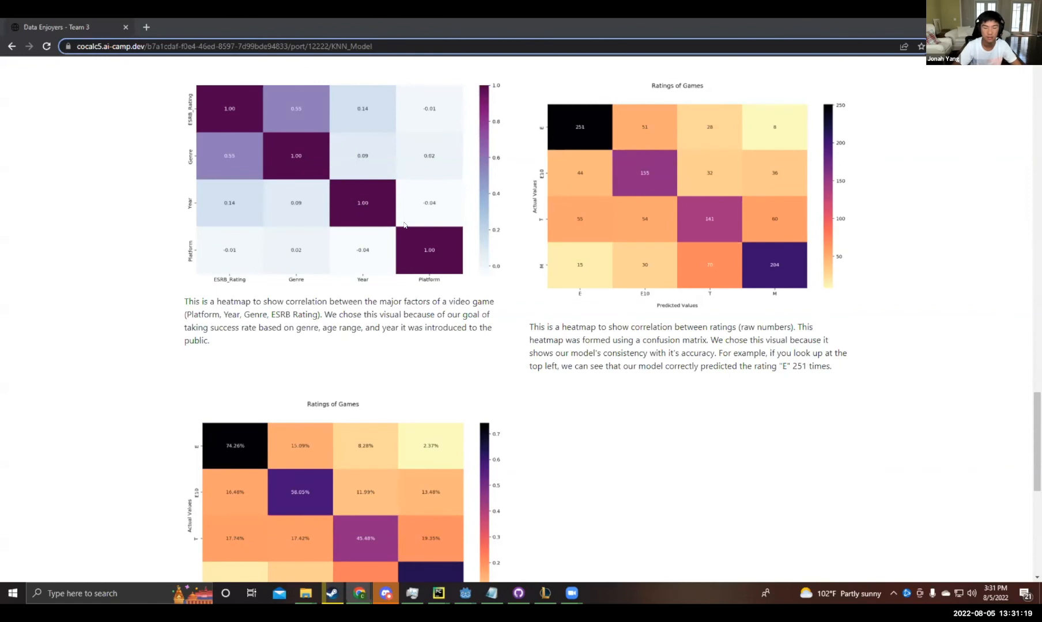
pyautogui.moveTo(498, 286)
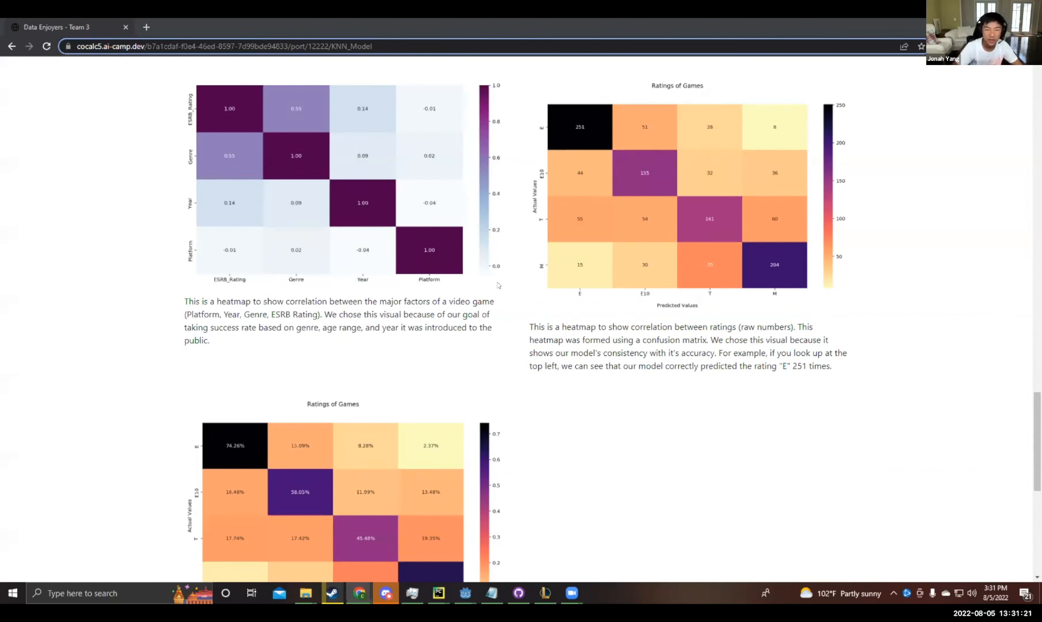
pyautogui.moveTo(630, 145)
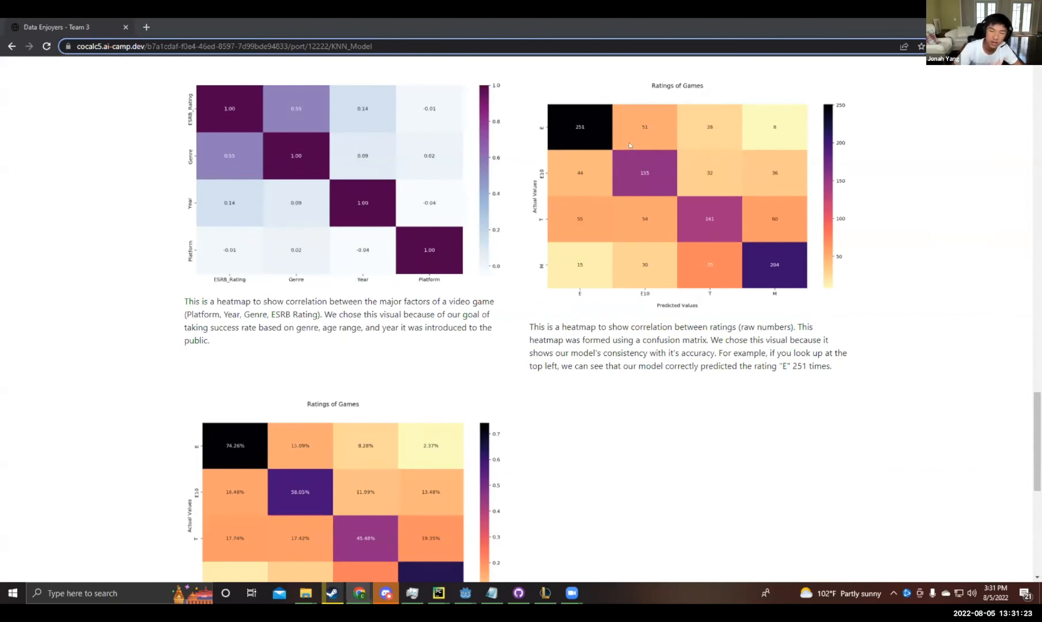
pyautogui.moveTo(626, 156)
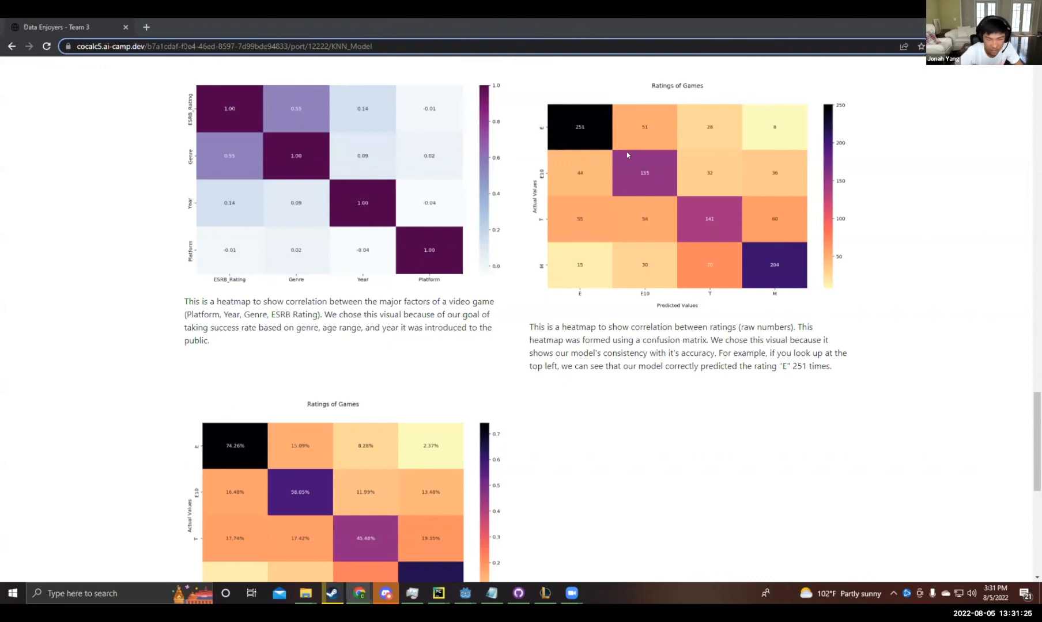
pyautogui.moveTo(947, 223)
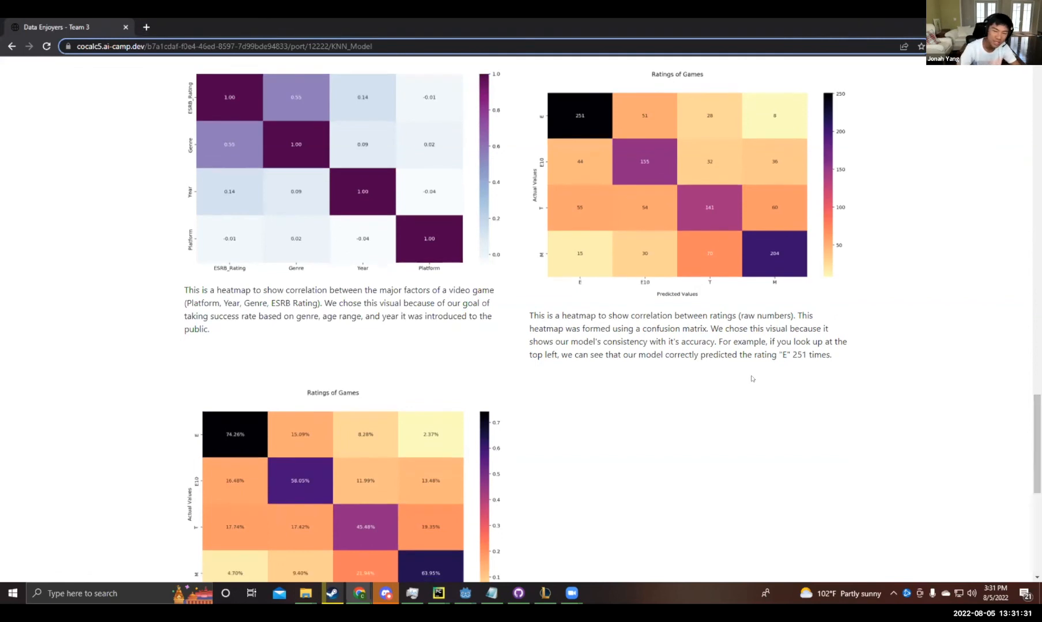
pyautogui.moveTo(625, 119)
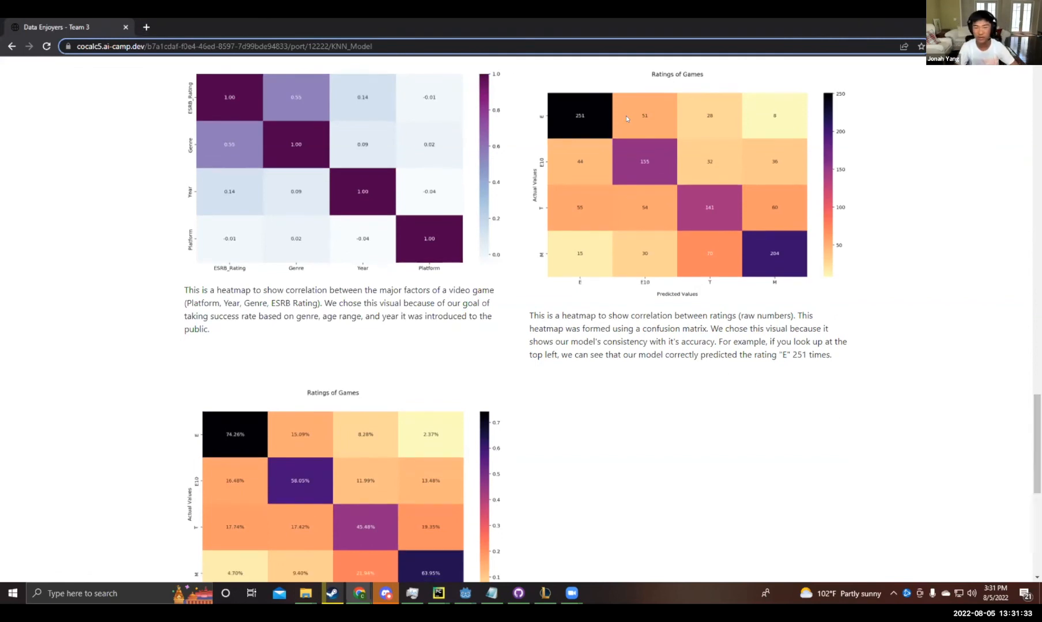
pyautogui.moveTo(625, 192)
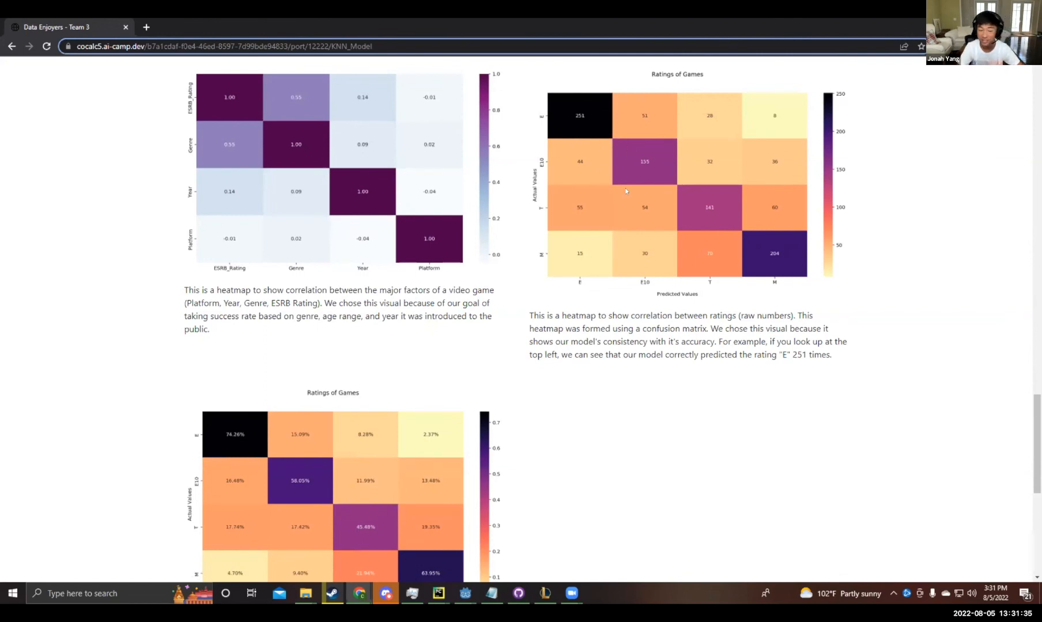
pyautogui.moveTo(634, 207)
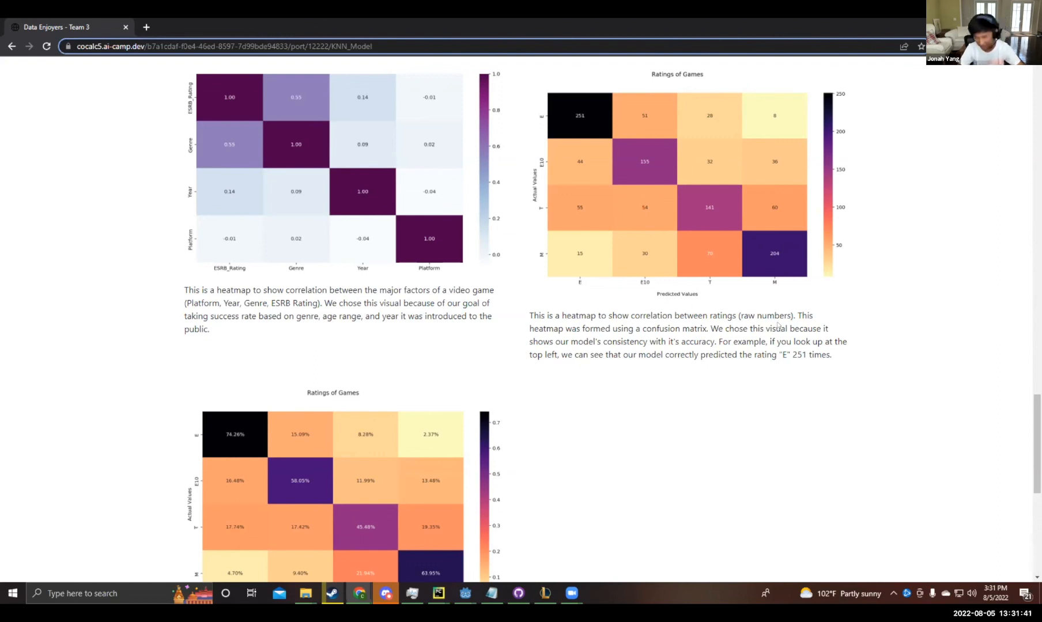
pyautogui.moveTo(657, 174)
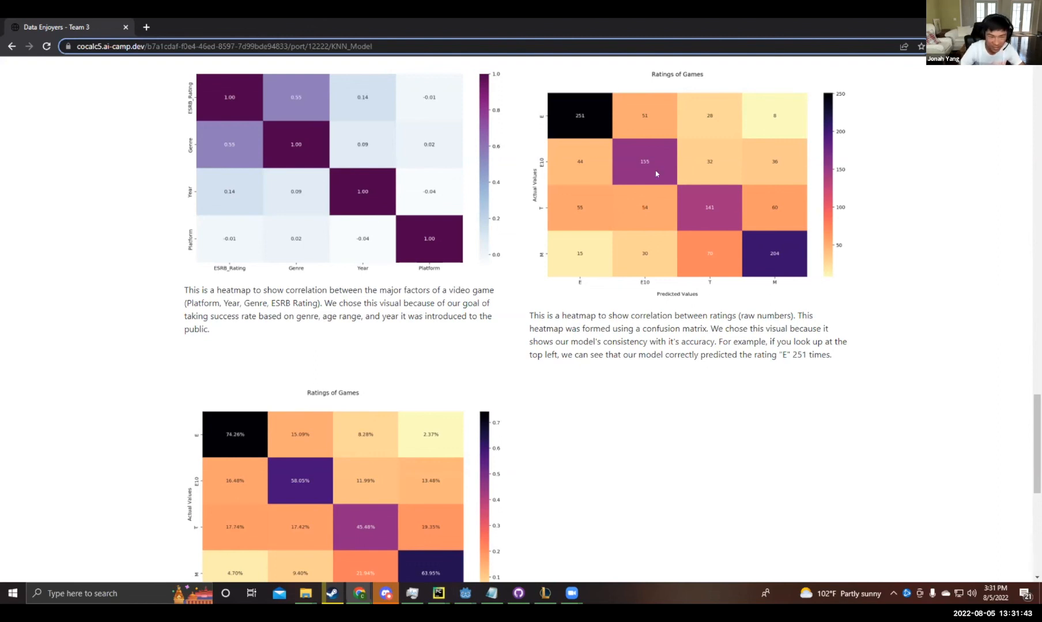
pyautogui.moveTo(576, 128)
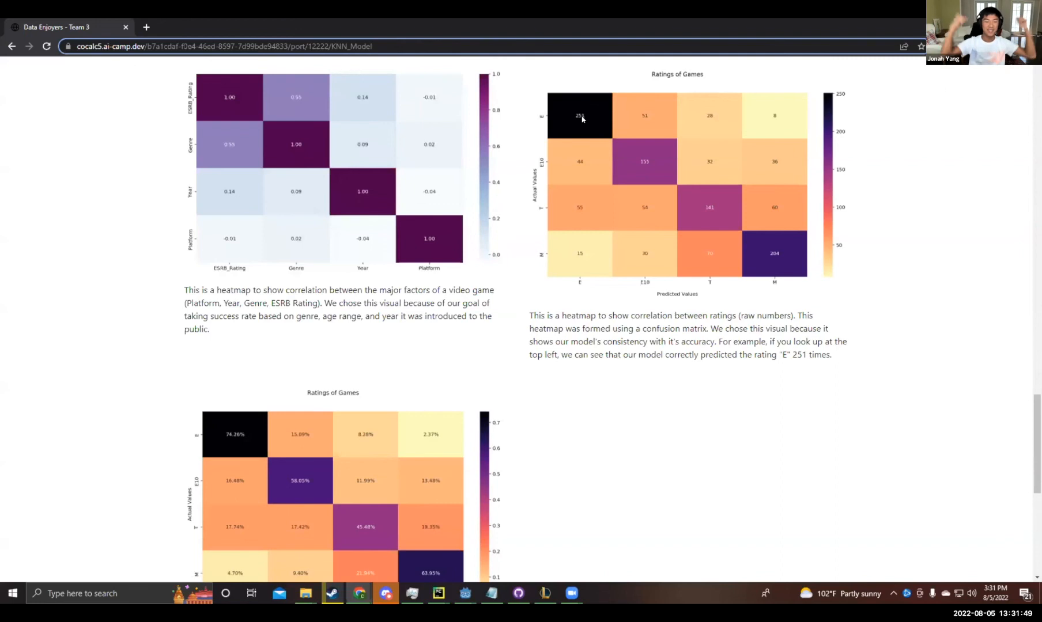
pyautogui.moveTo(599, 122)
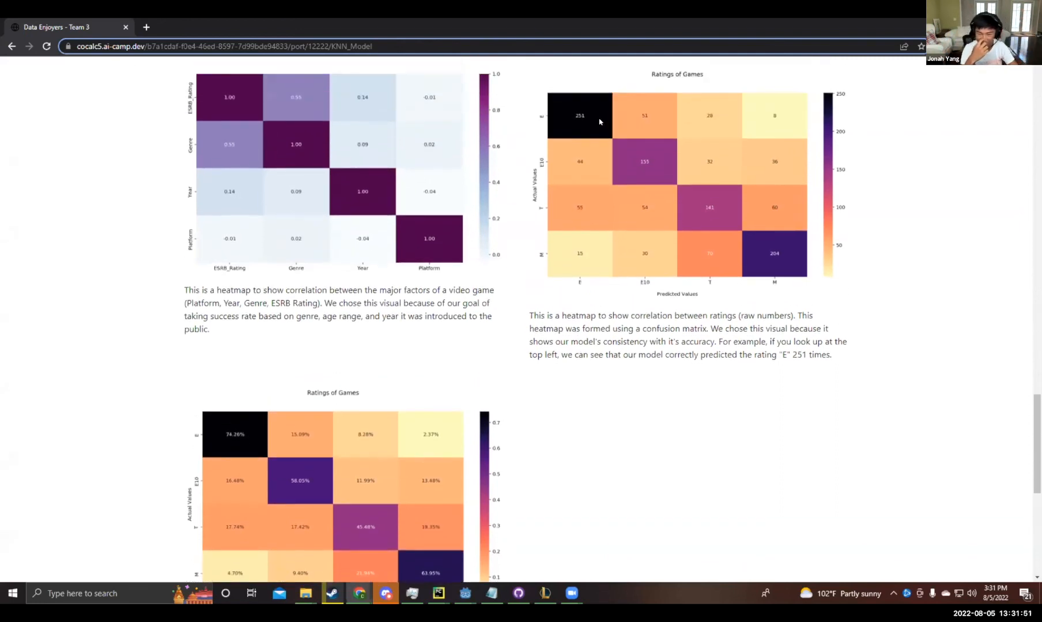
pyautogui.moveTo(586, 120)
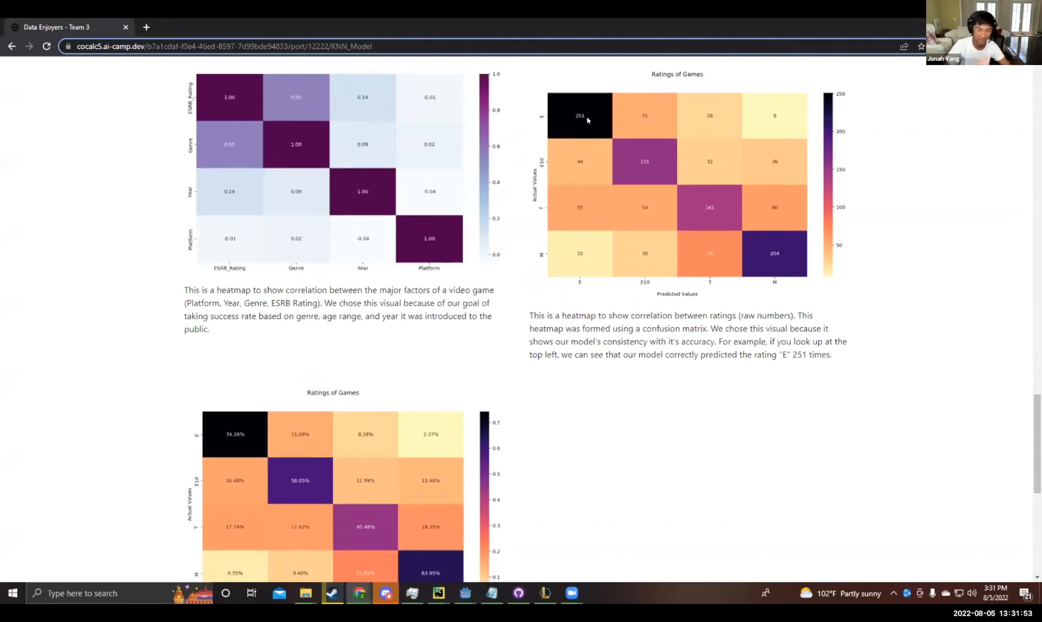
pyautogui.scroll(-3)
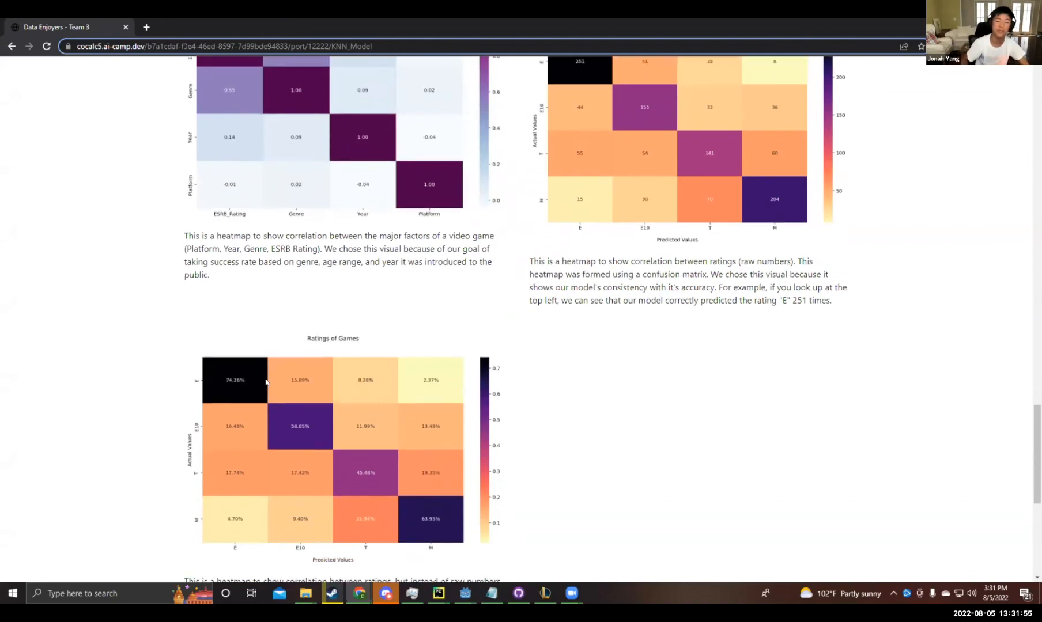
pyautogui.moveTo(279, 371)
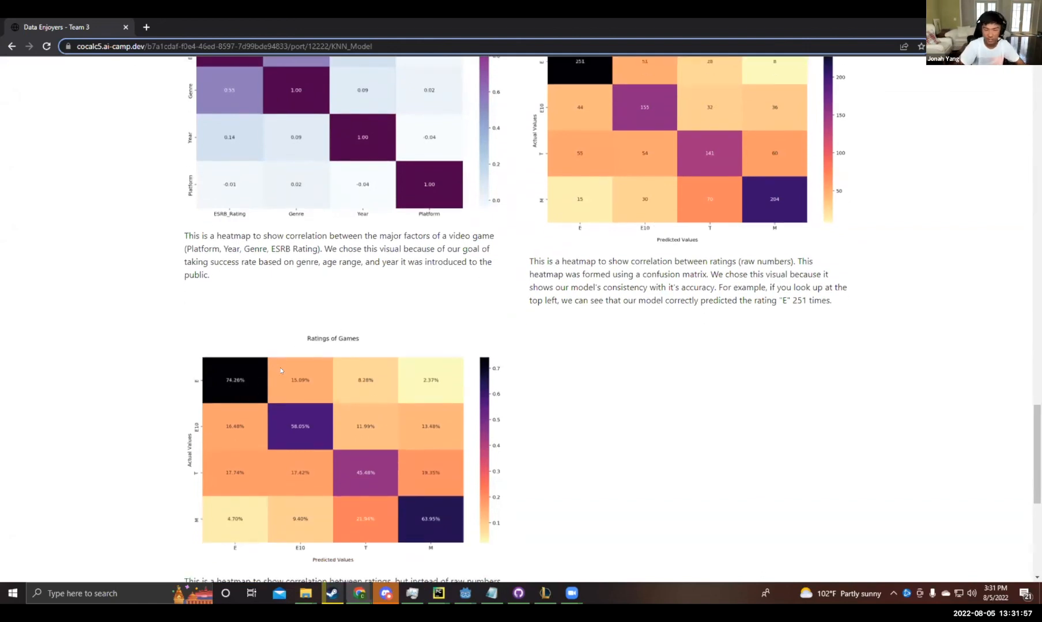
pyautogui.moveTo(196, 398)
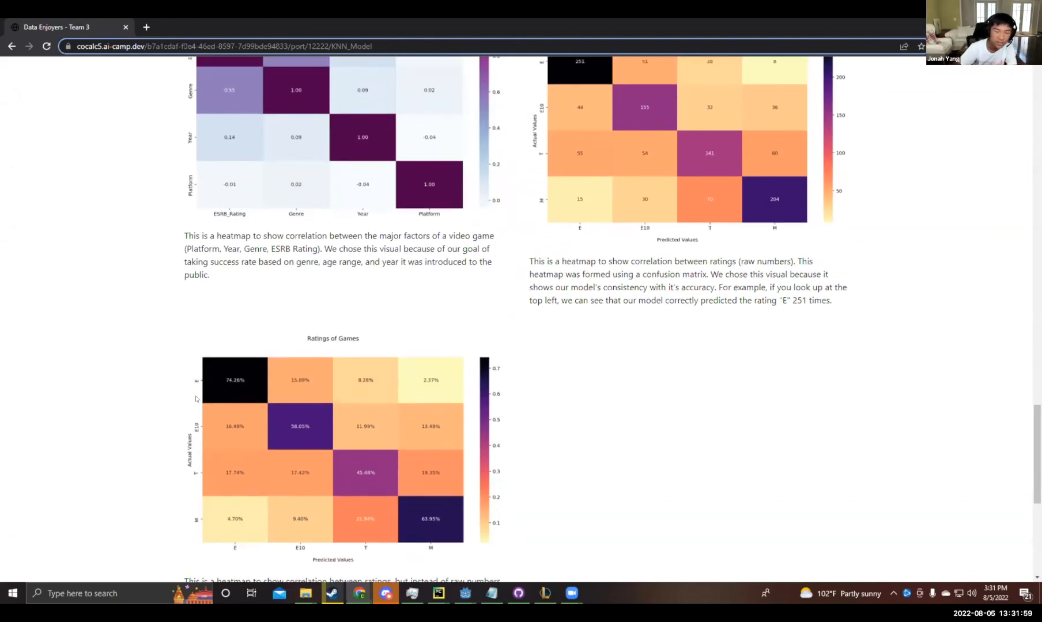
# Step: Scroll past the percentage confusion matrix to the genre, year and platform prediction form
pyautogui.scroll(-3)
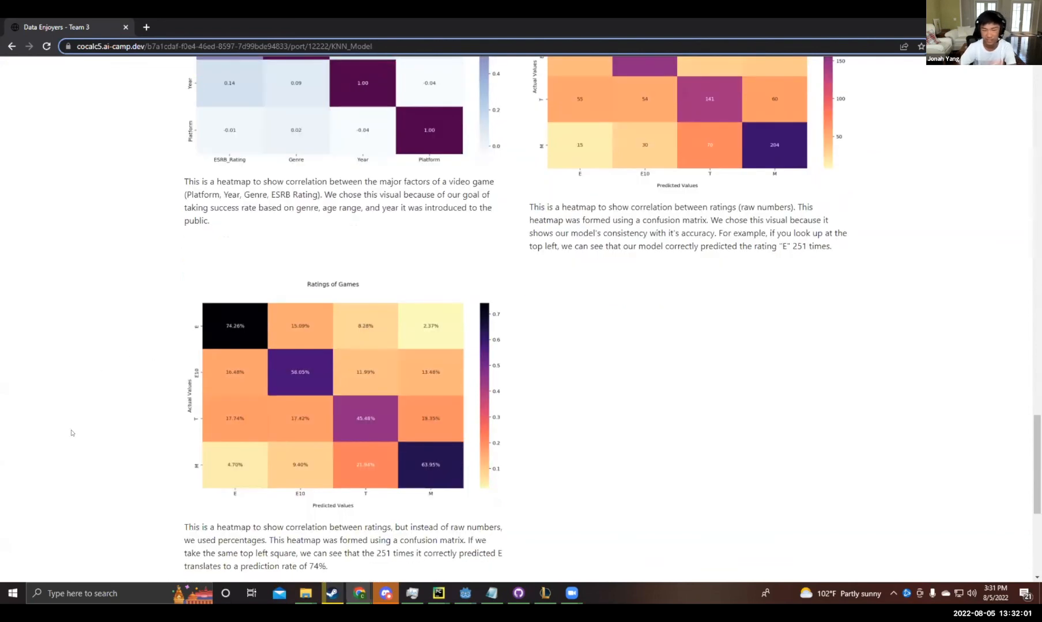
pyautogui.moveTo(304, 407)
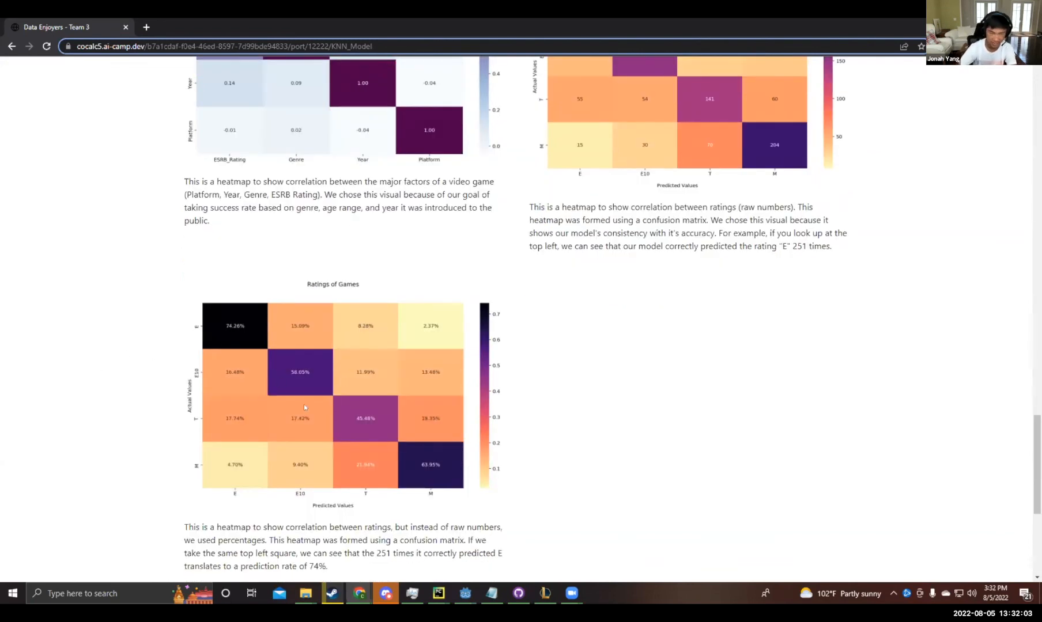
pyautogui.moveTo(635, 408)
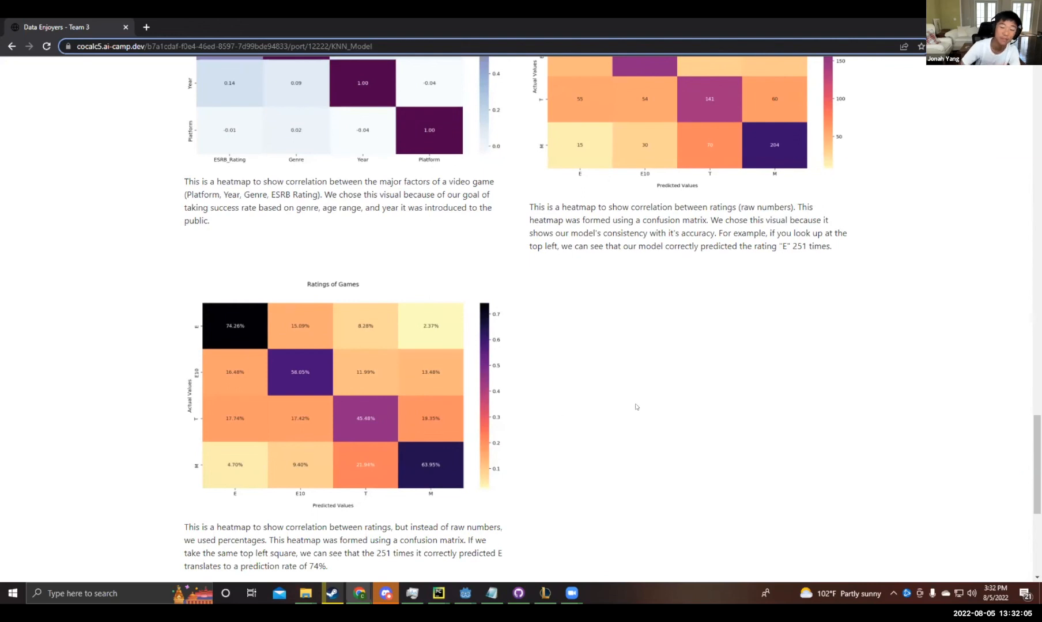
pyautogui.scroll(-3)
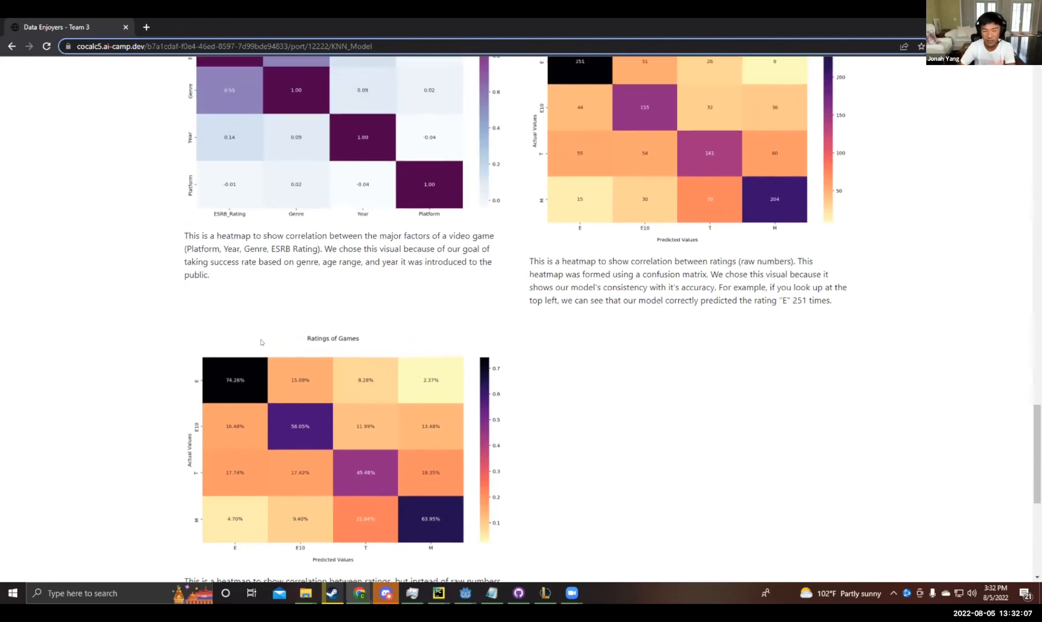
pyautogui.scroll(3)
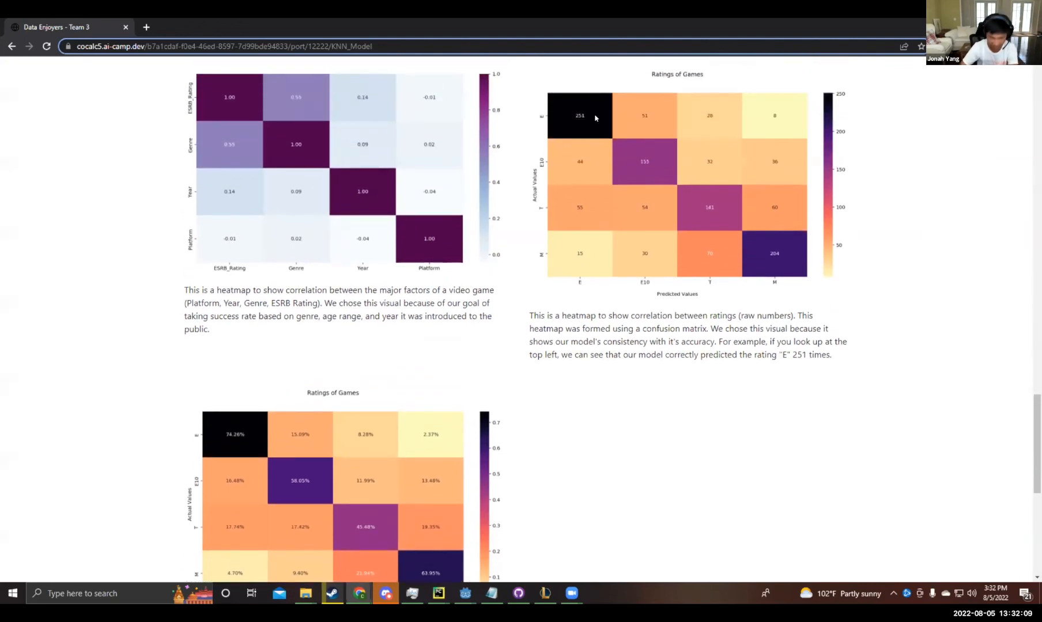
pyautogui.scroll(-3)
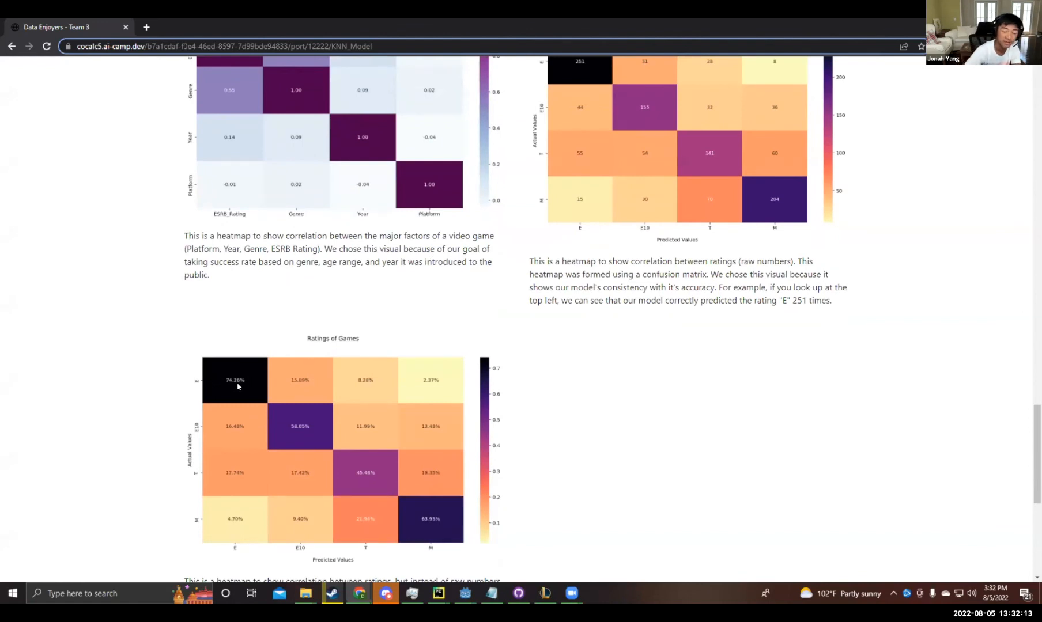
pyautogui.scroll(-3)
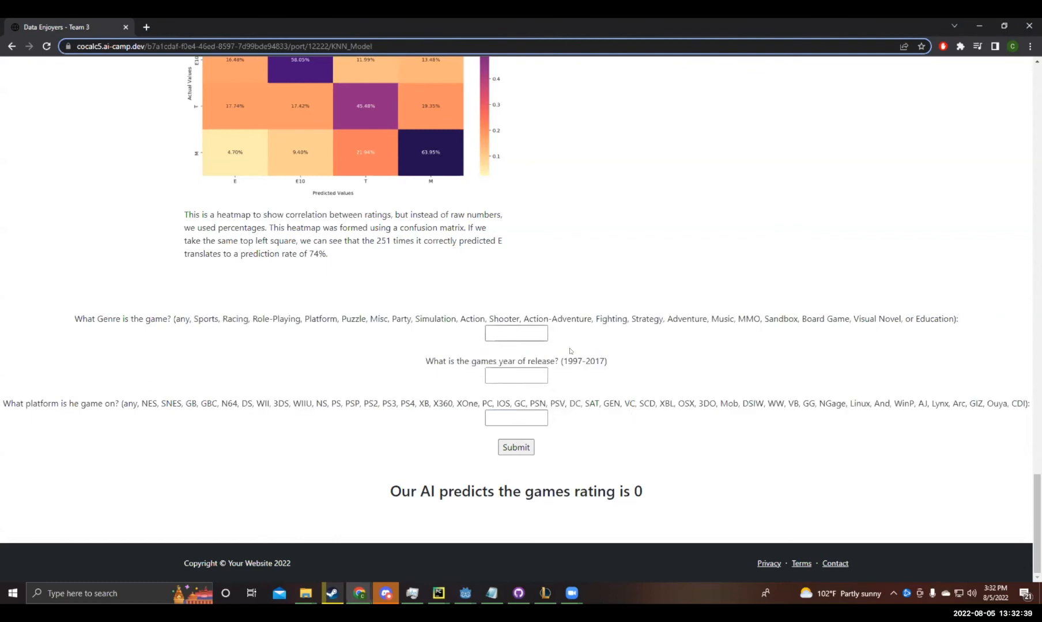
# Step: Fill the prediction form with genre MMO, year 2007 and platform N64, getting rating M
pyautogui.write('MMO')
pyautogui.write('2')
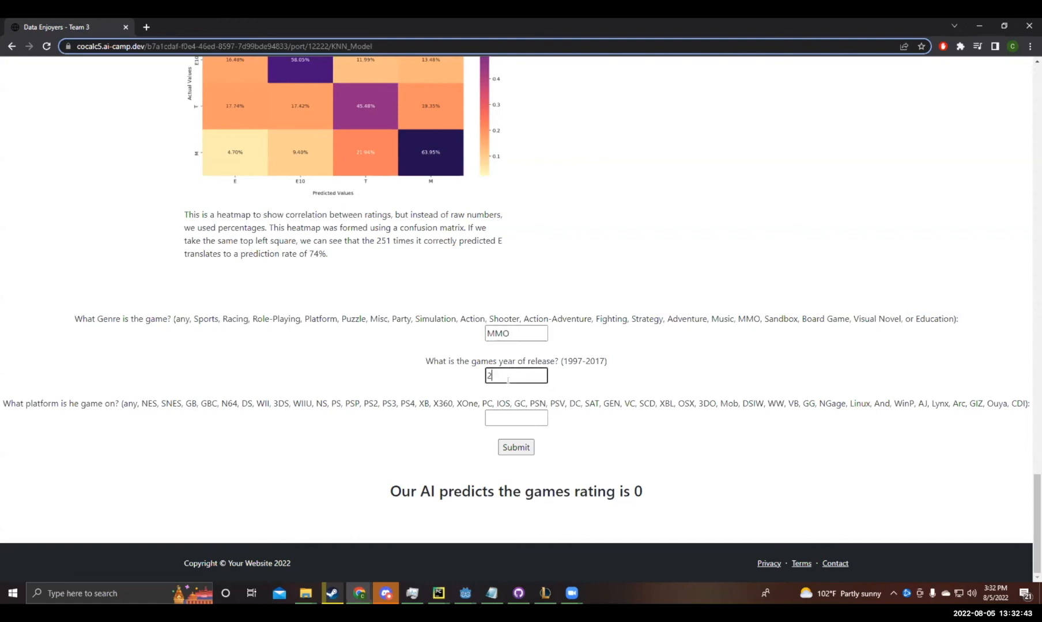
pyautogui.write('007')
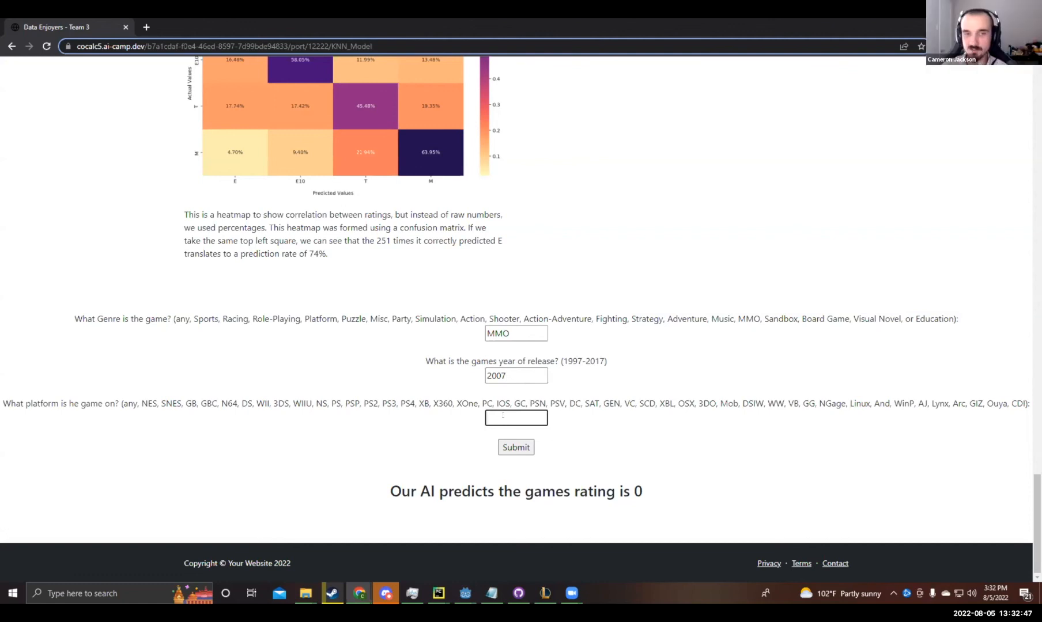
pyautogui.write('N')
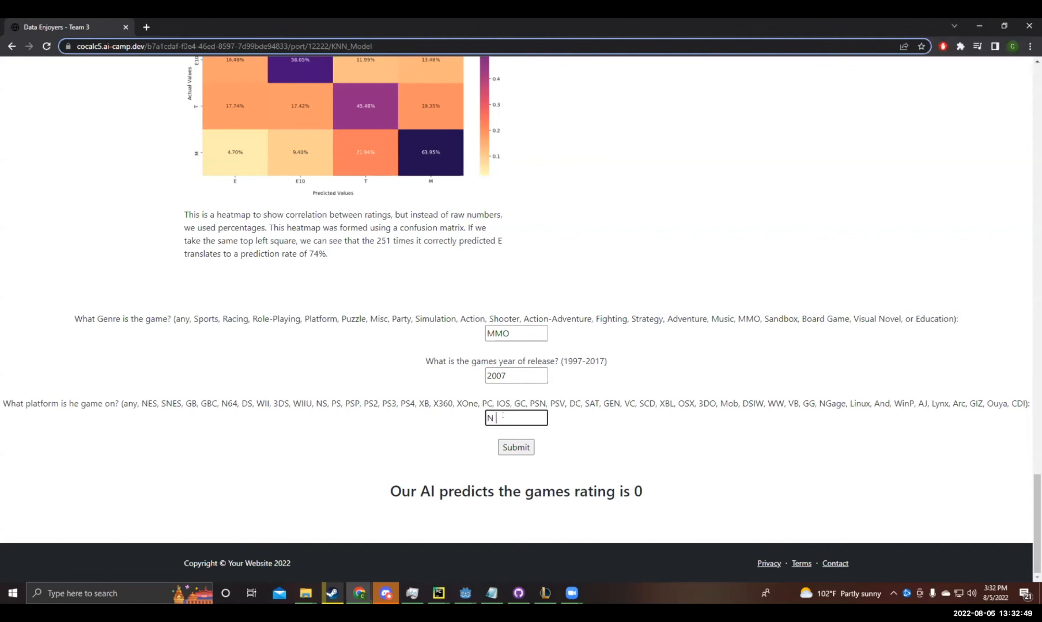
pyautogui.write('64')
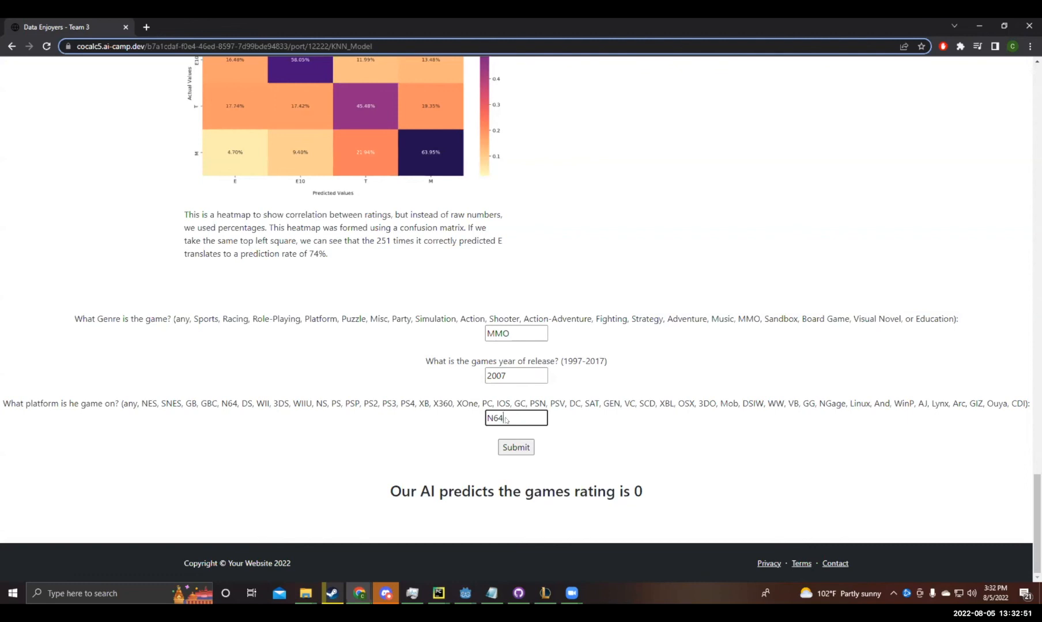
pyautogui.scroll(3)
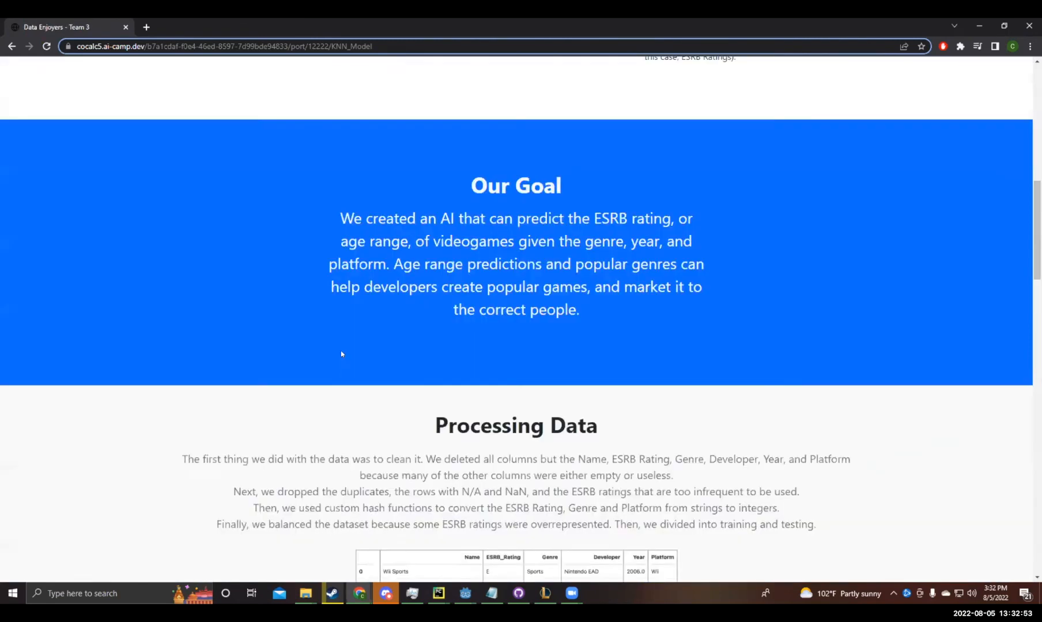
pyautogui.scroll(-3)
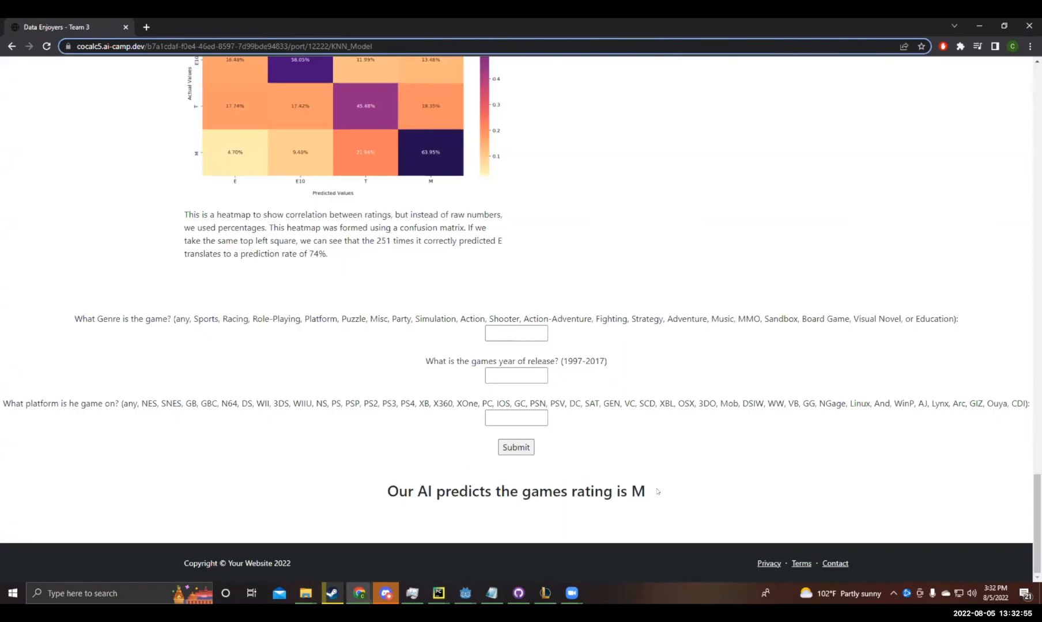